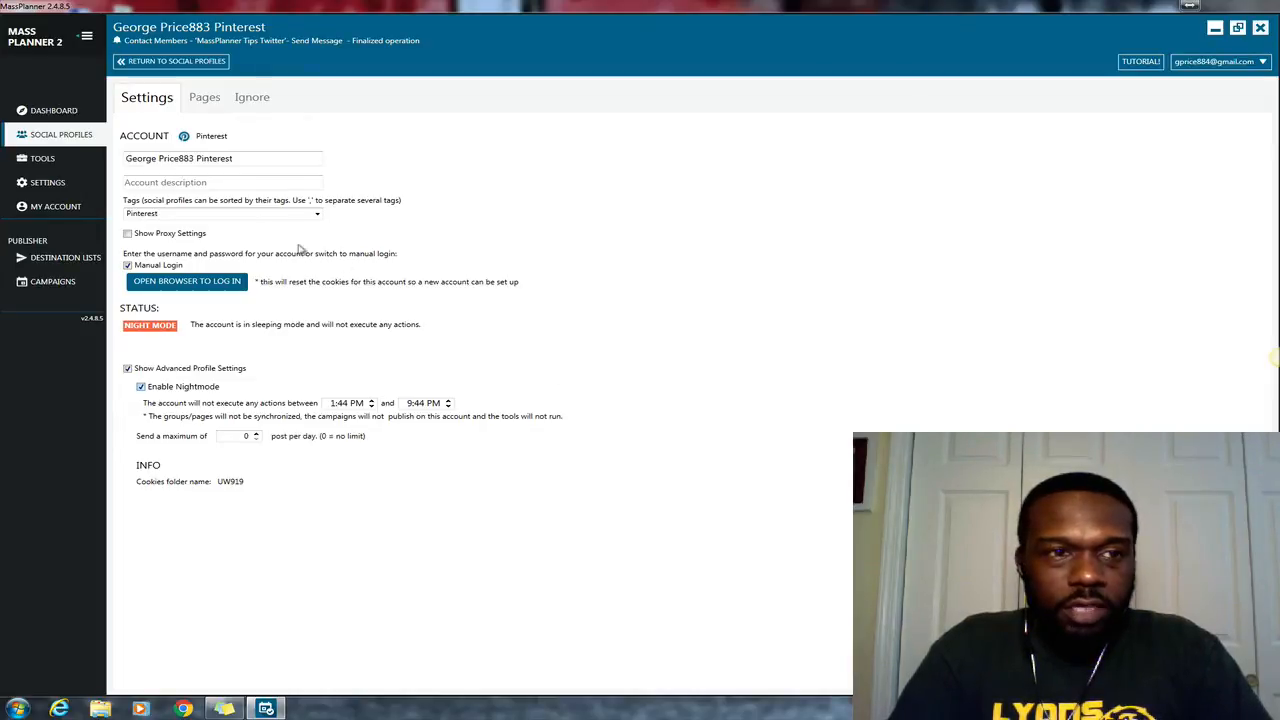
pyautogui.moveTo(58, 115)
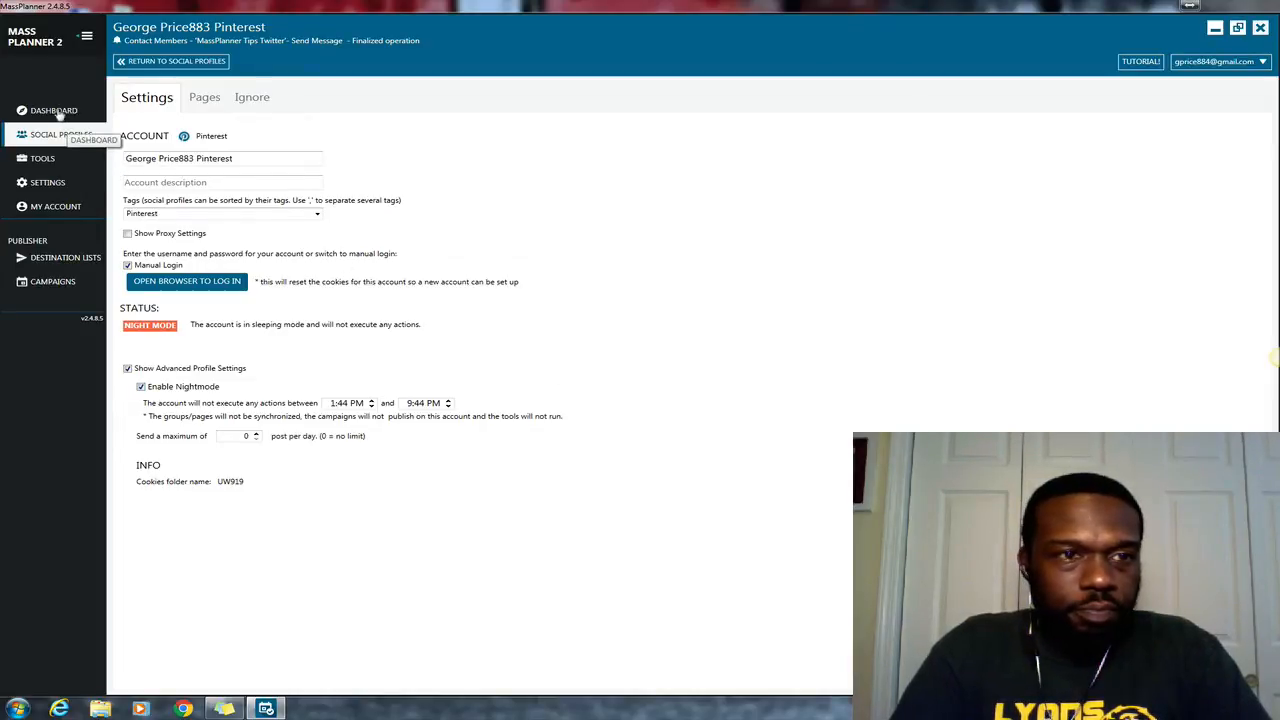
# Go to the Dashboard and view the What's new change log for version 2.4.8.5
pyautogui.click(54, 110)
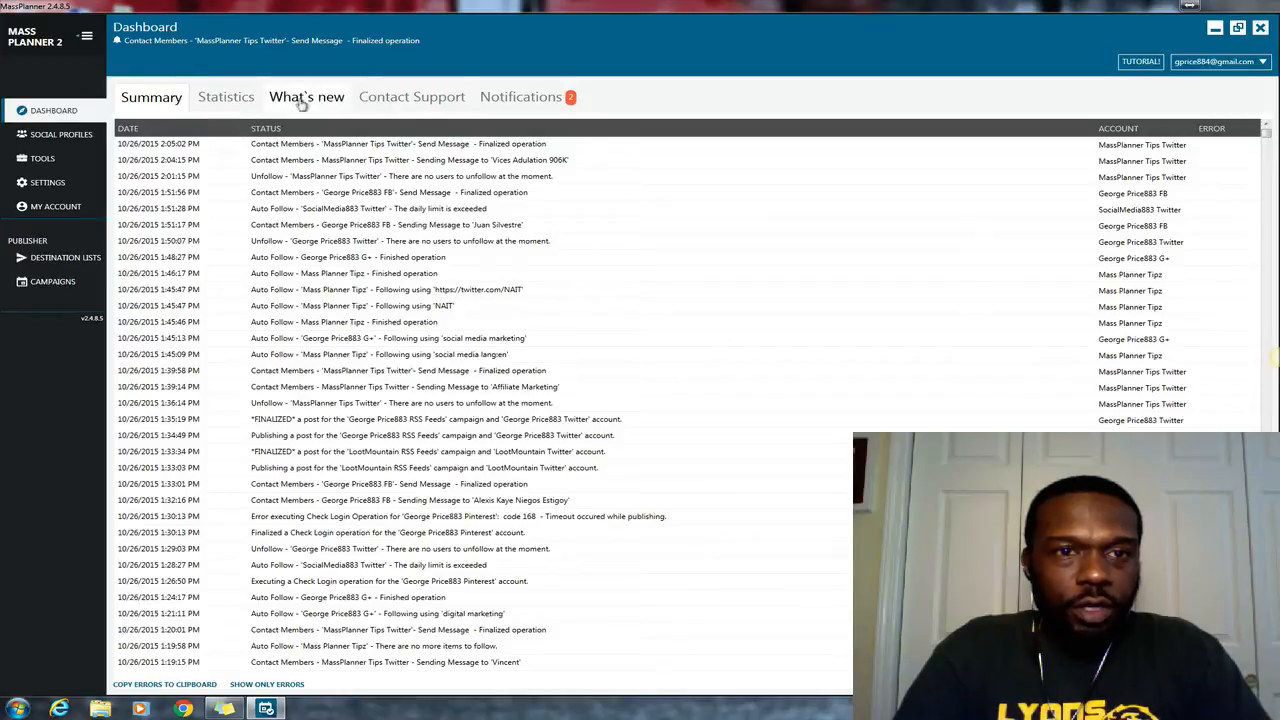
pyautogui.click(305, 96)
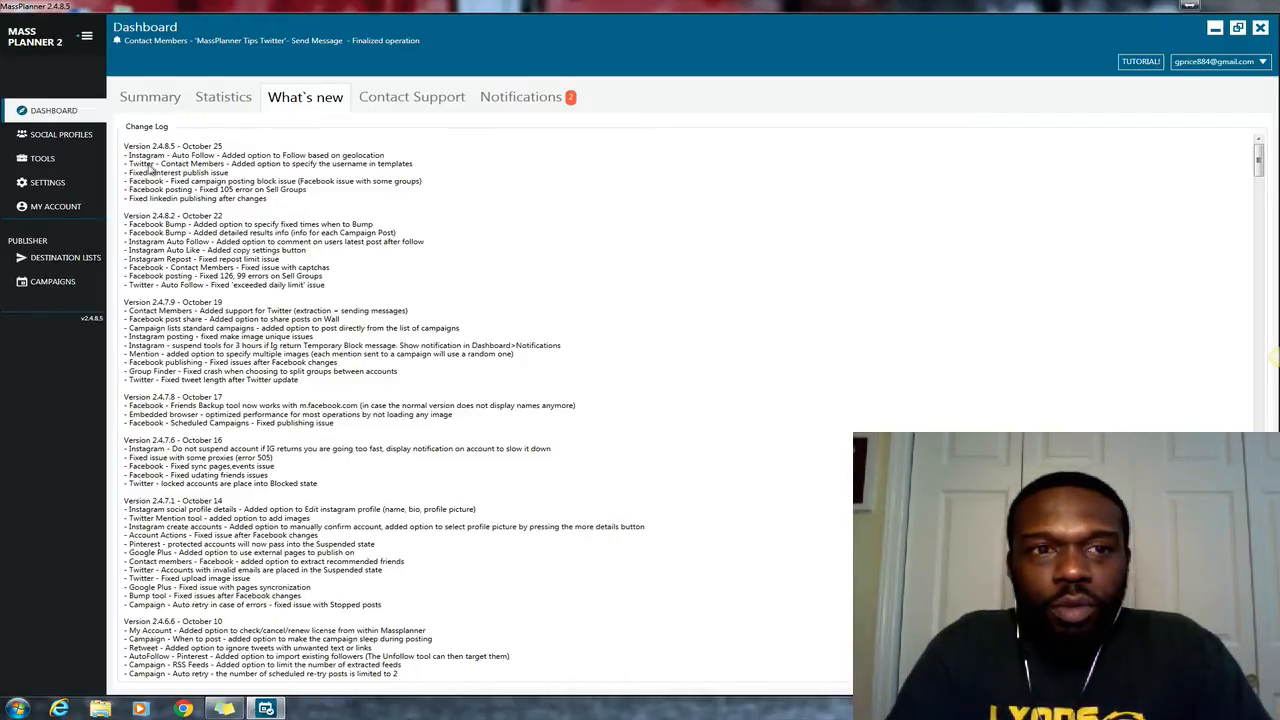
pyautogui.moveTo(287, 168)
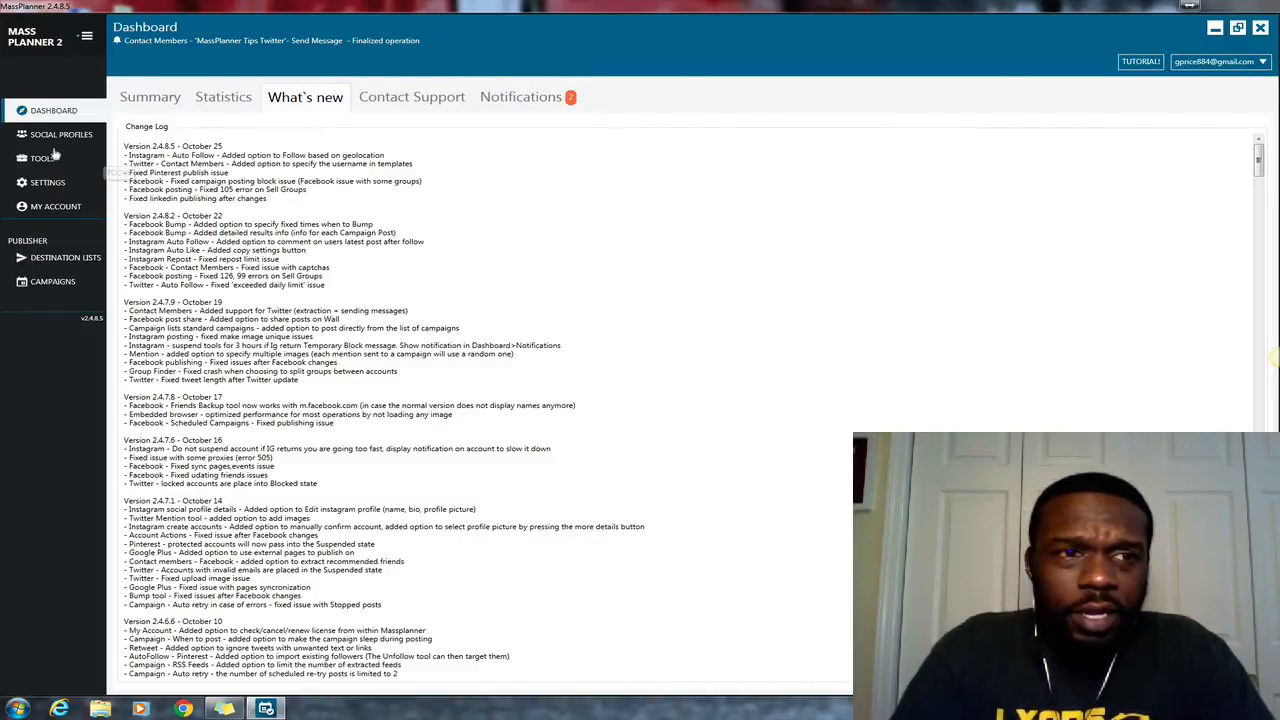
pyautogui.moveTo(42, 158)
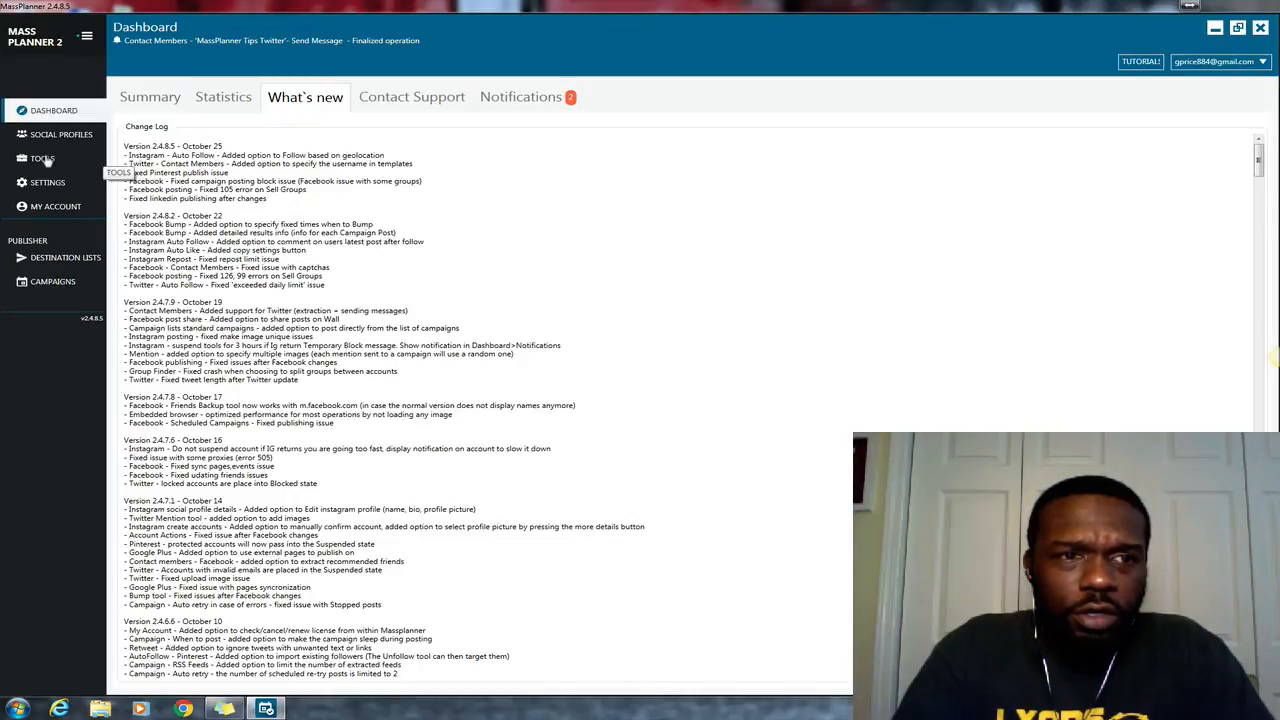
# Show the Tools page listing each network's campaigns with stopped or active tool statuses
pyautogui.click(42, 158)
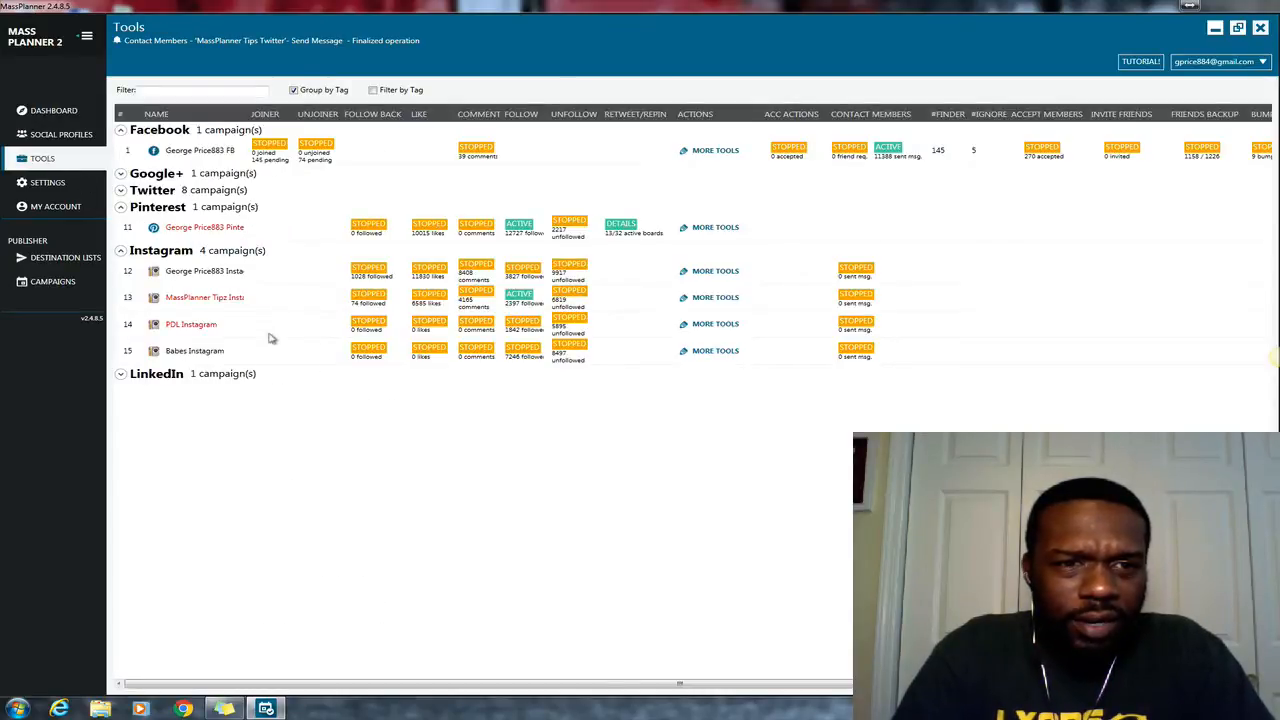
pyautogui.moveTo(204, 297)
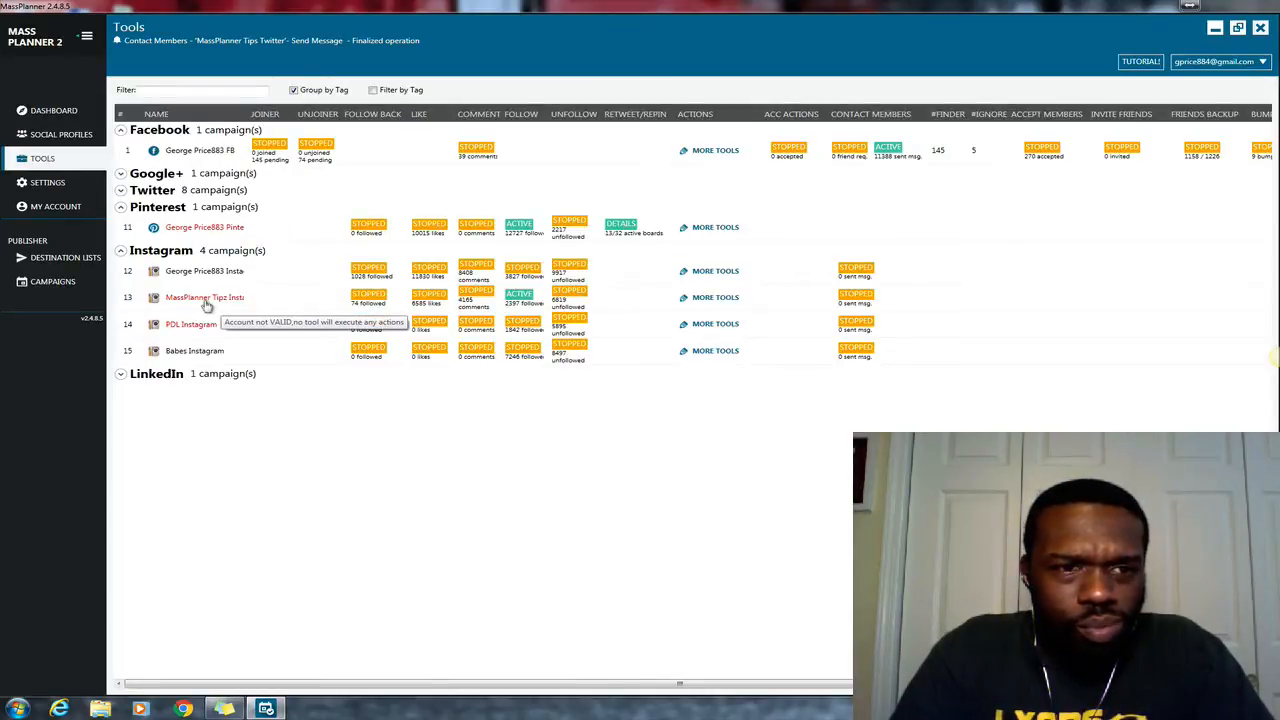
pyautogui.moveTo(195, 271)
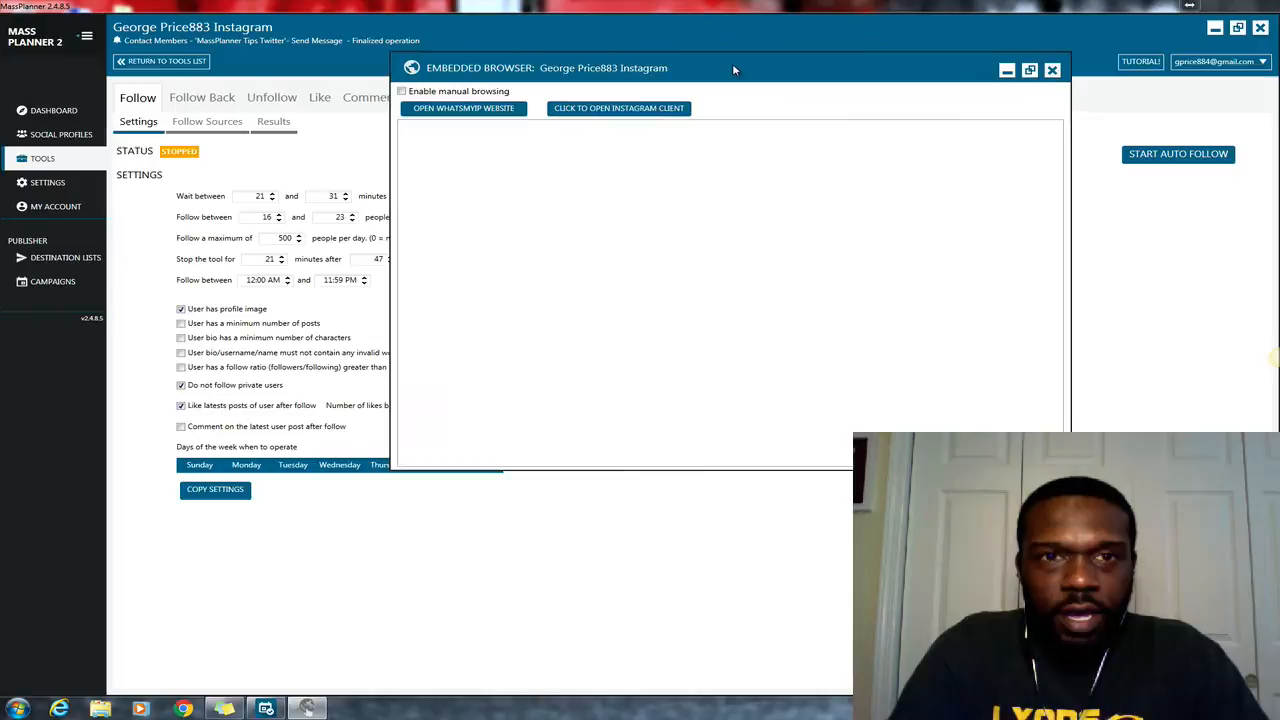
pyautogui.moveTo(618, 108)
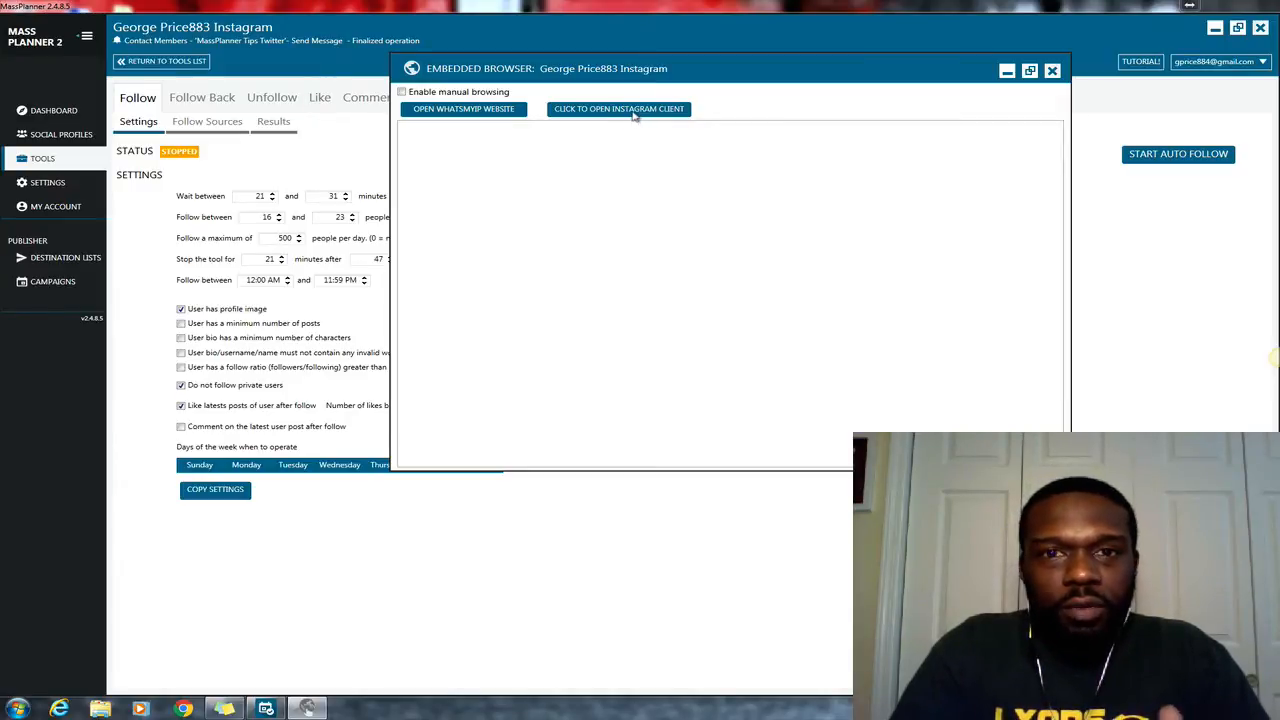
# Log in to Instagram as 'gprid' in the embedded browser and view the profile
pyautogui.click(618, 109)
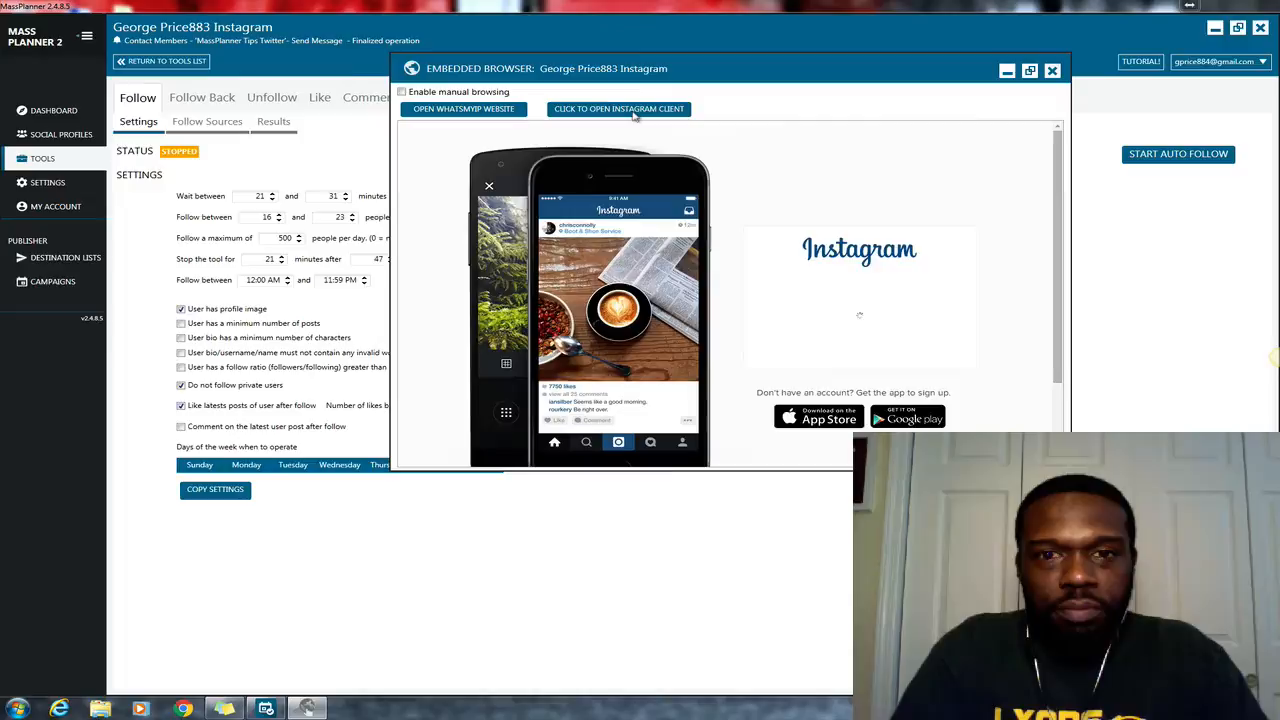
pyautogui.click(618, 109)
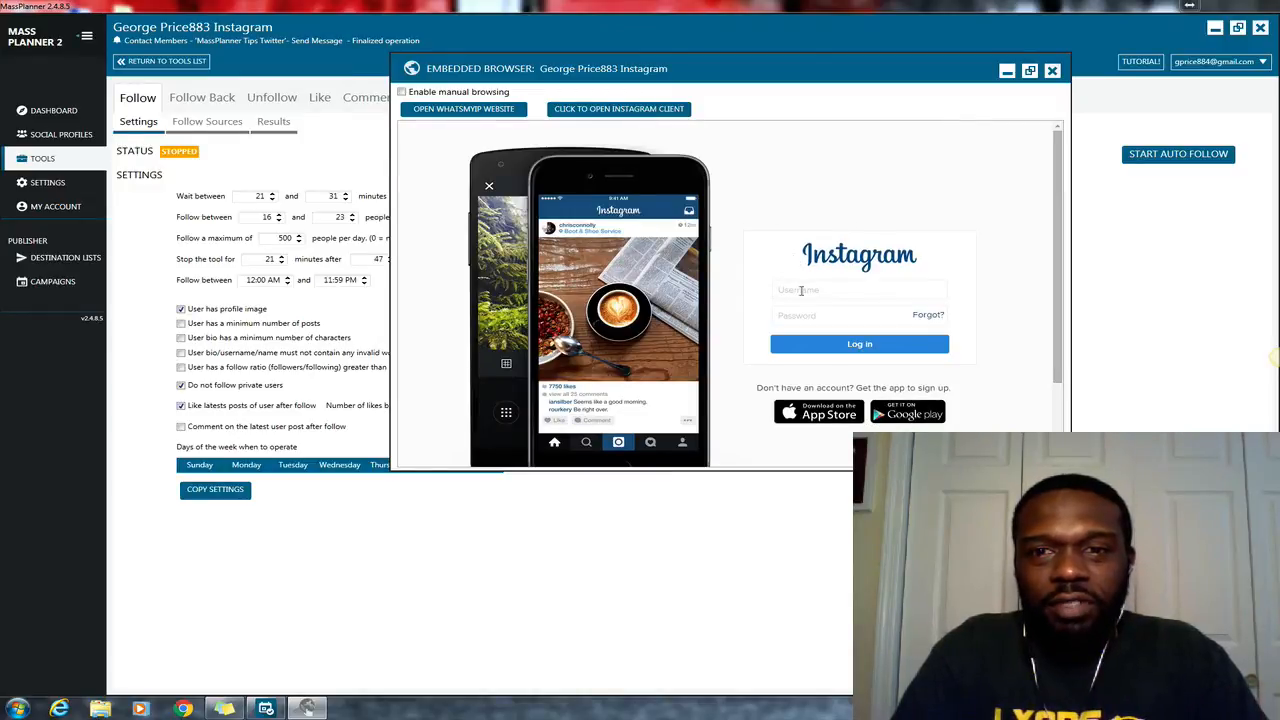
pyautogui.click(859, 290)
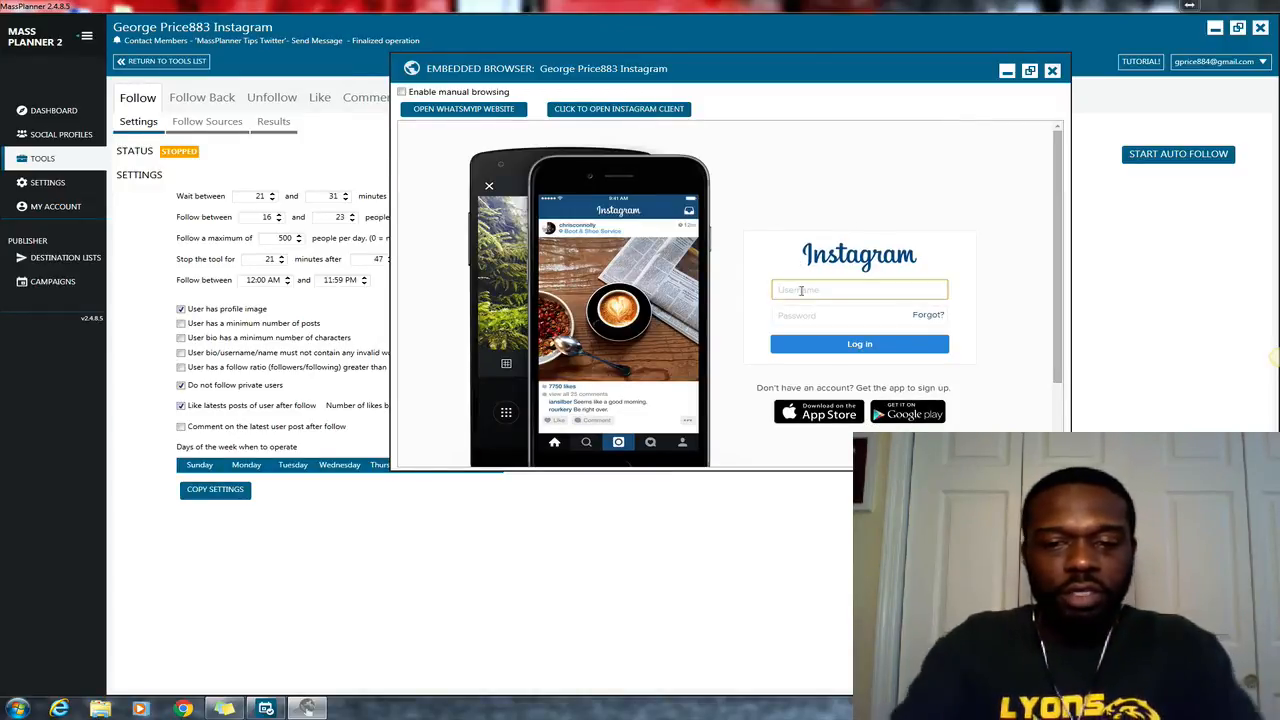
pyautogui.write('gprid')
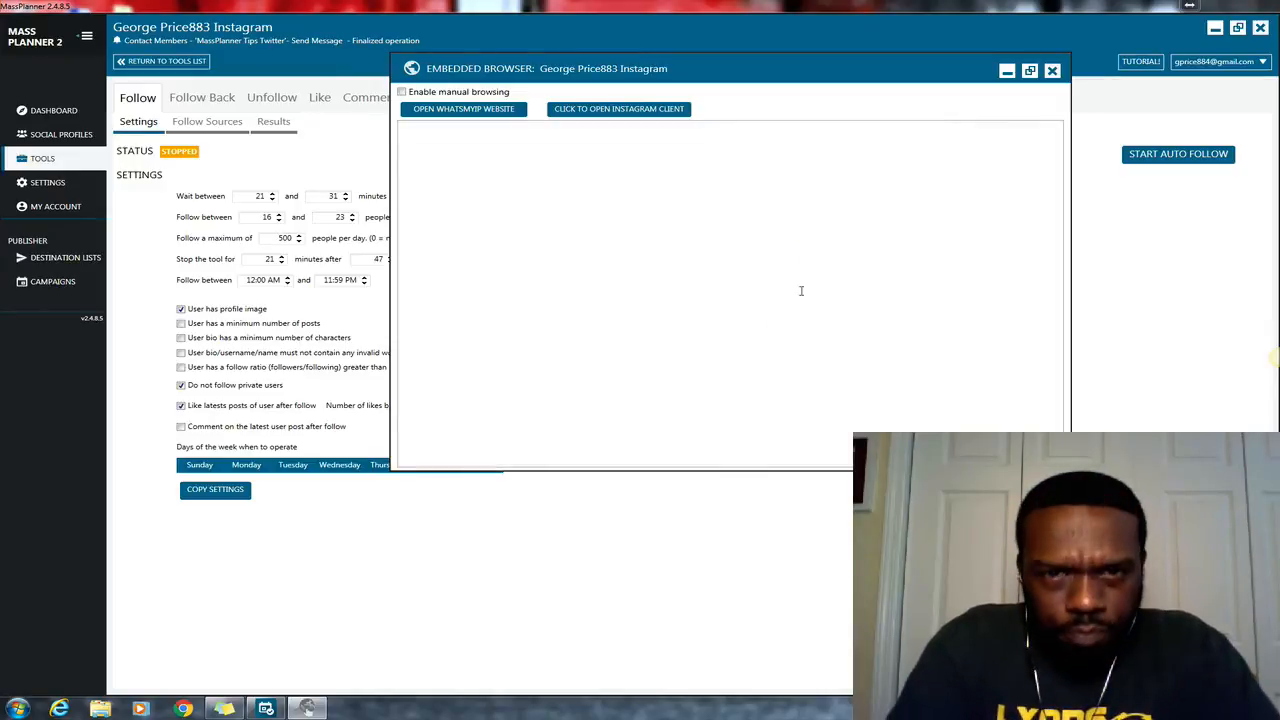
pyautogui.click(618, 108)
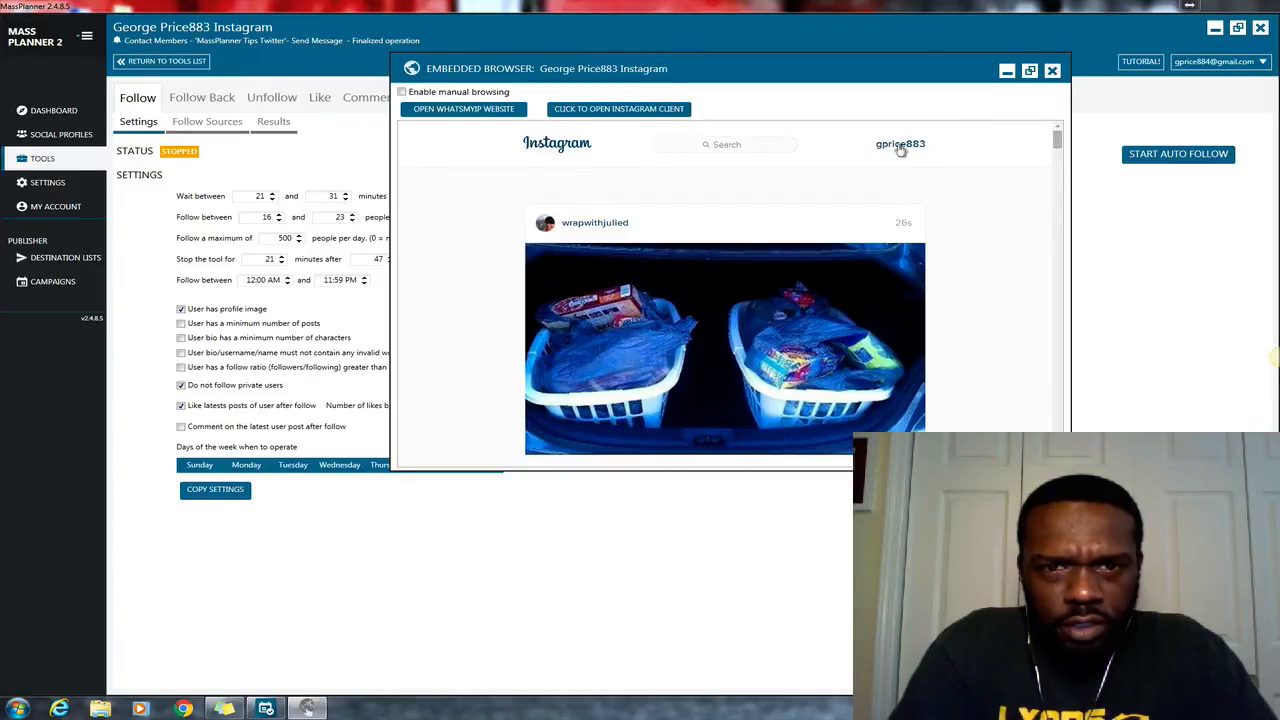
pyautogui.click(900, 143)
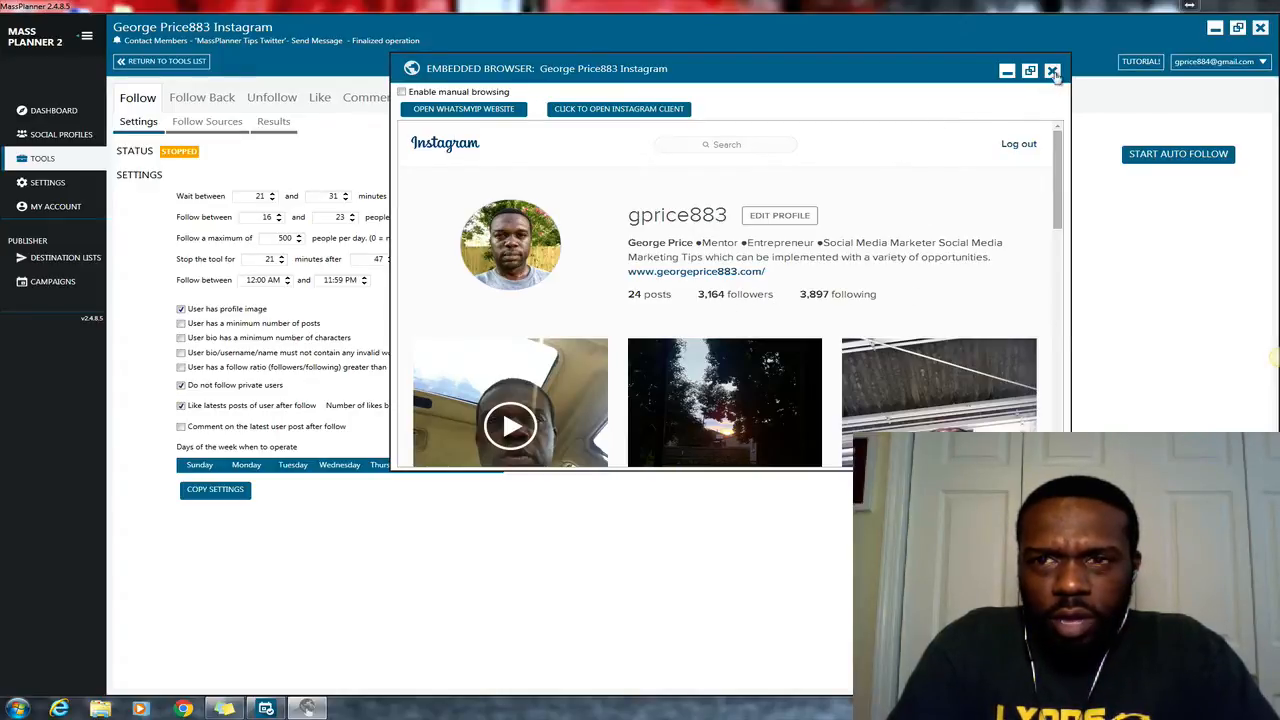
# Close the embedded browser, glance at Follow Sources, and return to the Follow settings
pyautogui.click(1052, 71)
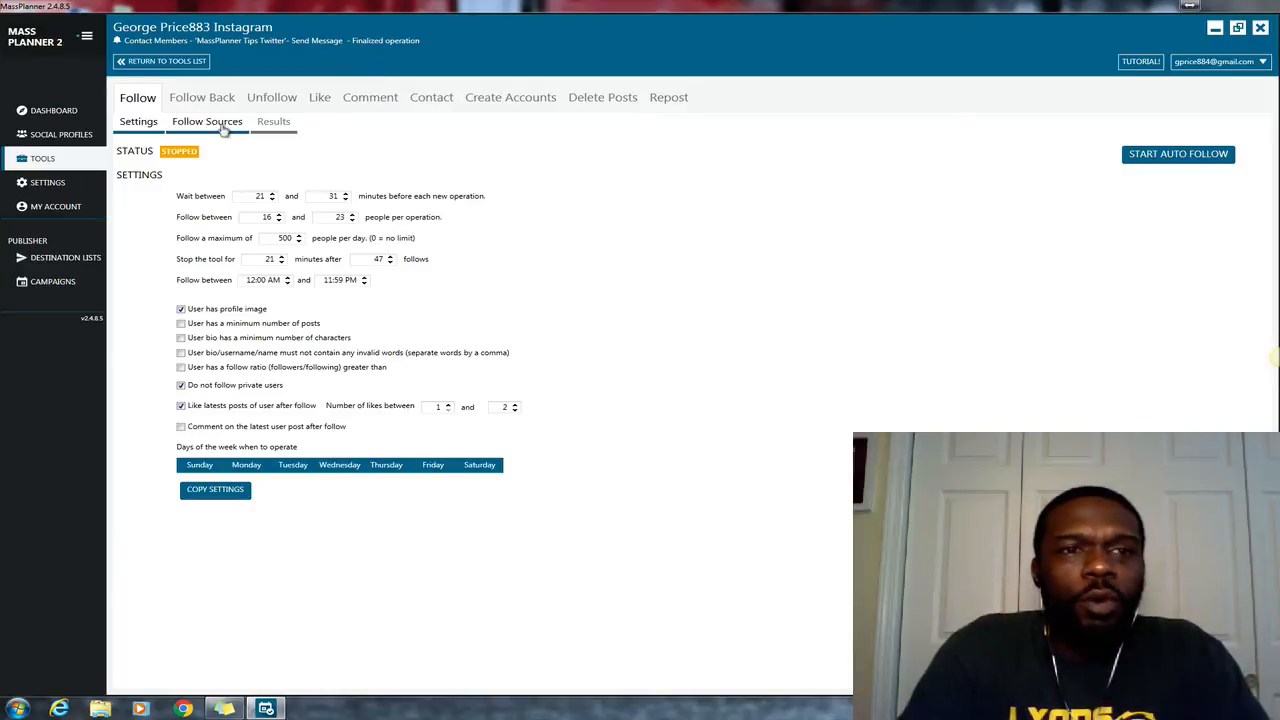
pyautogui.click(207, 121)
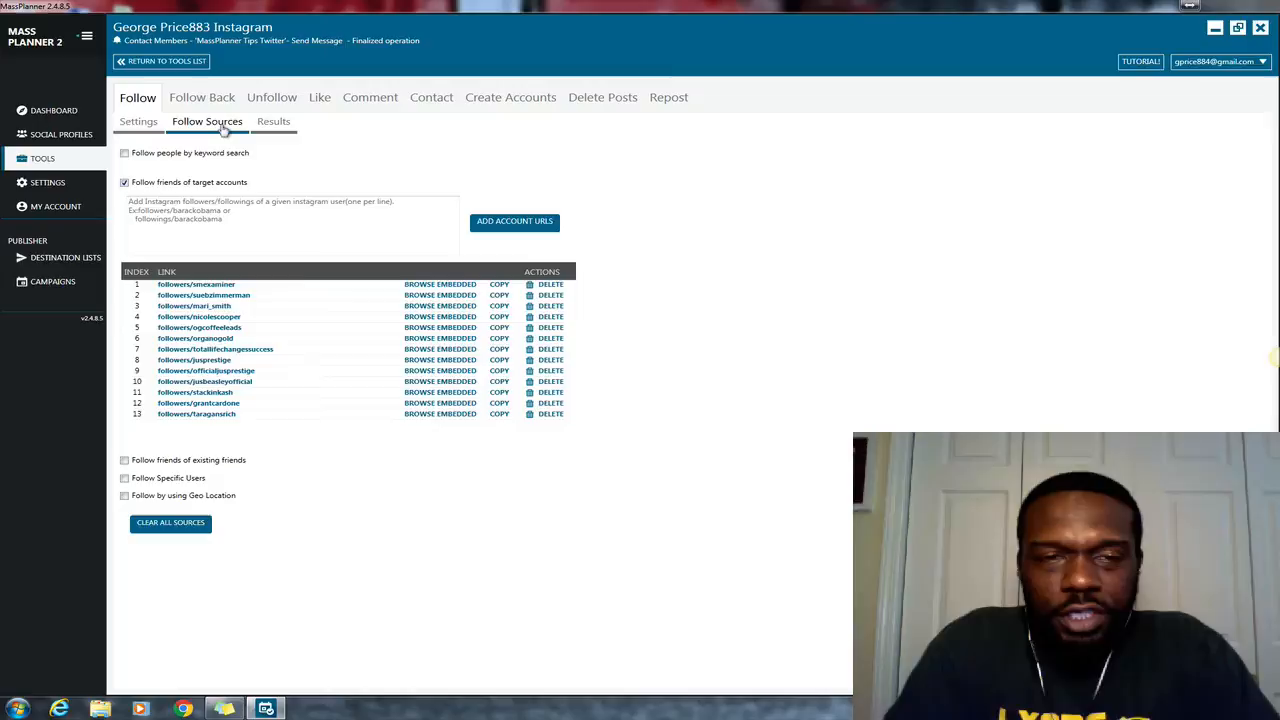
pyautogui.click(138, 121)
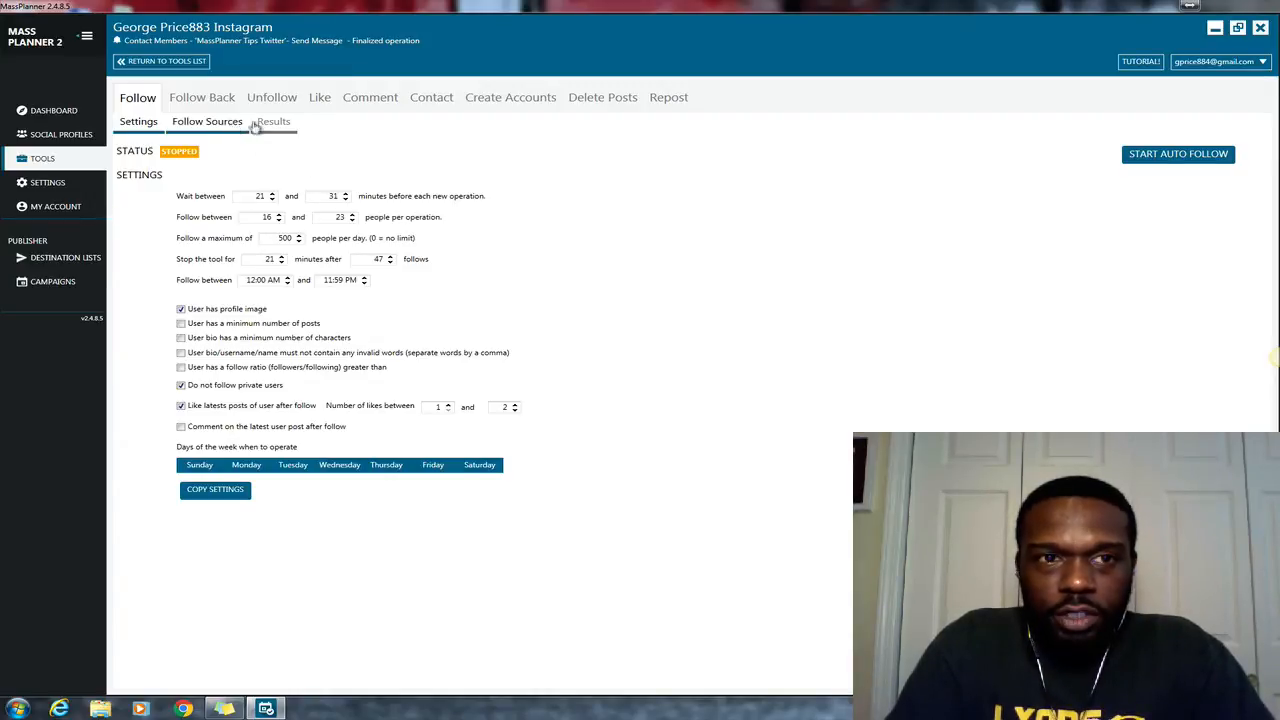
# Review the 3,827 follow results, then show the thirteen target-account follow sources again
pyautogui.click(273, 121)
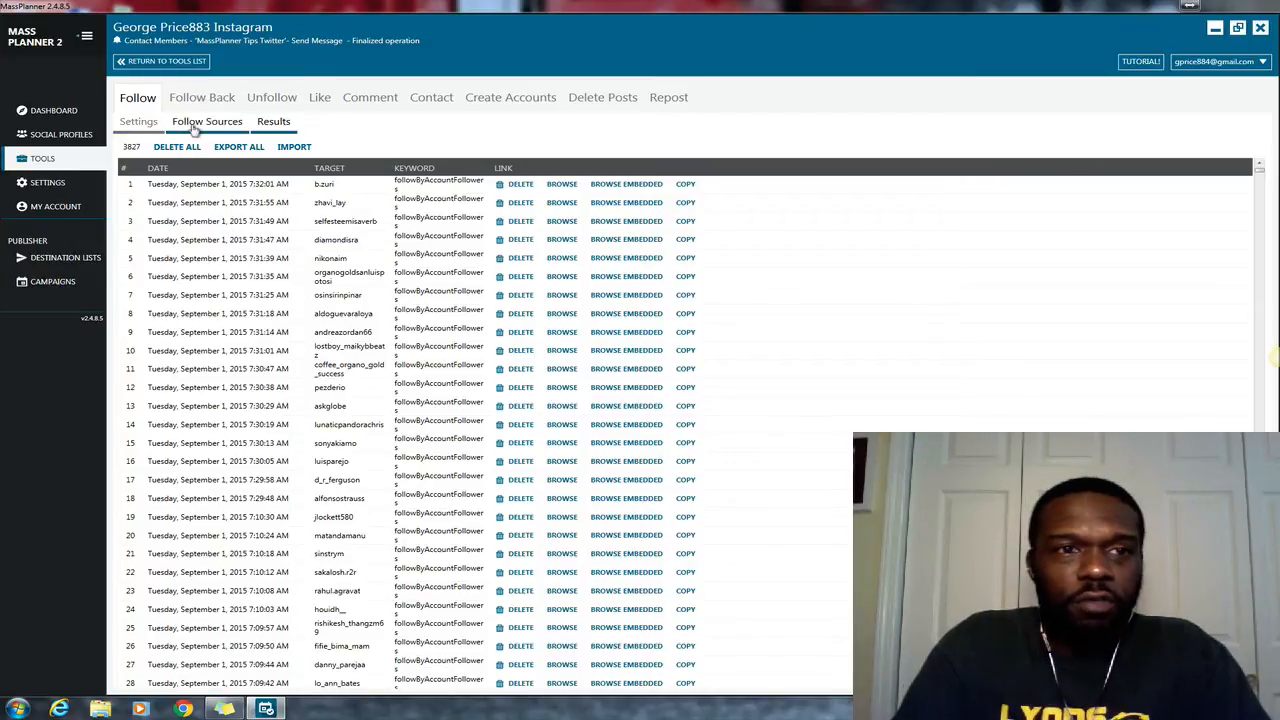
pyautogui.click(207, 121)
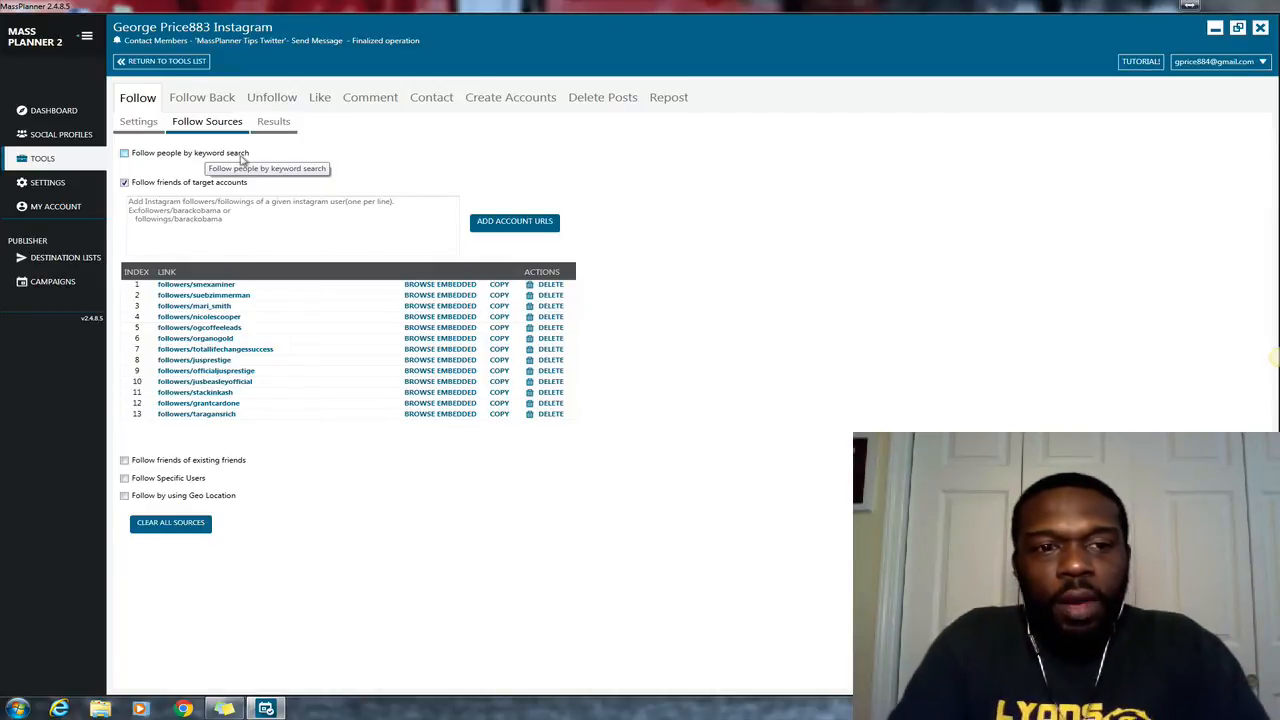
pyautogui.moveTo(327, 352)
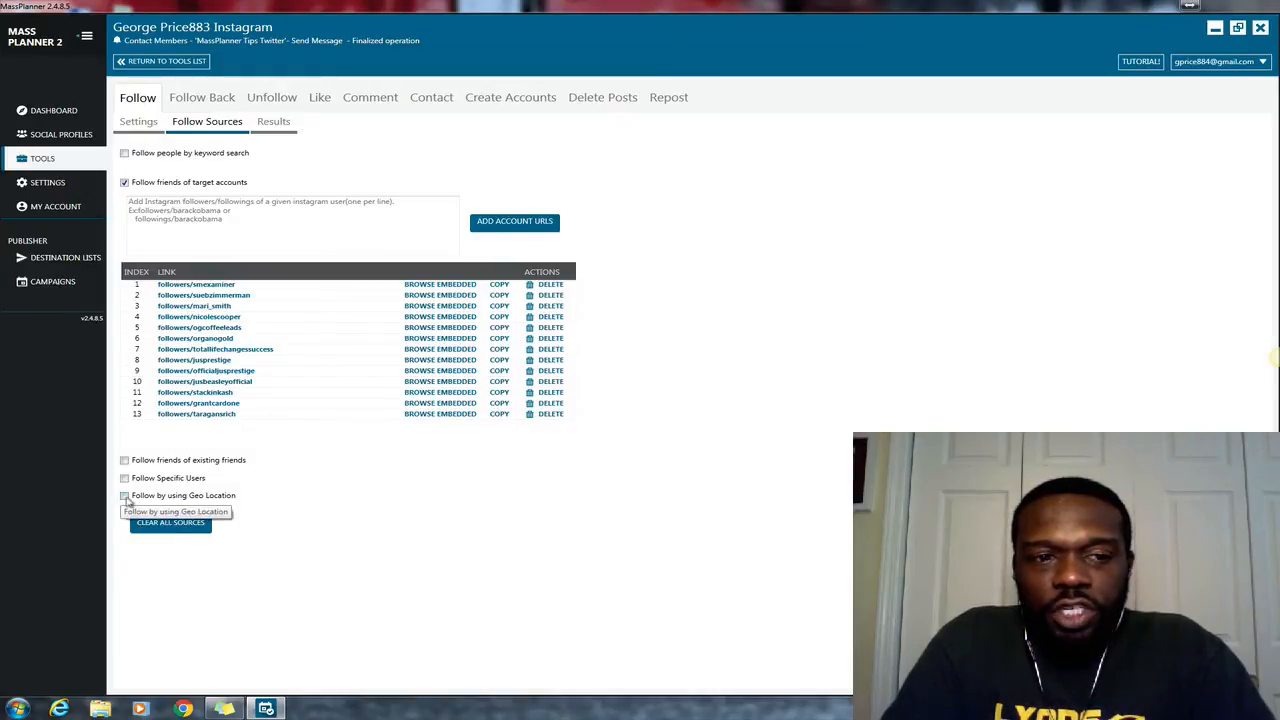
# Enable Follow by using Geo Location and begin searching locations for 'unit'
pyautogui.click(124, 495)
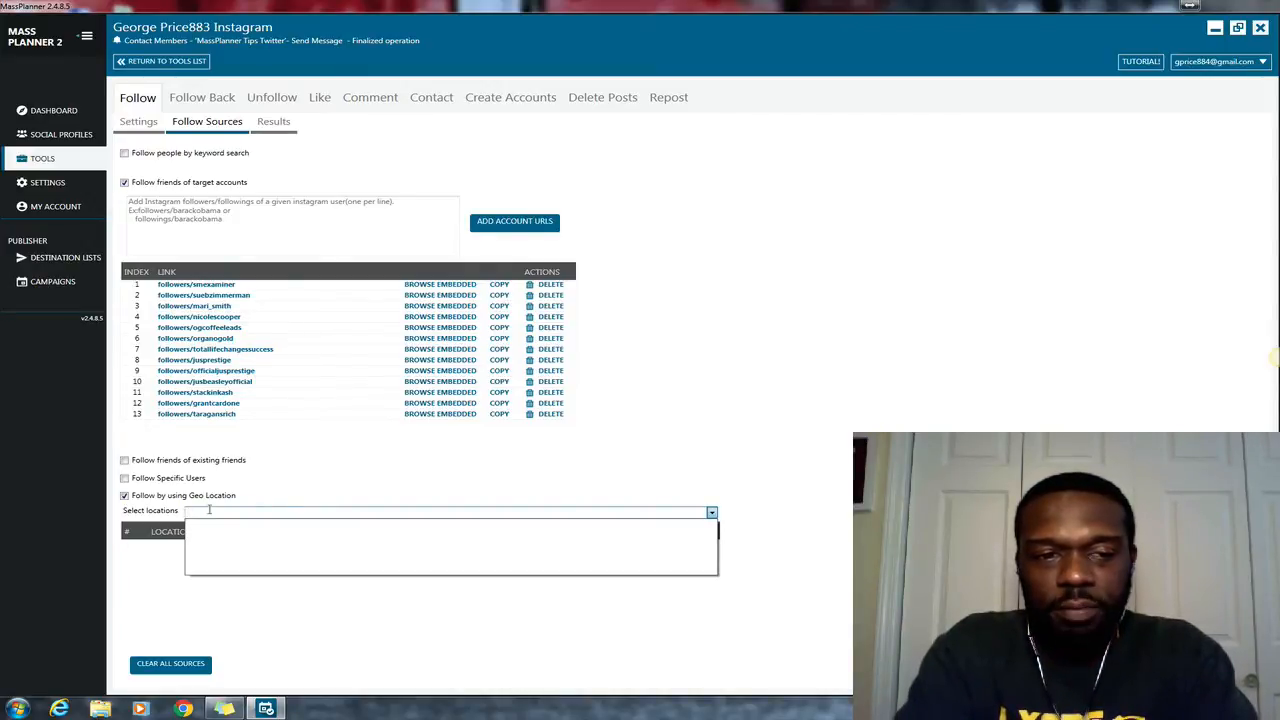
pyautogui.write('n')
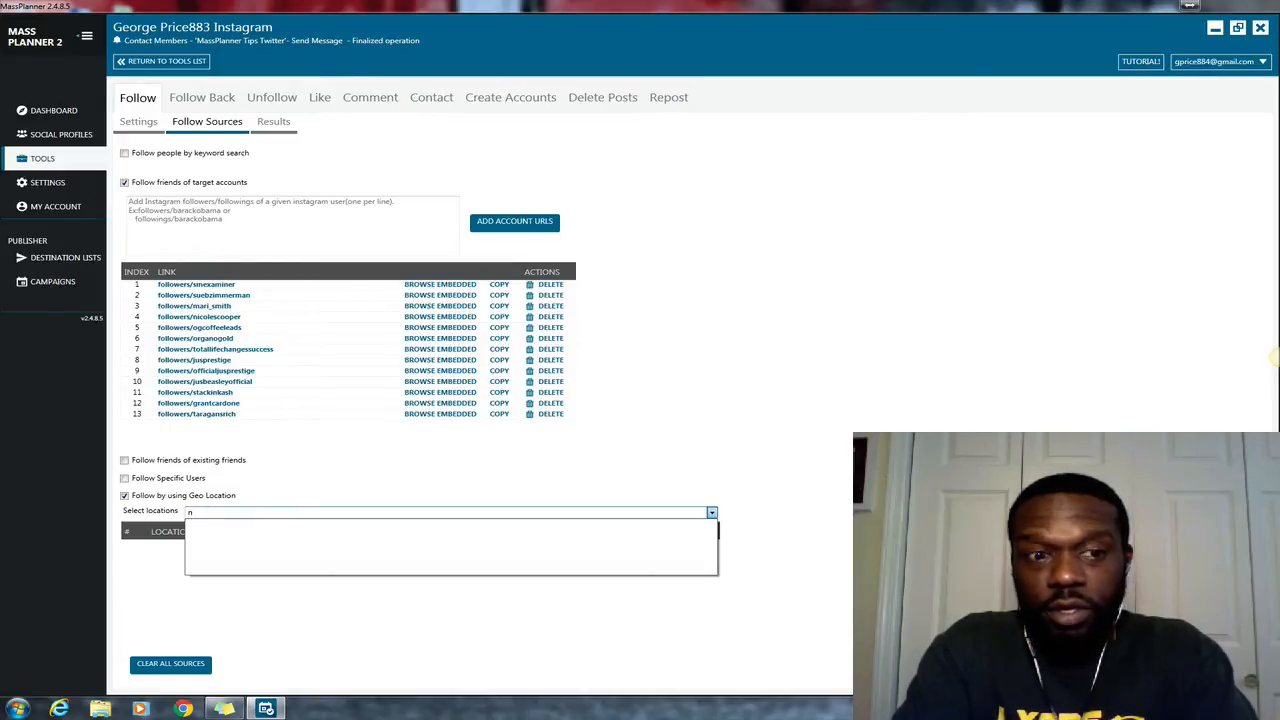
pyautogui.write('ew')
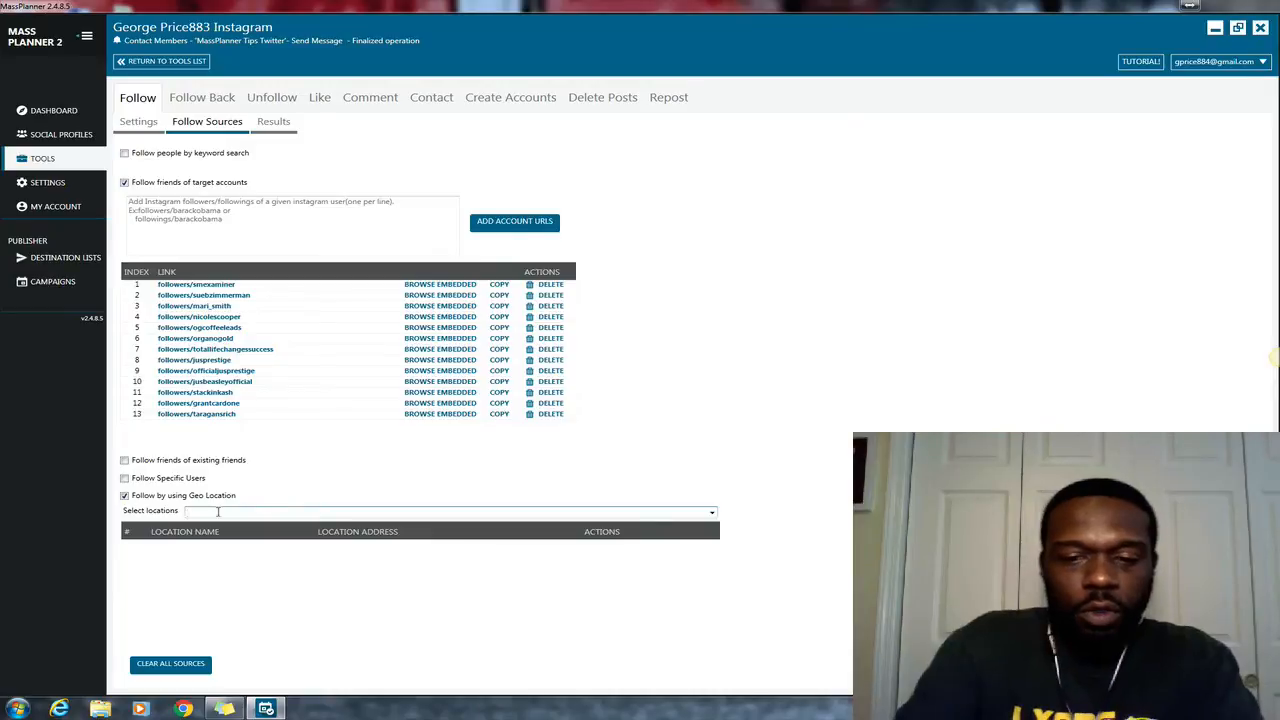
pyautogui.click(450, 511)
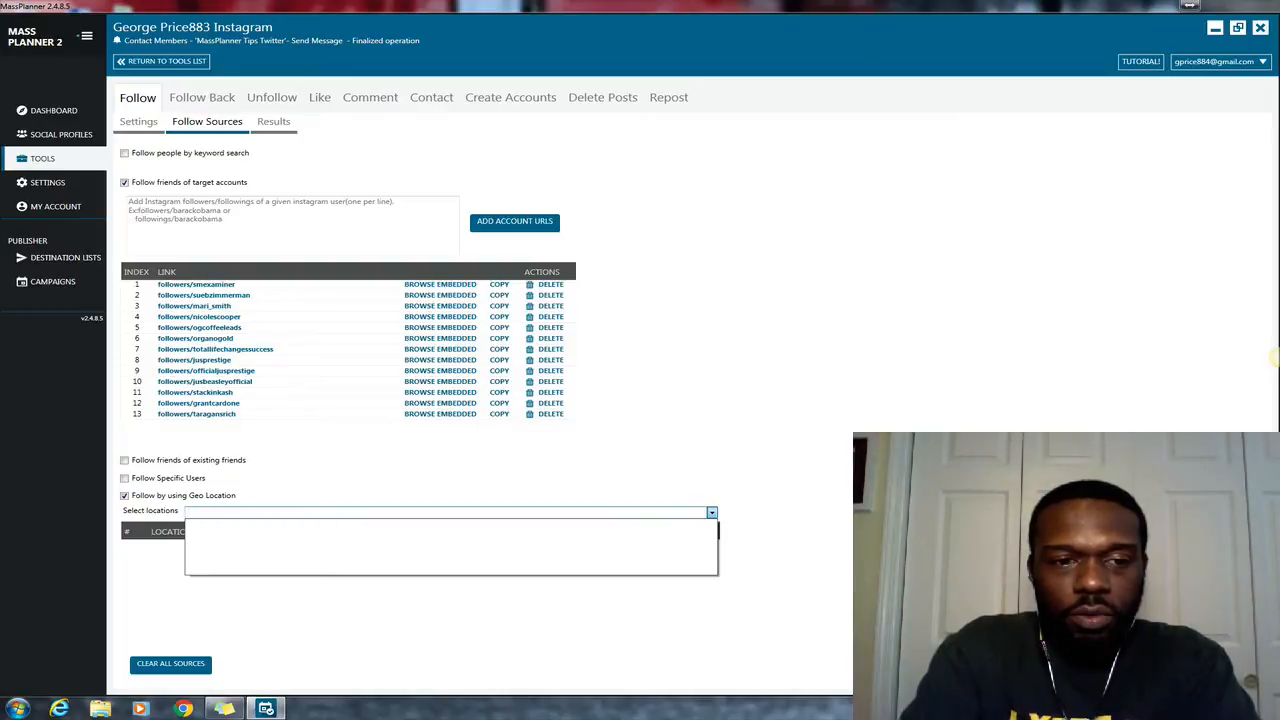
pyautogui.write('u')
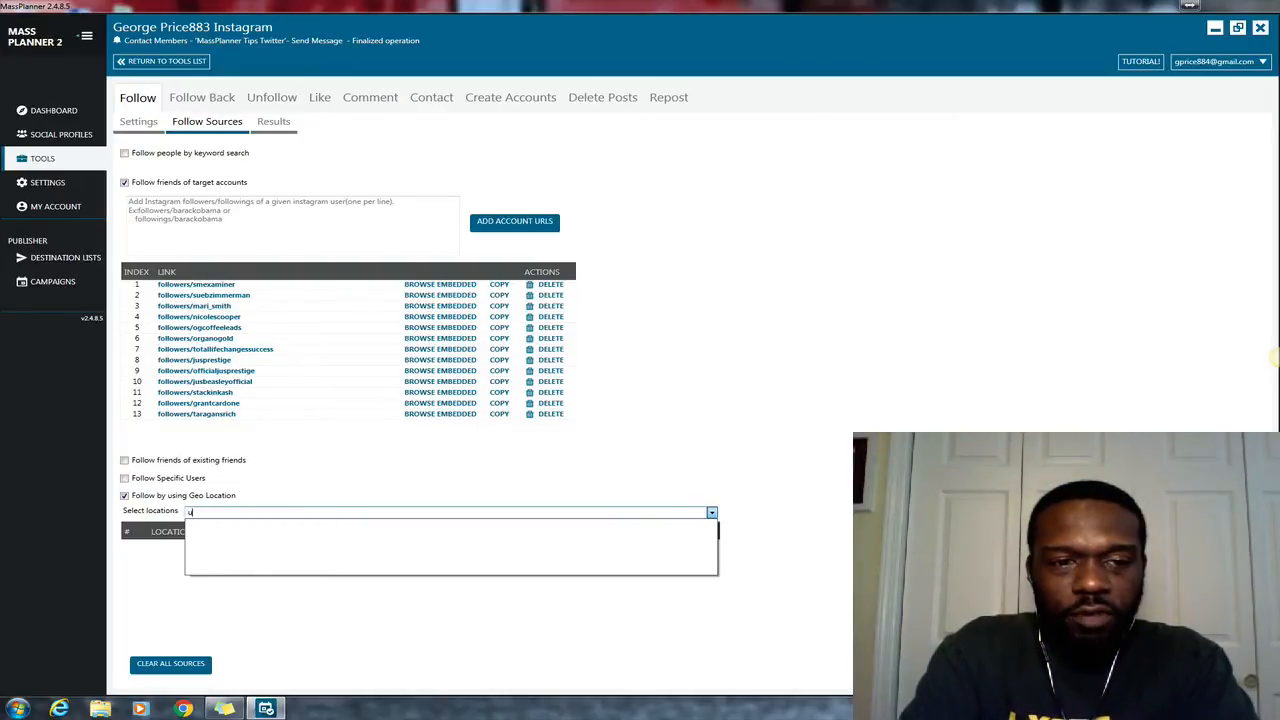
pyautogui.write('nit')
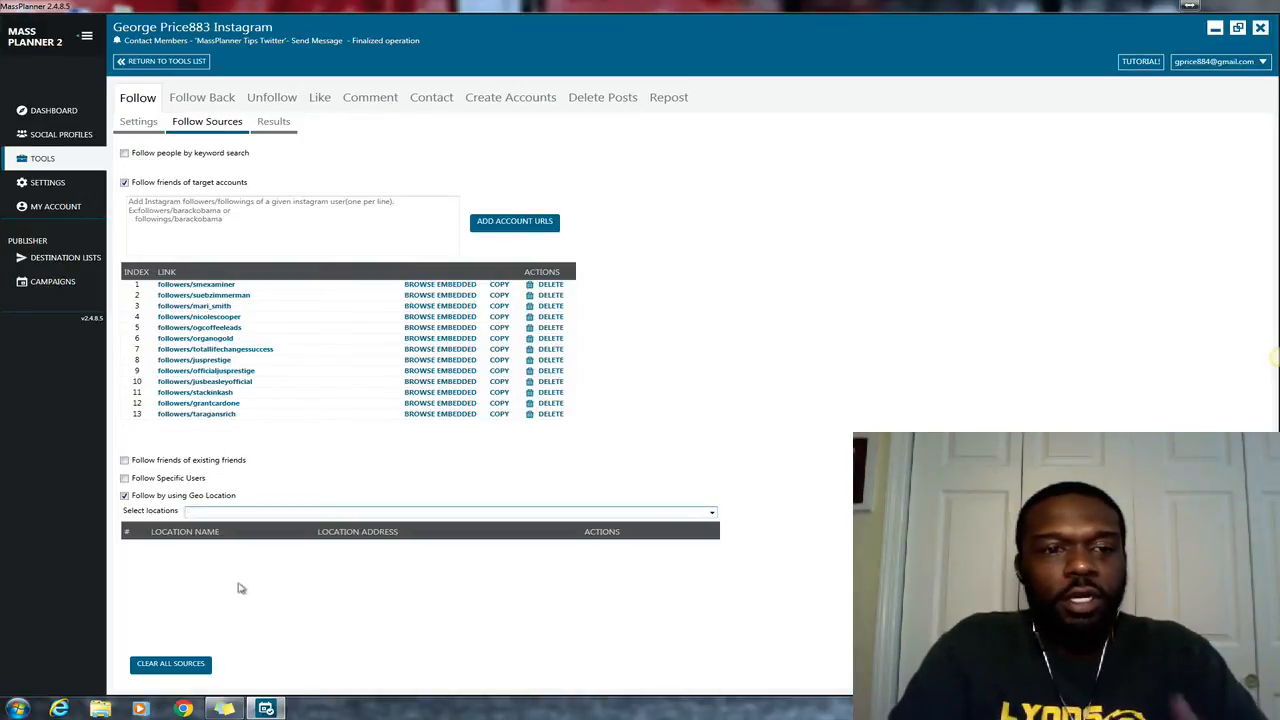
pyautogui.moveTo(247, 572)
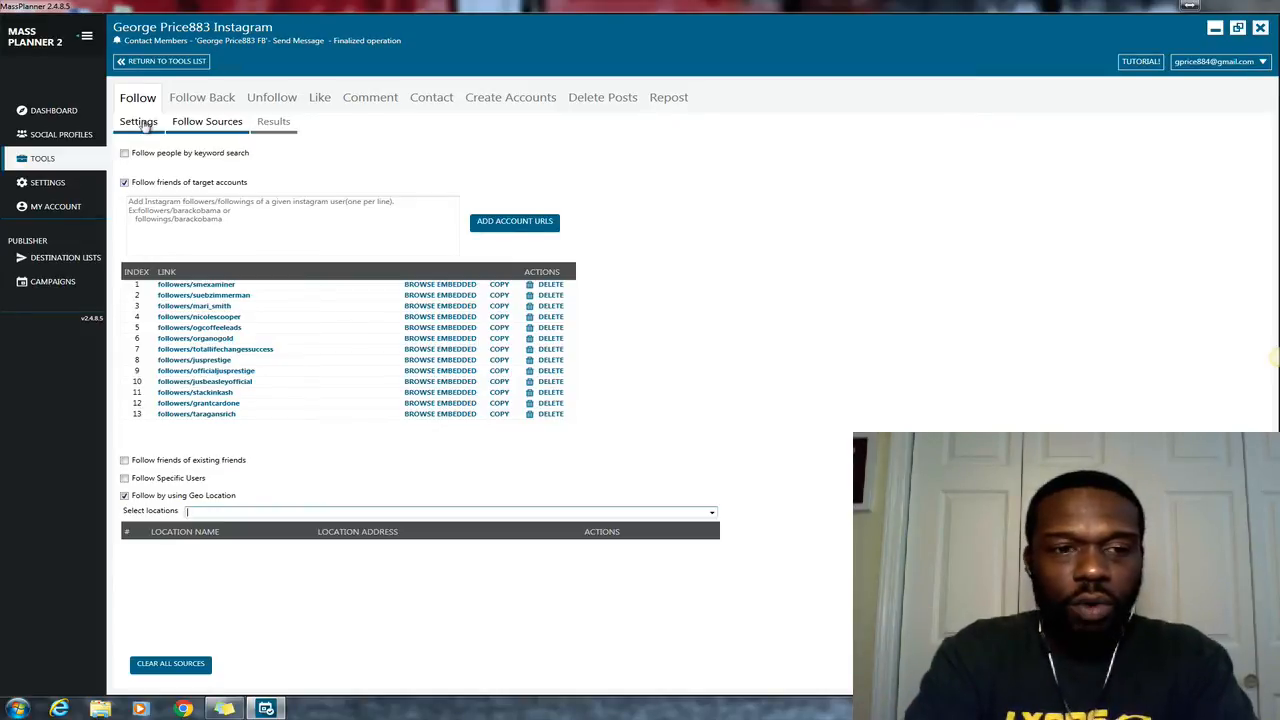
# Search 'unite' and add United States and United Kingdom as follow locations
pyautogui.write('r')
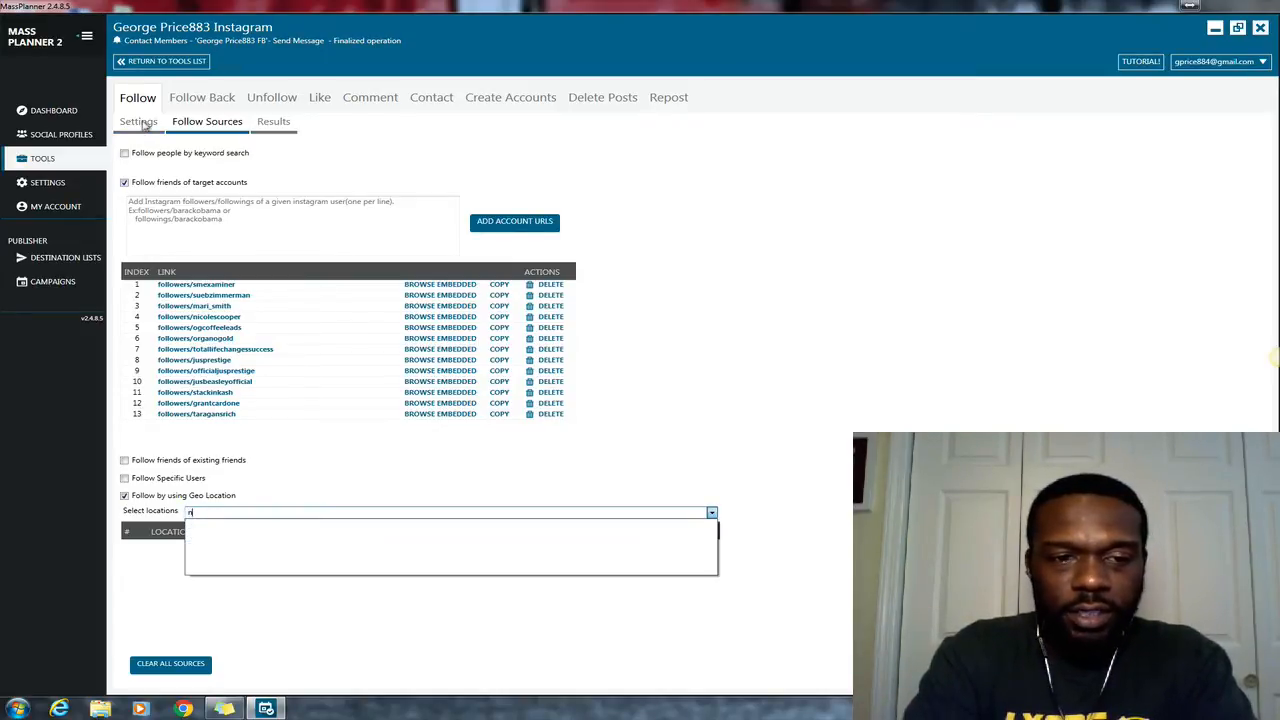
pyautogui.write('united')
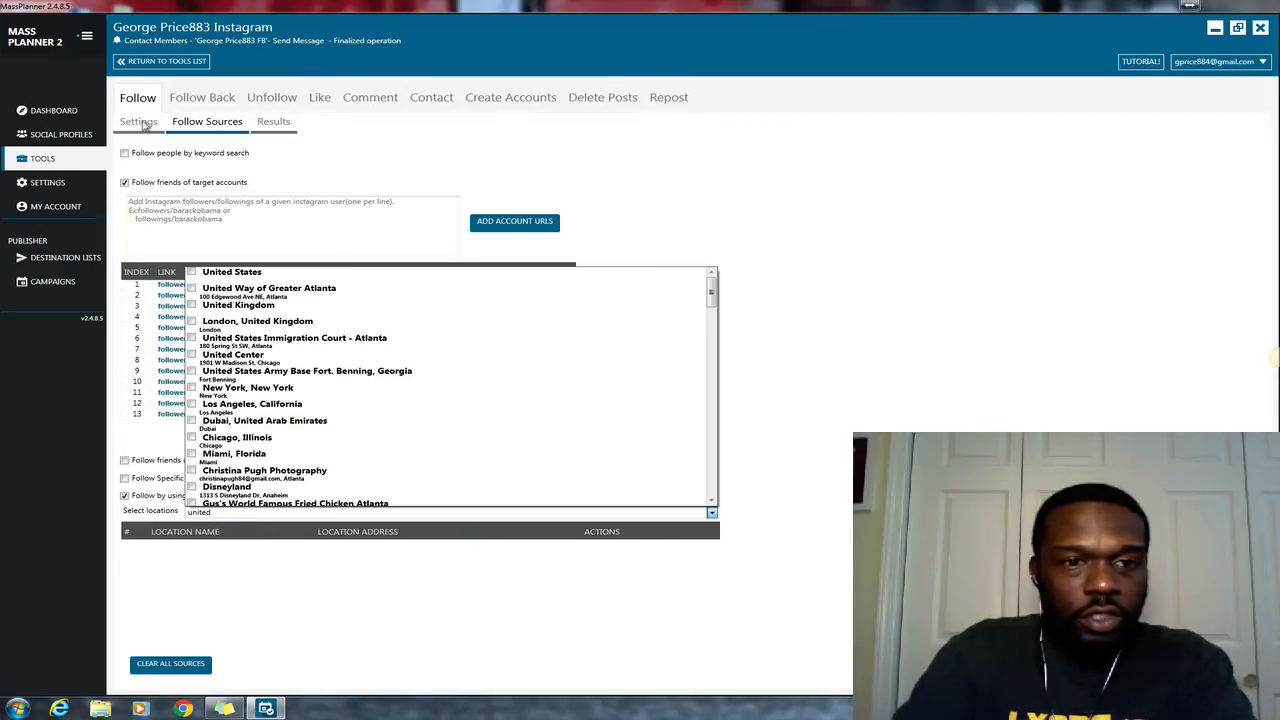
pyautogui.click(268, 288)
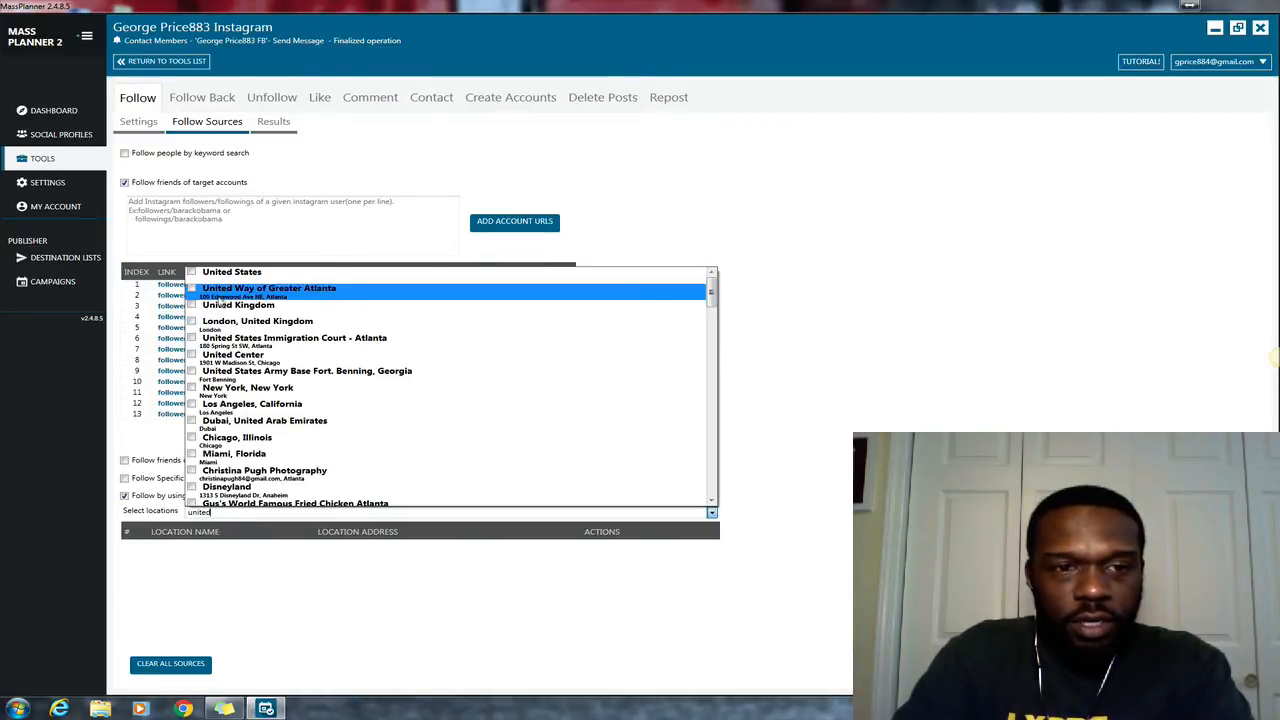
pyautogui.click(294, 338)
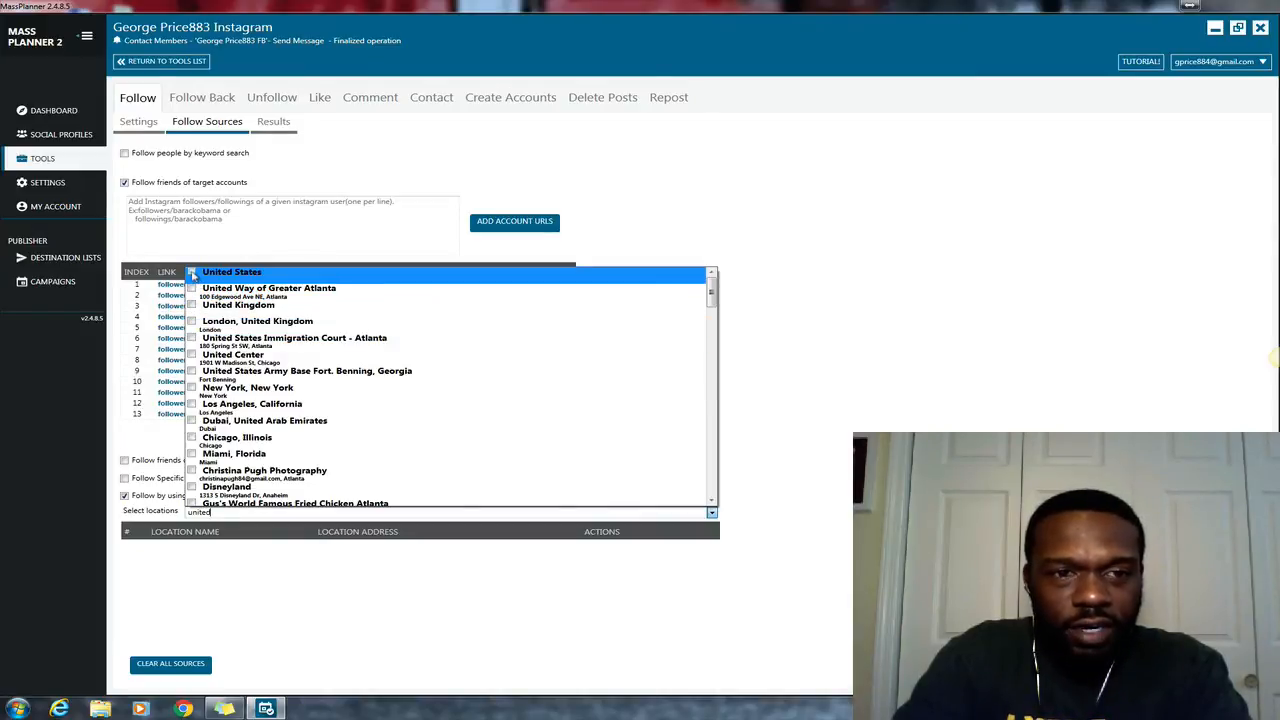
pyautogui.click(193, 272)
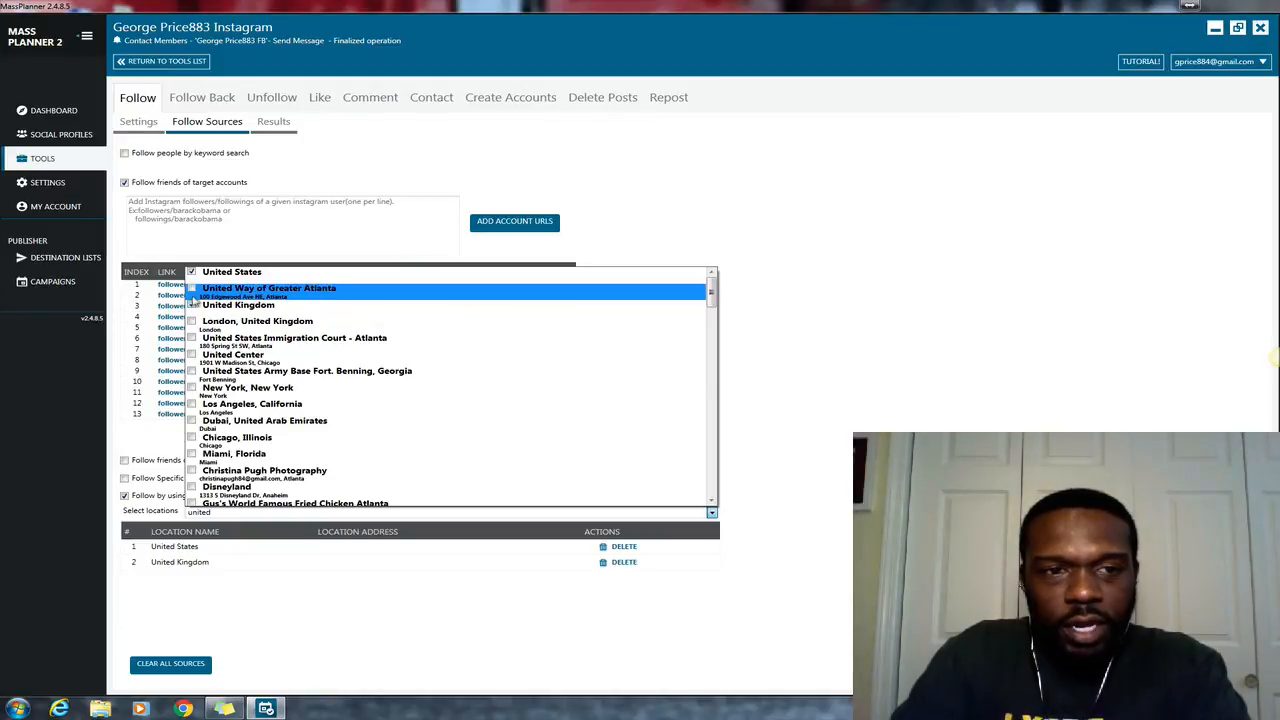
pyautogui.click(624, 561)
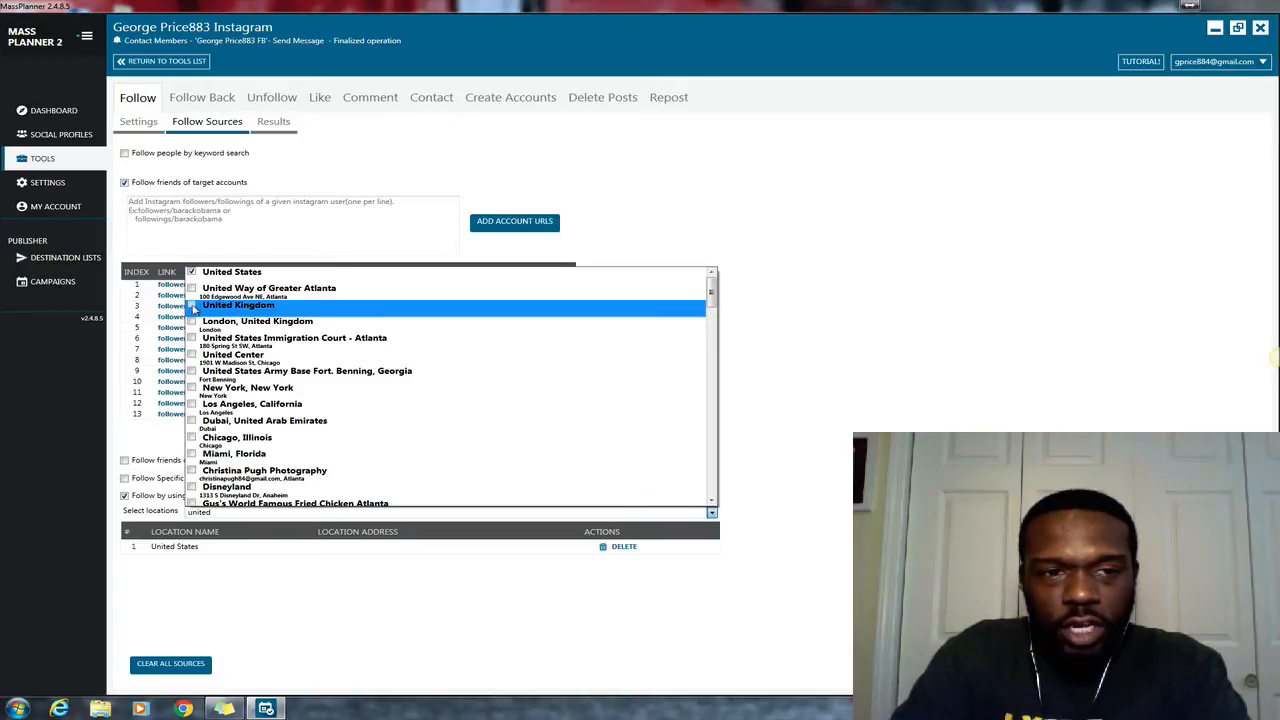
pyautogui.click(192, 306)
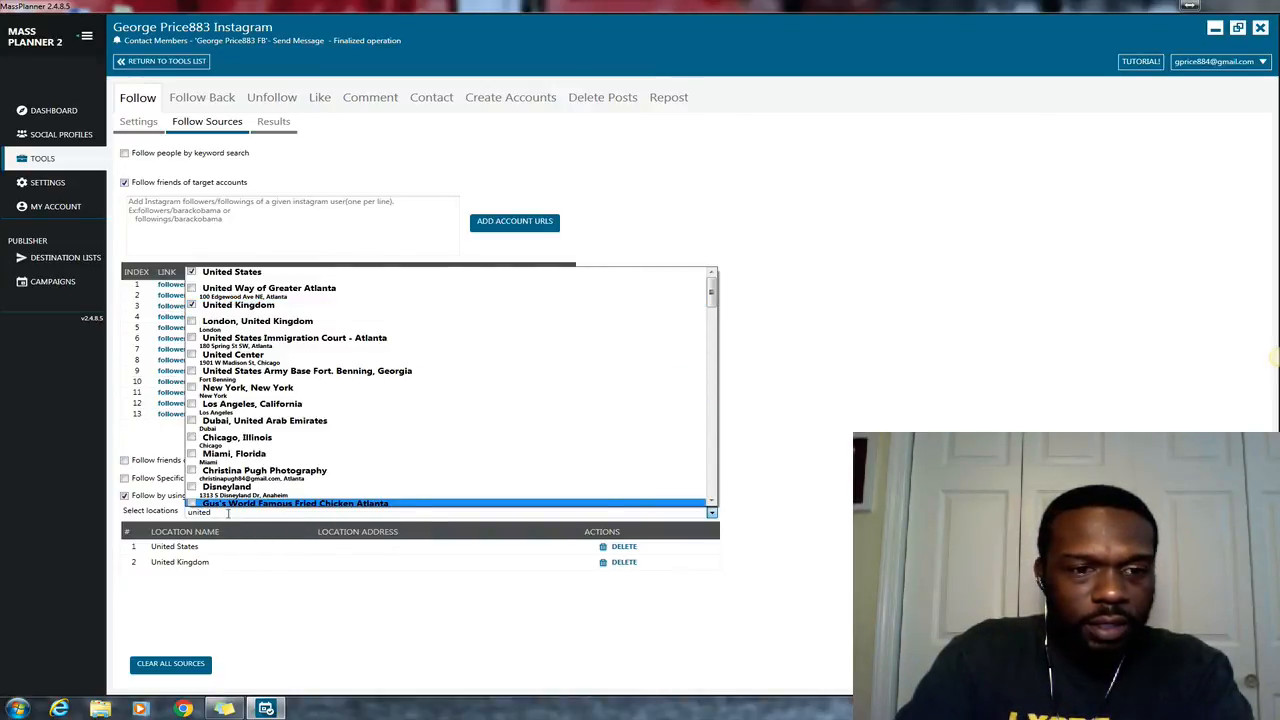
pyautogui.moveTo(245, 388)
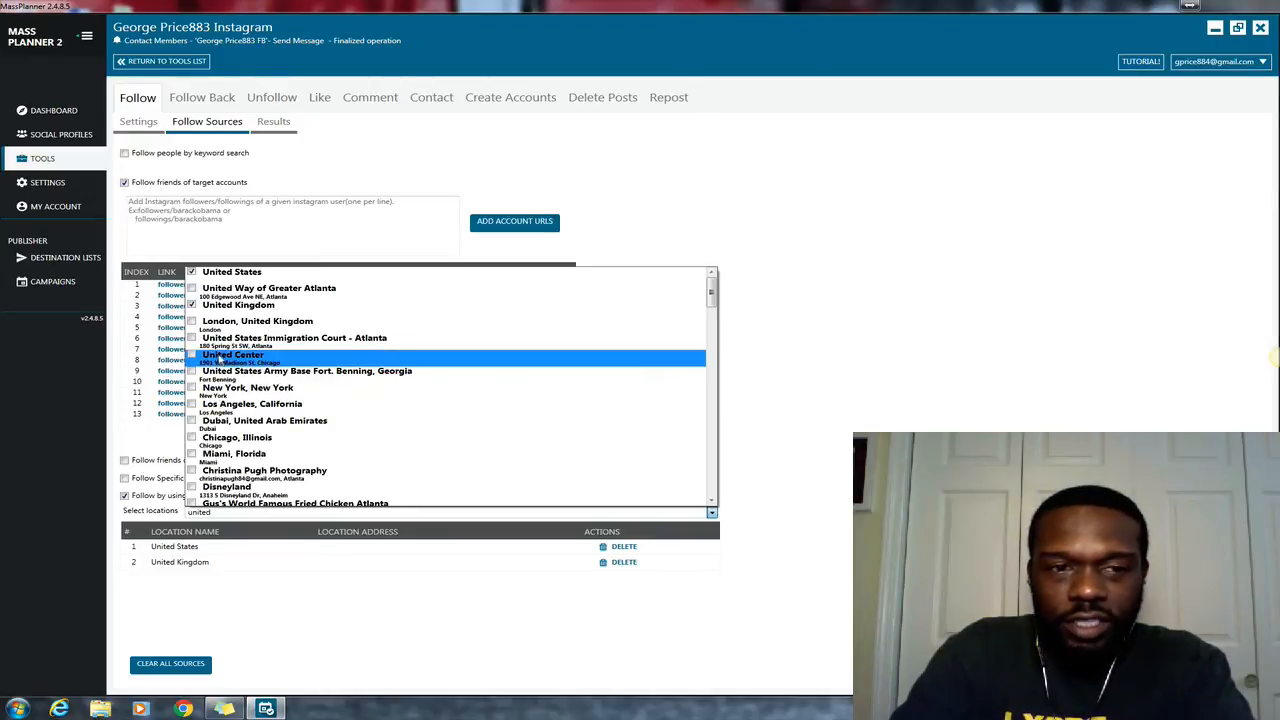
pyautogui.moveTo(237, 438)
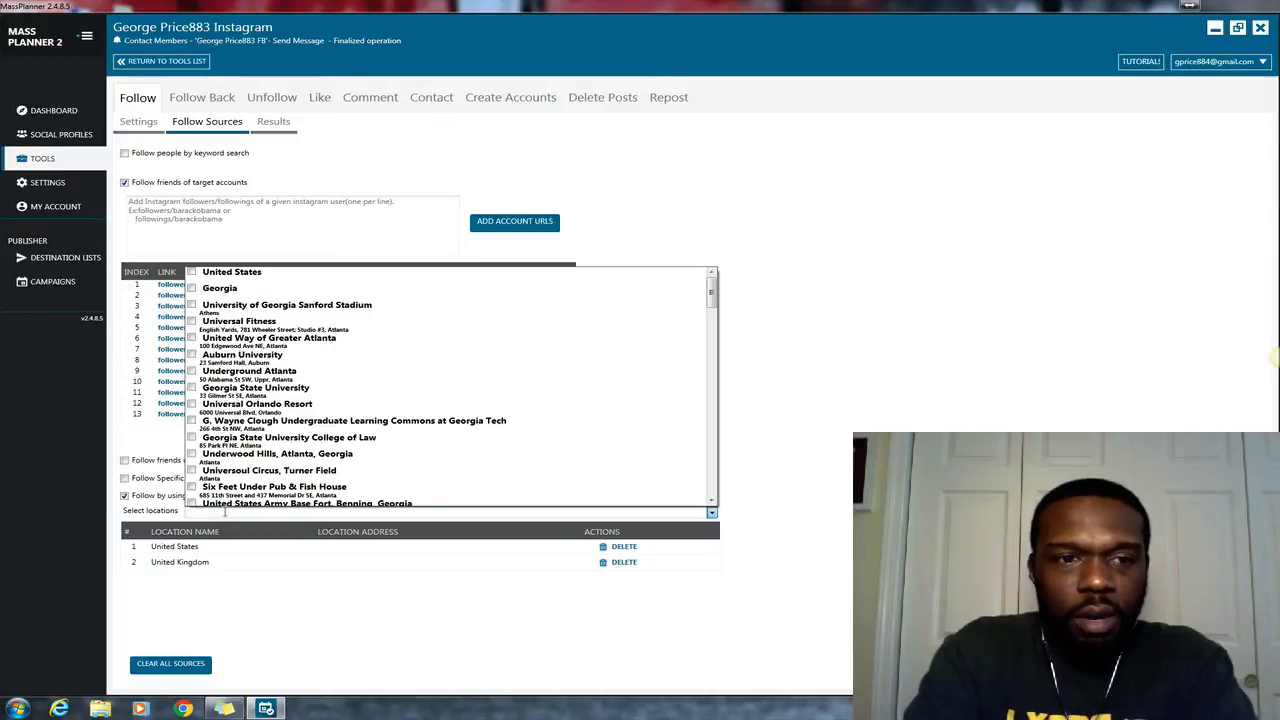
# Add Canada and New Zealand as follow locations, then search 'Aust' for Austin, Texas
pyautogui.write('canada')
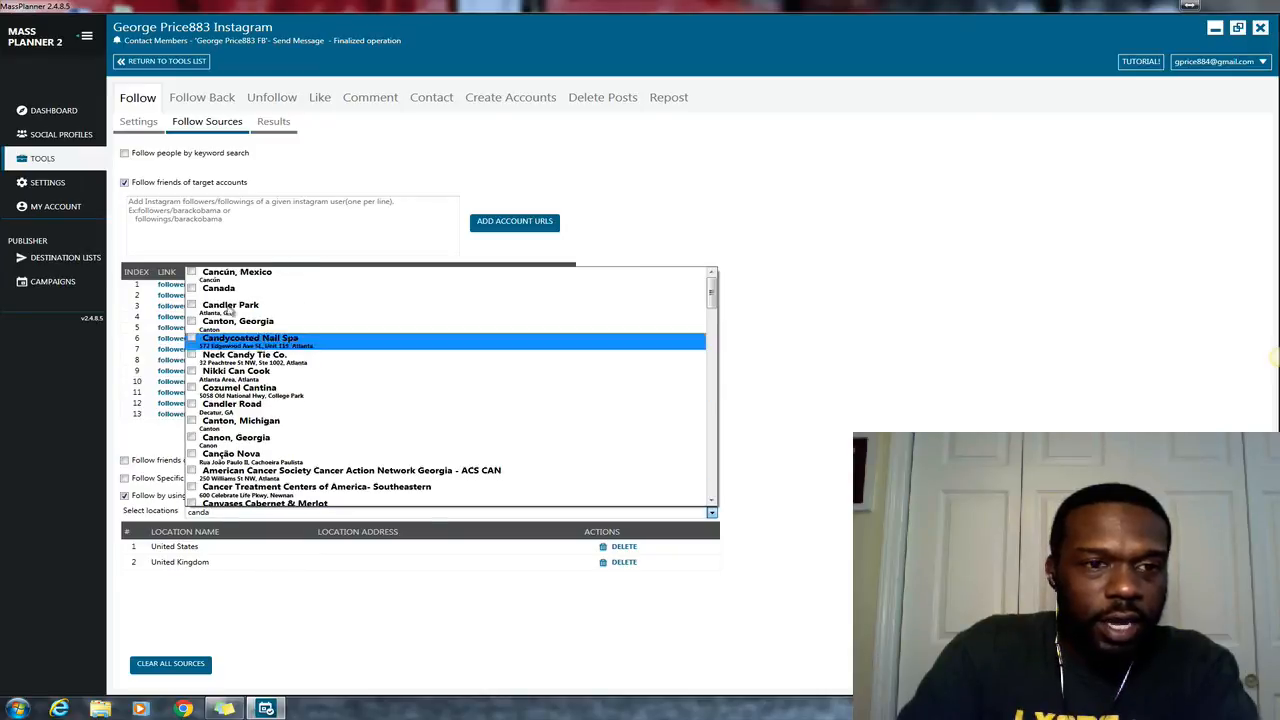
pyautogui.click(219, 289)
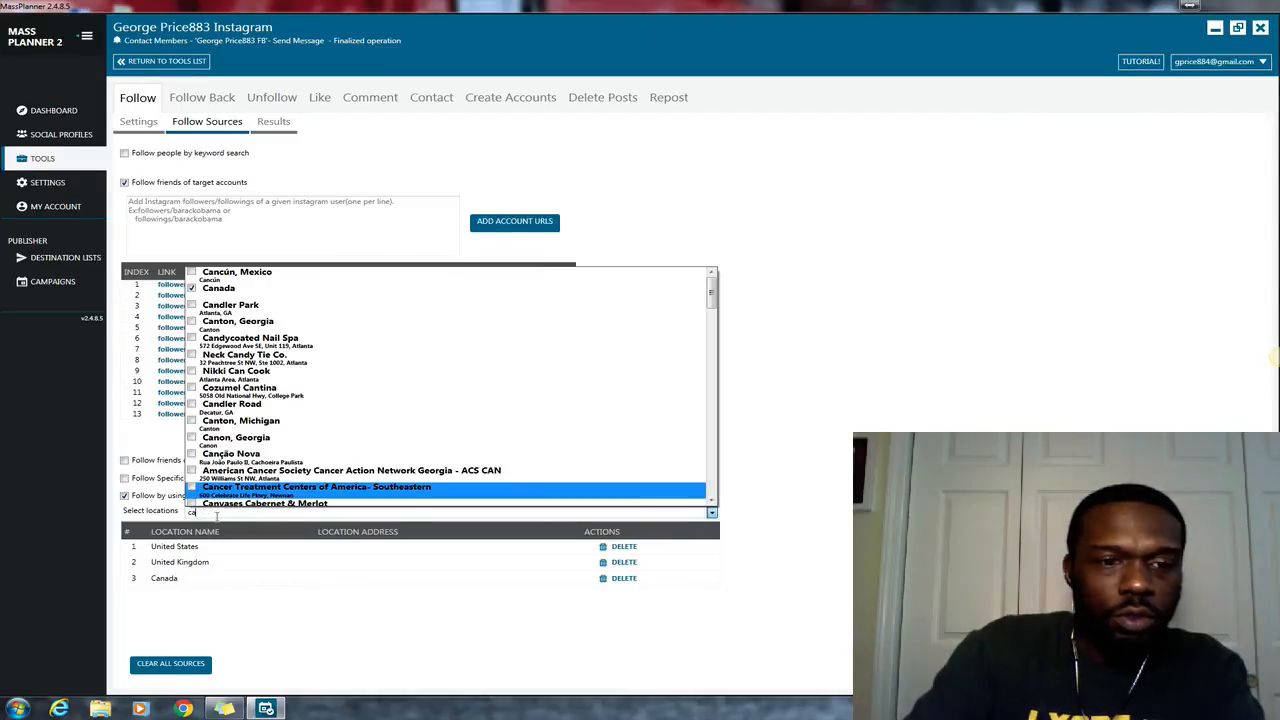
pyautogui.write('new zealand')
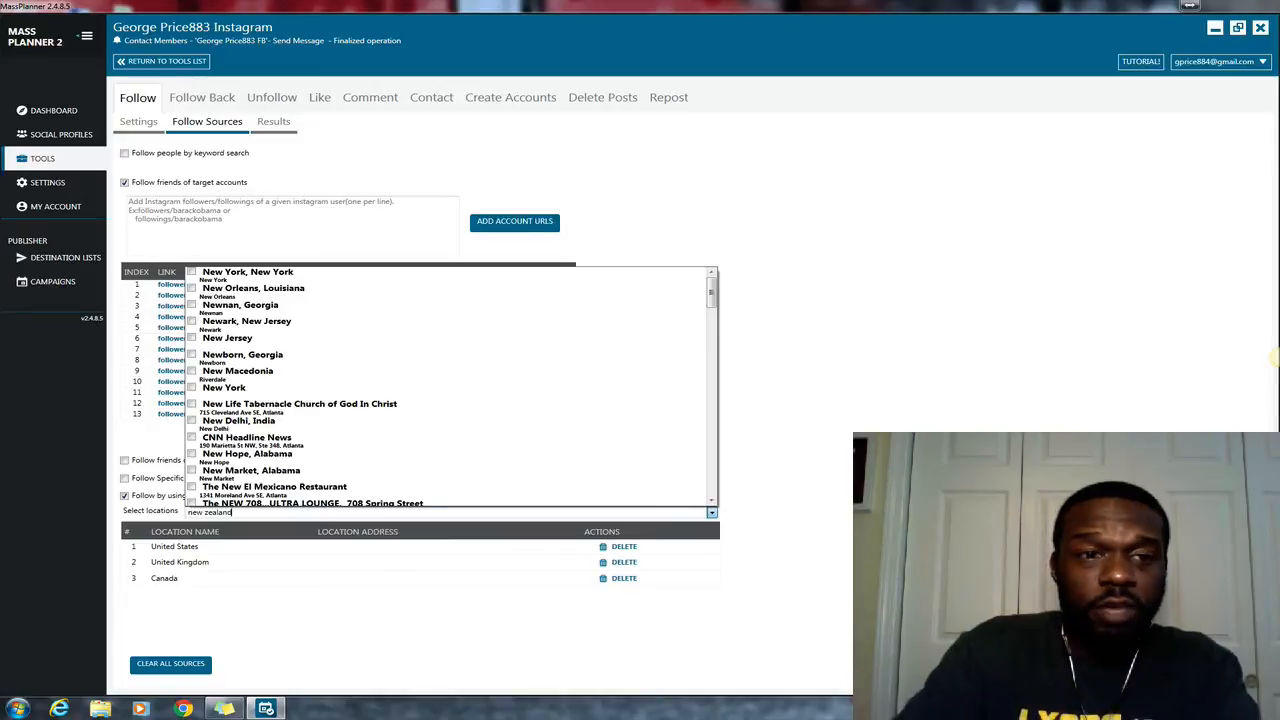
pyautogui.write('new zealand')
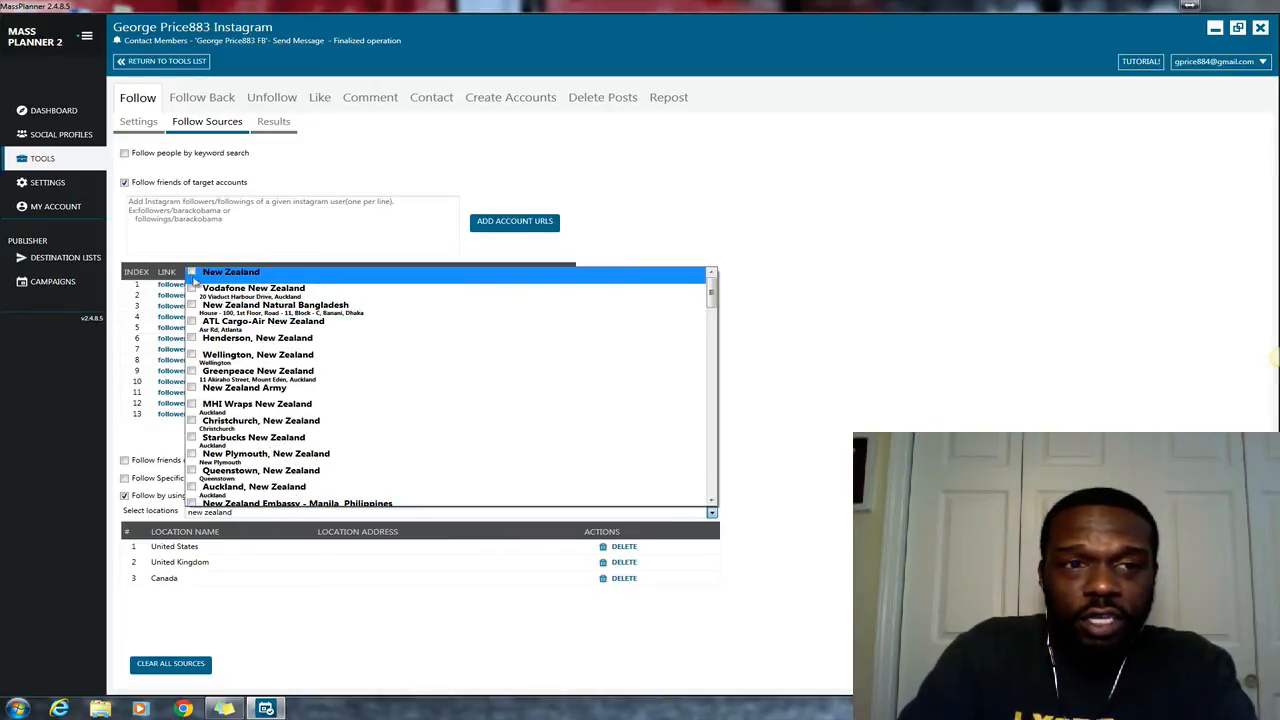
pyautogui.click(192, 271)
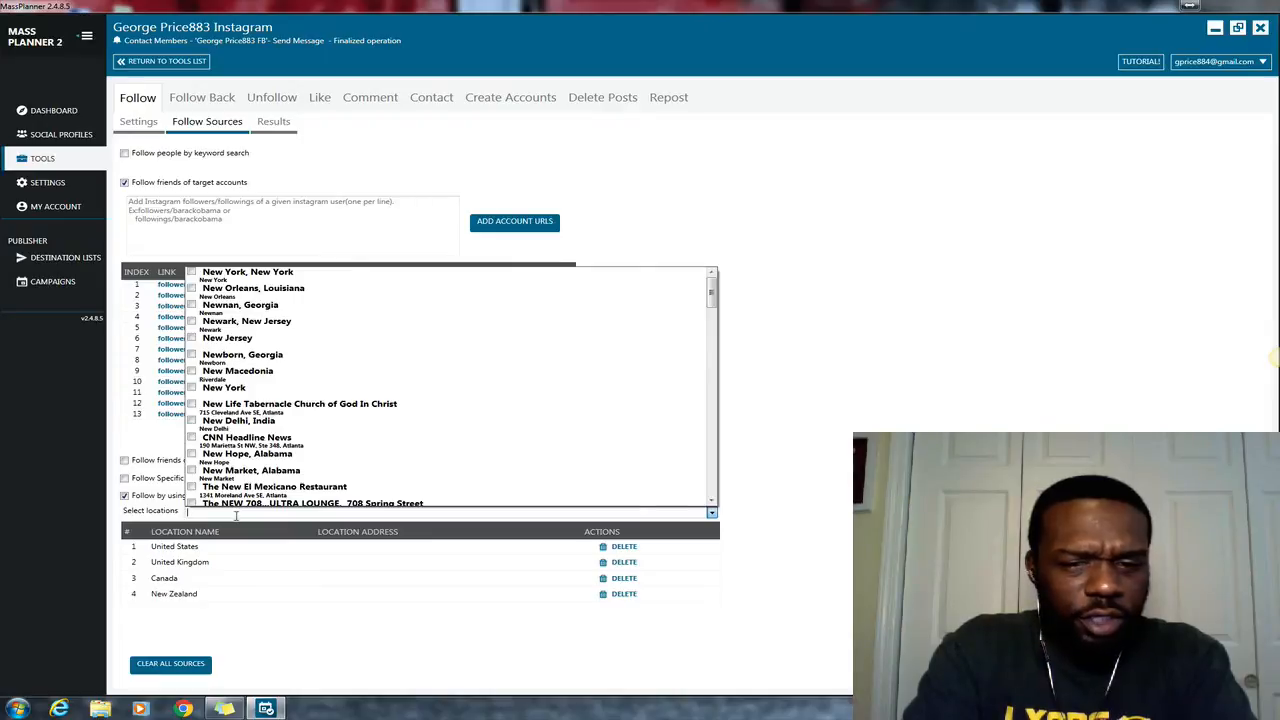
pyautogui.write('Aust')
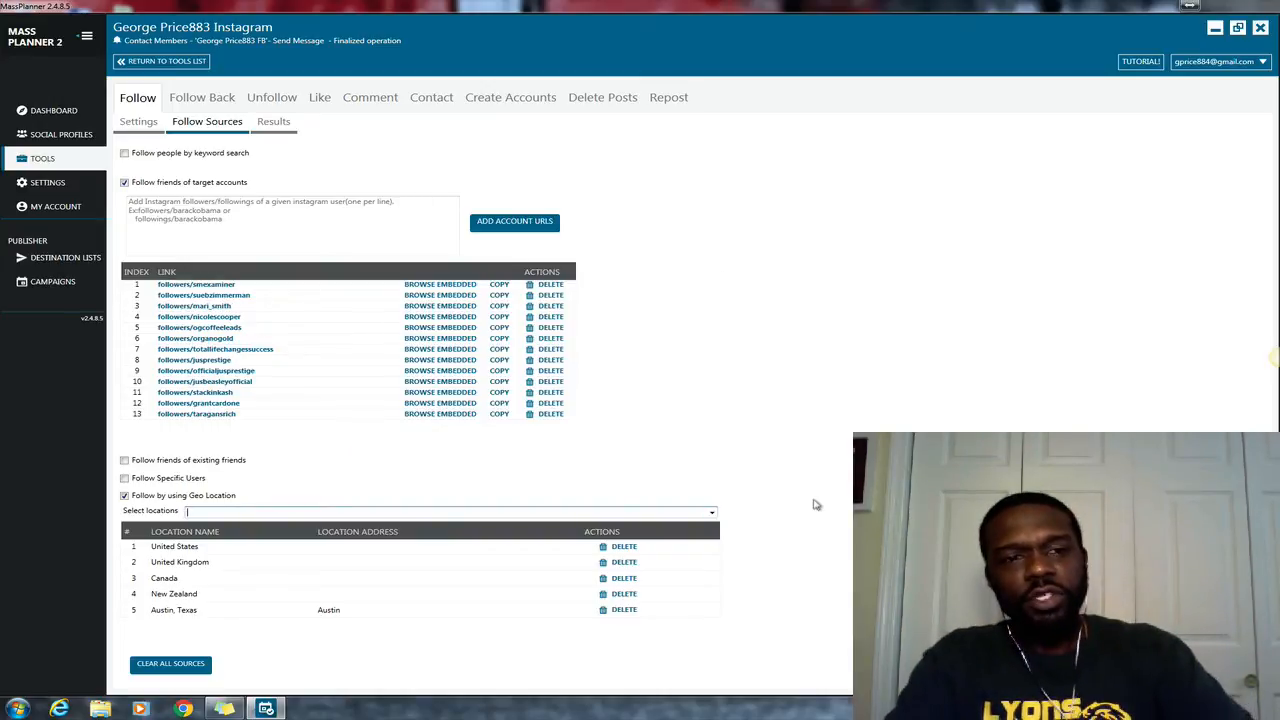
pyautogui.moveTo(731, 315)
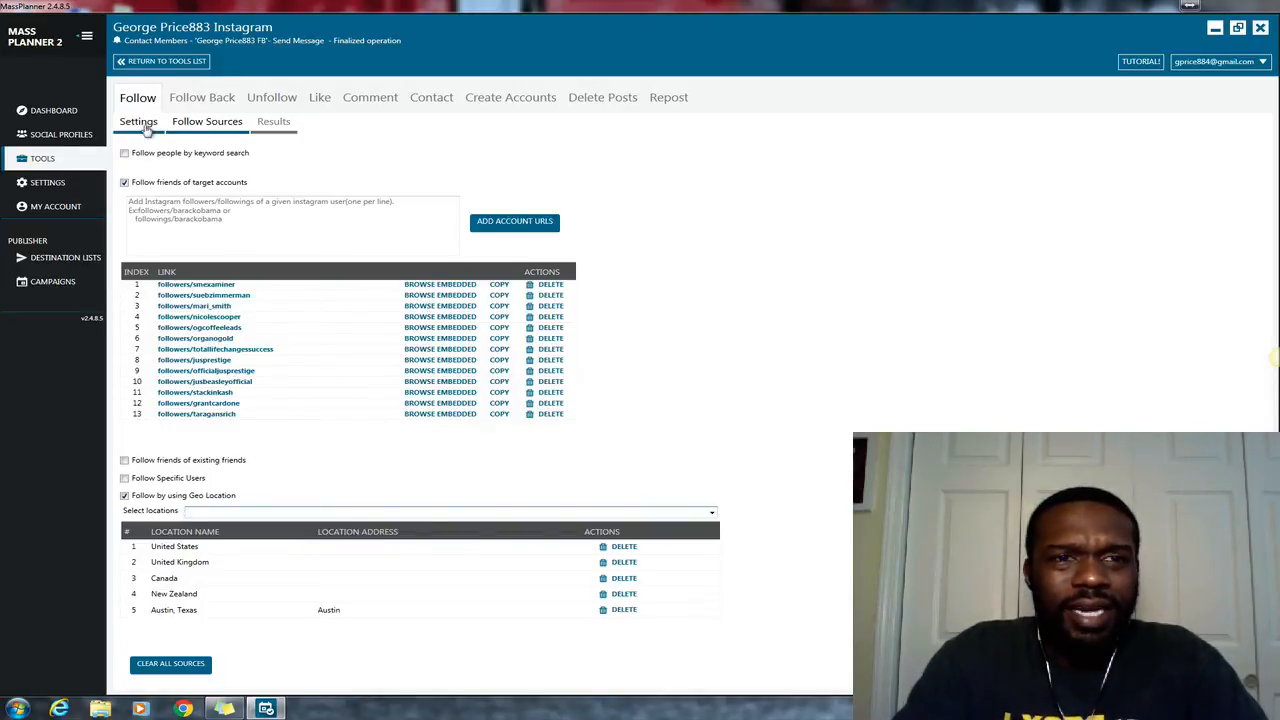
# Return to the Follow tool's Settings sub-tab with pacing limits, filters and stopped status
pyautogui.click(138, 121)
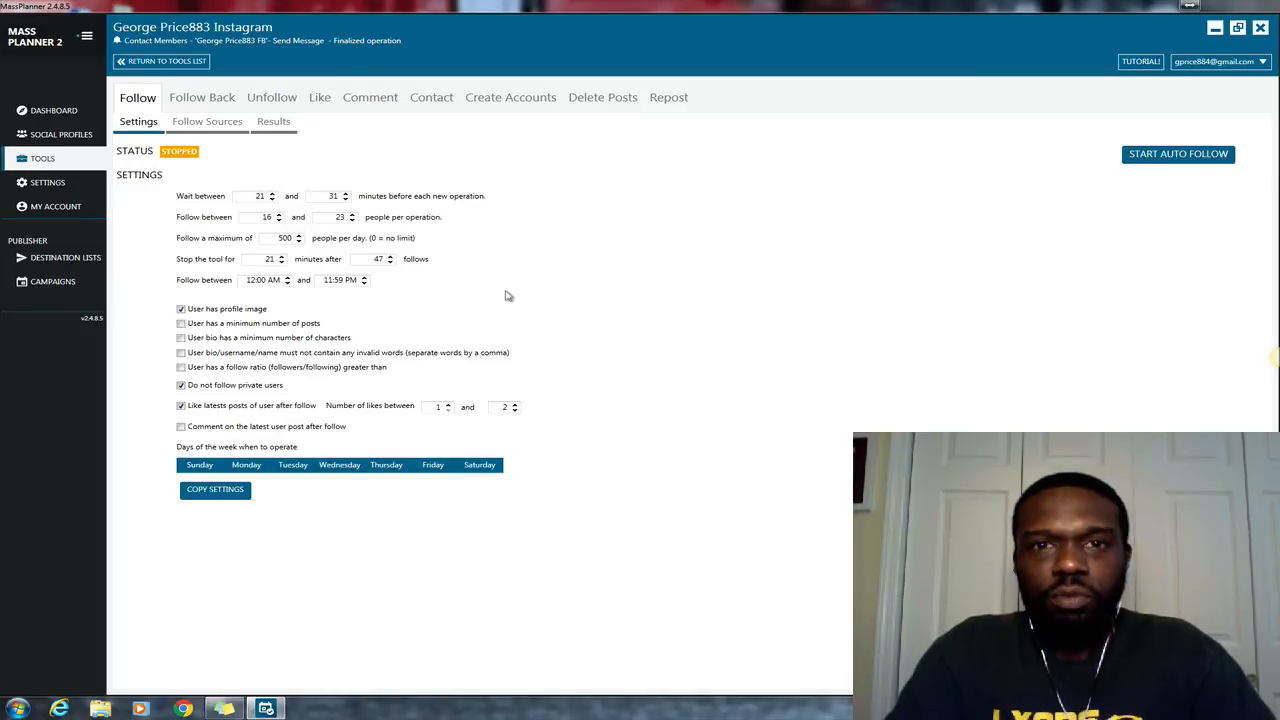
pyautogui.moveTo(1167, 164)
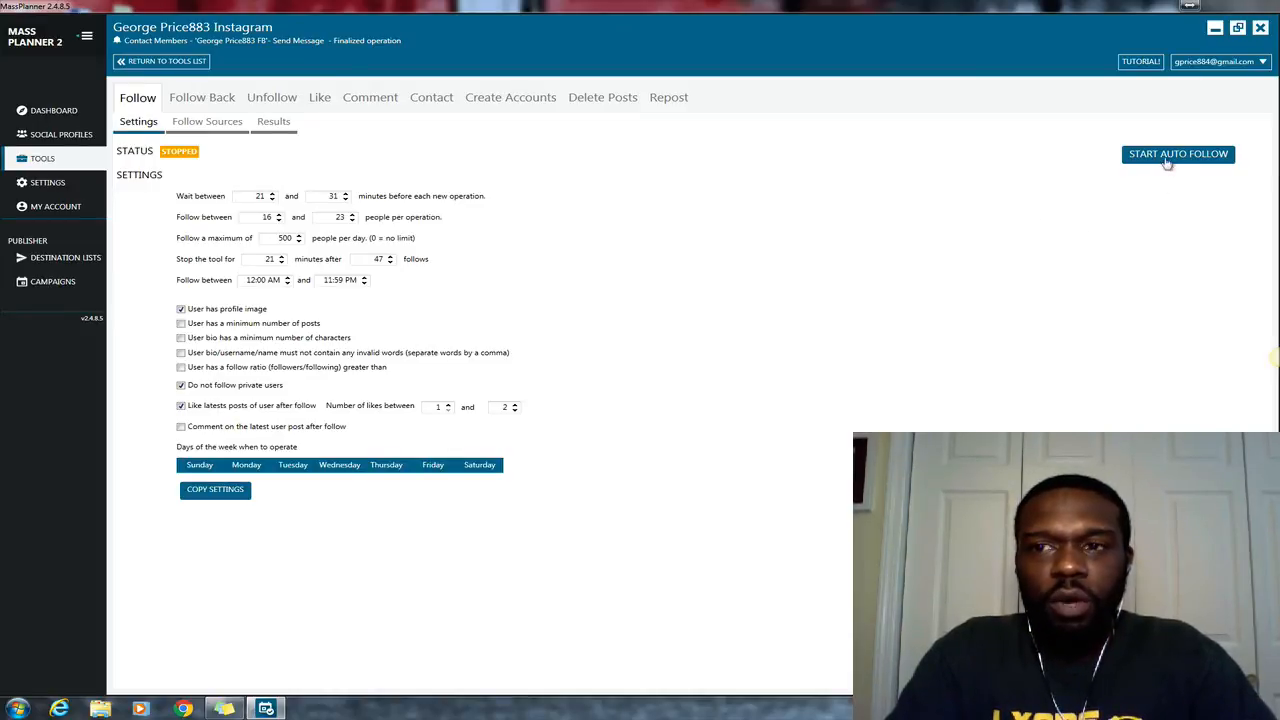
# Start auto follow so the Instagram Follow tool becomes active with a scheduled next run
pyautogui.click(1178, 153)
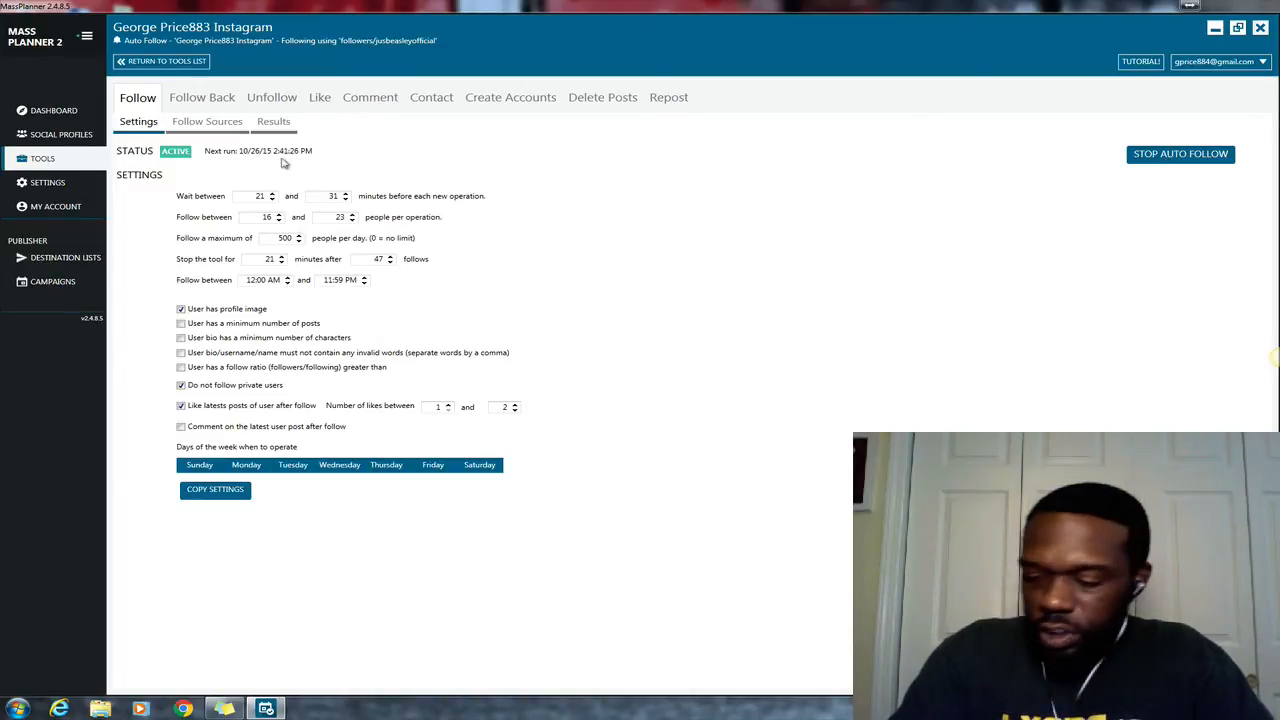
pyautogui.moveTo(324, 125)
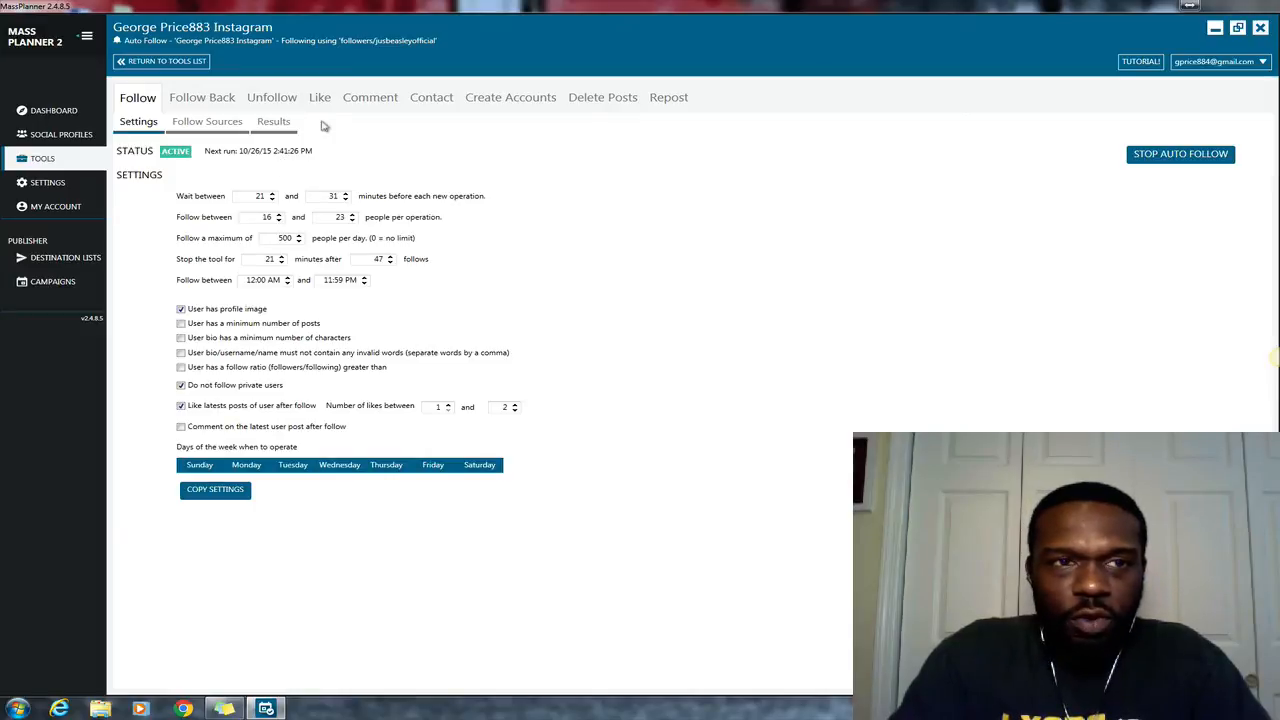
pyautogui.moveTo(314, 54)
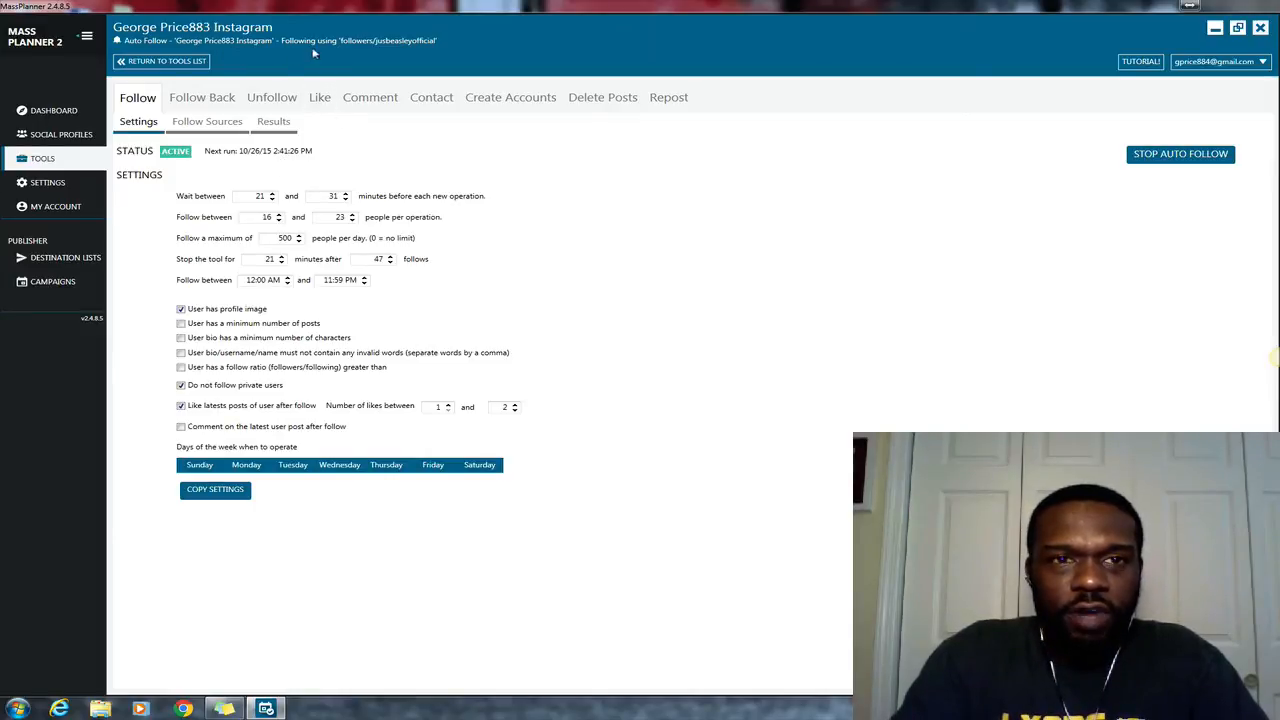
pyautogui.moveTo(390, 40)
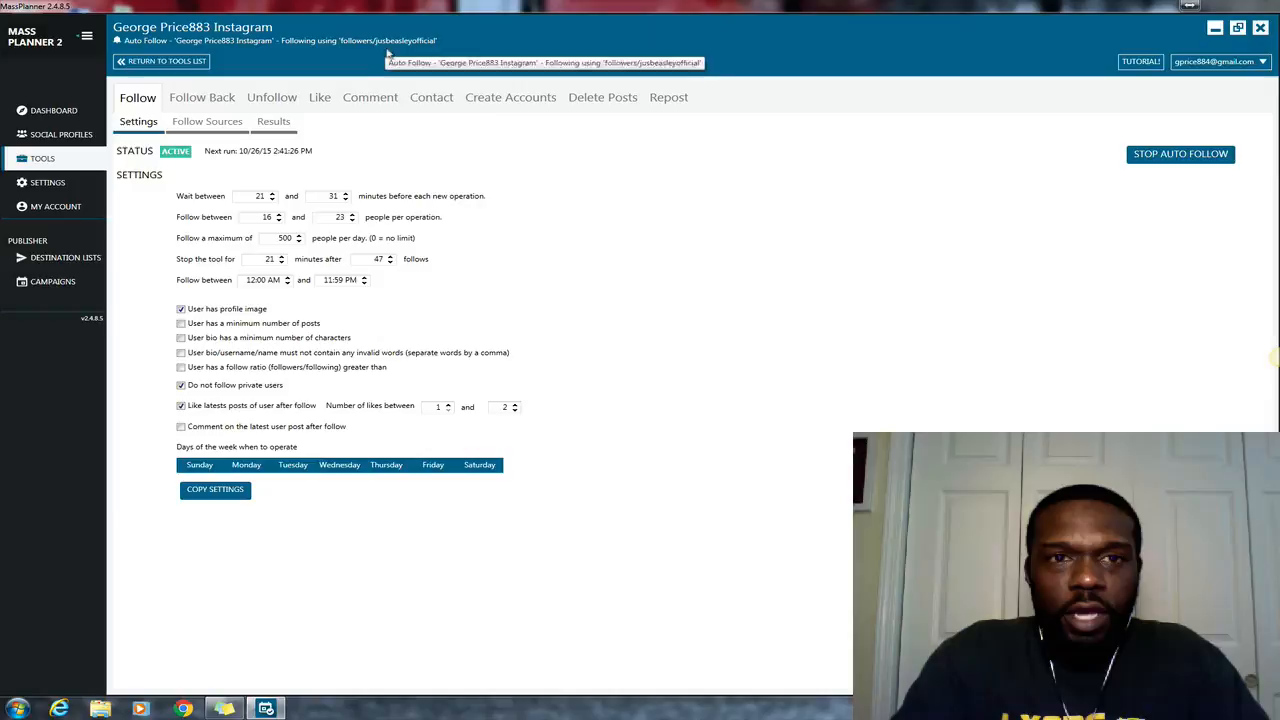
pyautogui.moveTo(455, 170)
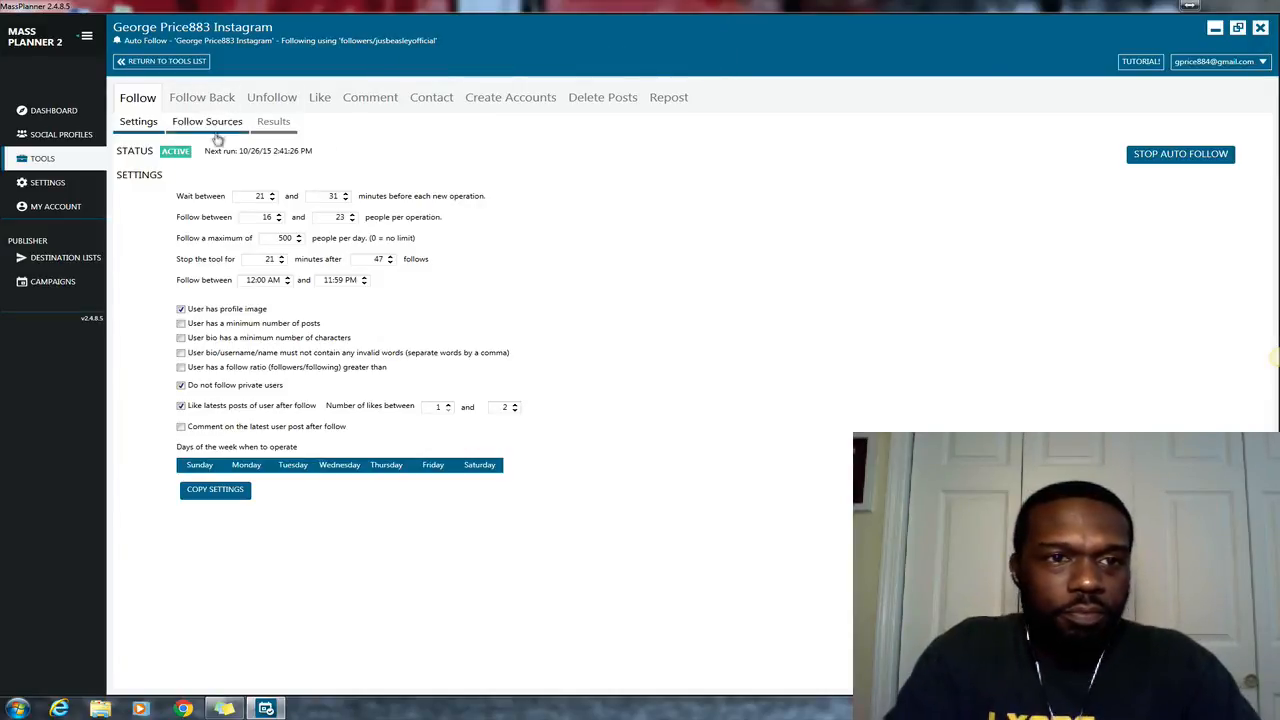
# Glance at the results, then return to Follow Sources listing the 13 target accounts and locations
pyautogui.click(207, 121)
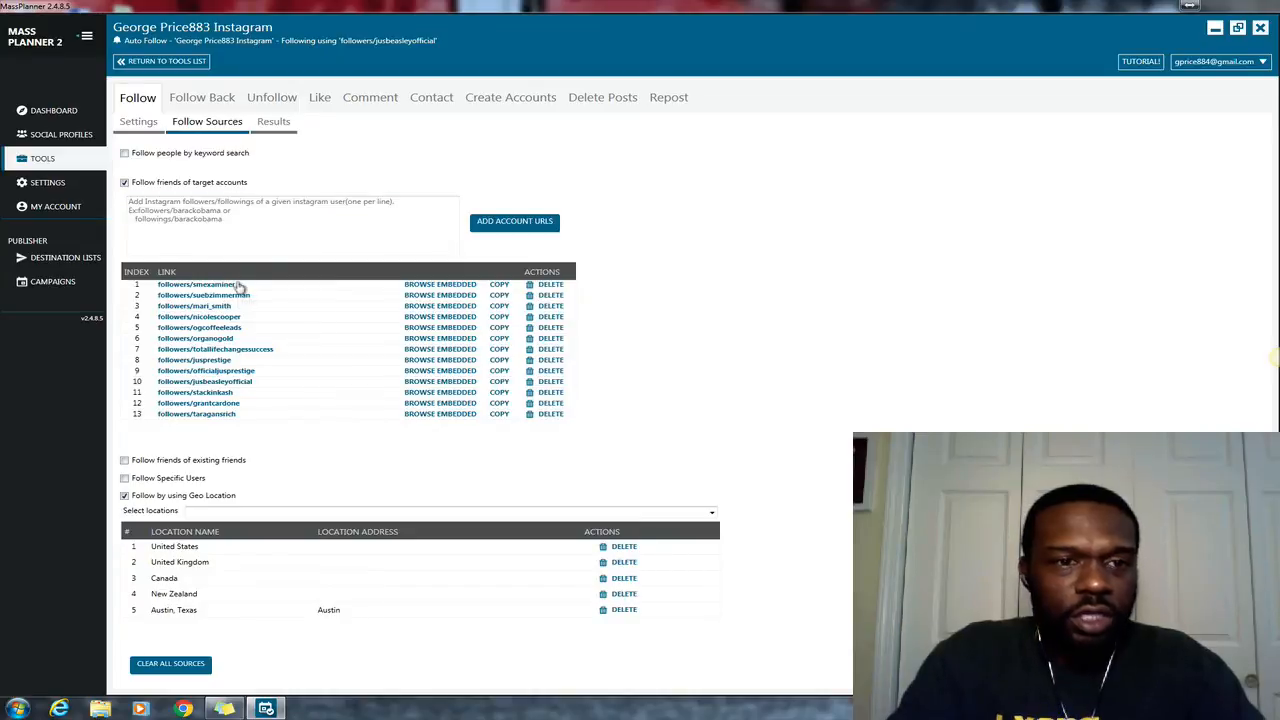
pyautogui.moveTo(237, 386)
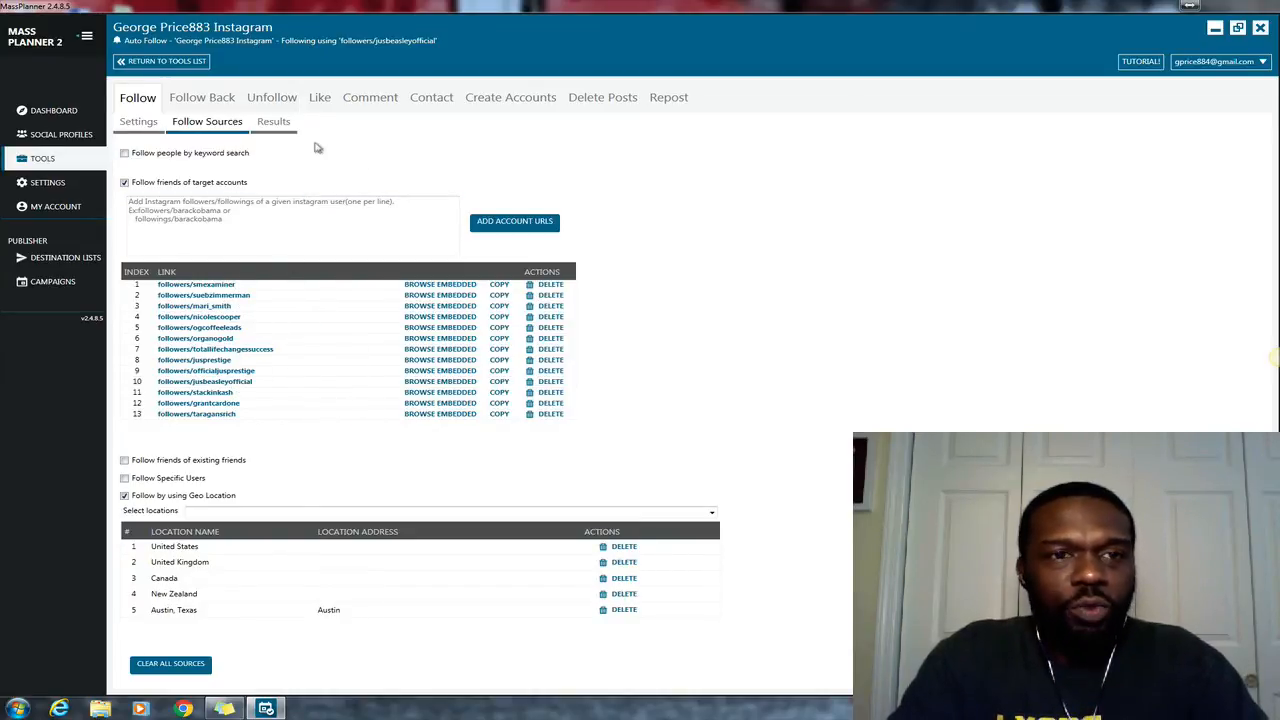
pyautogui.click(273, 121)
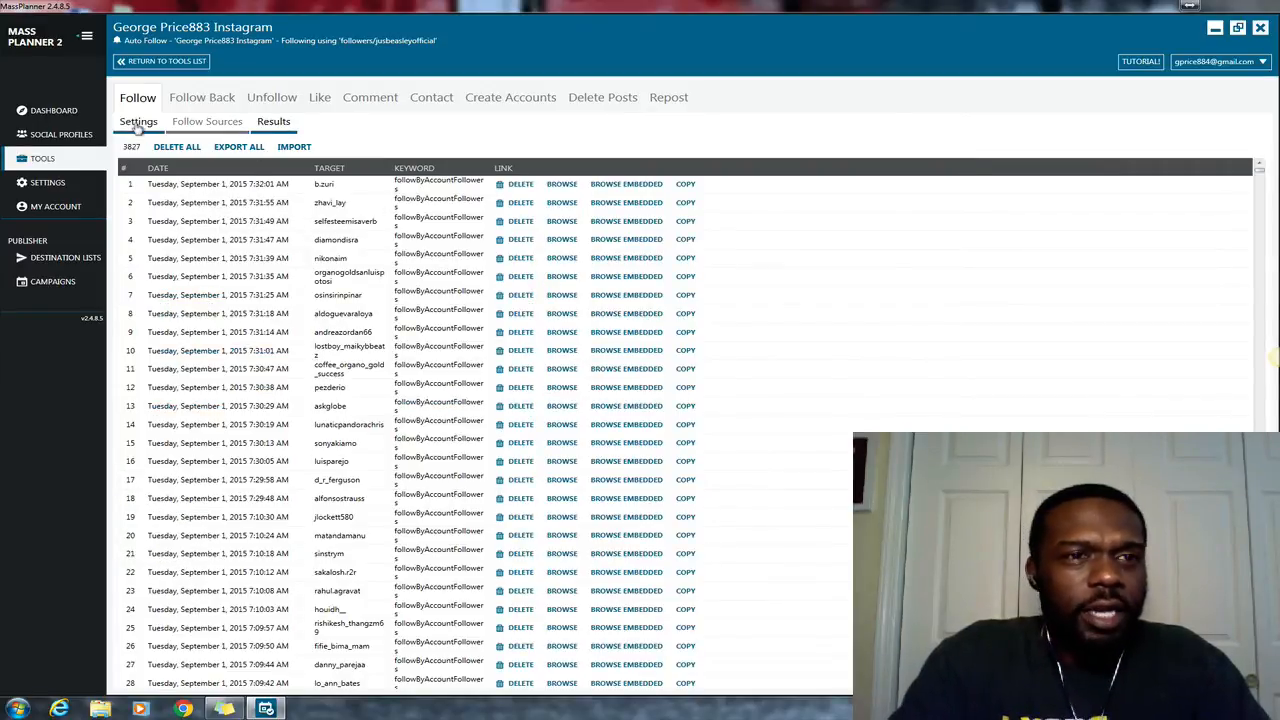
pyautogui.click(138, 121)
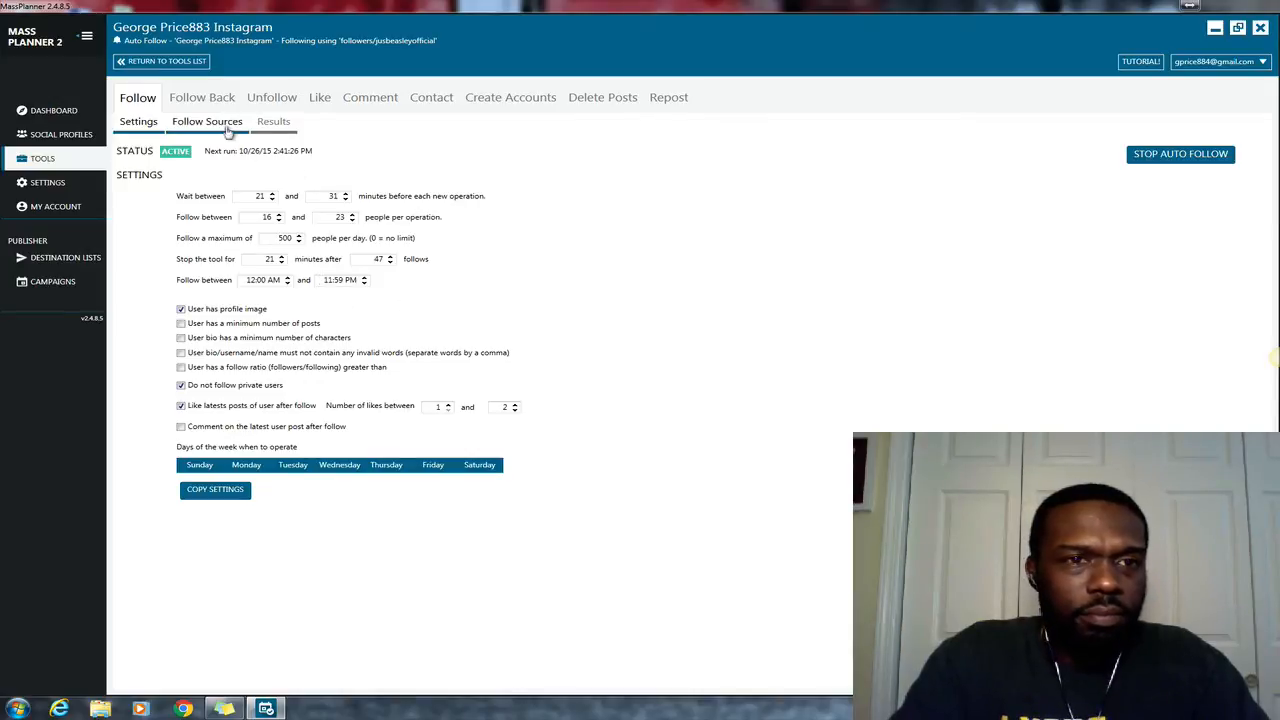
pyautogui.click(207, 121)
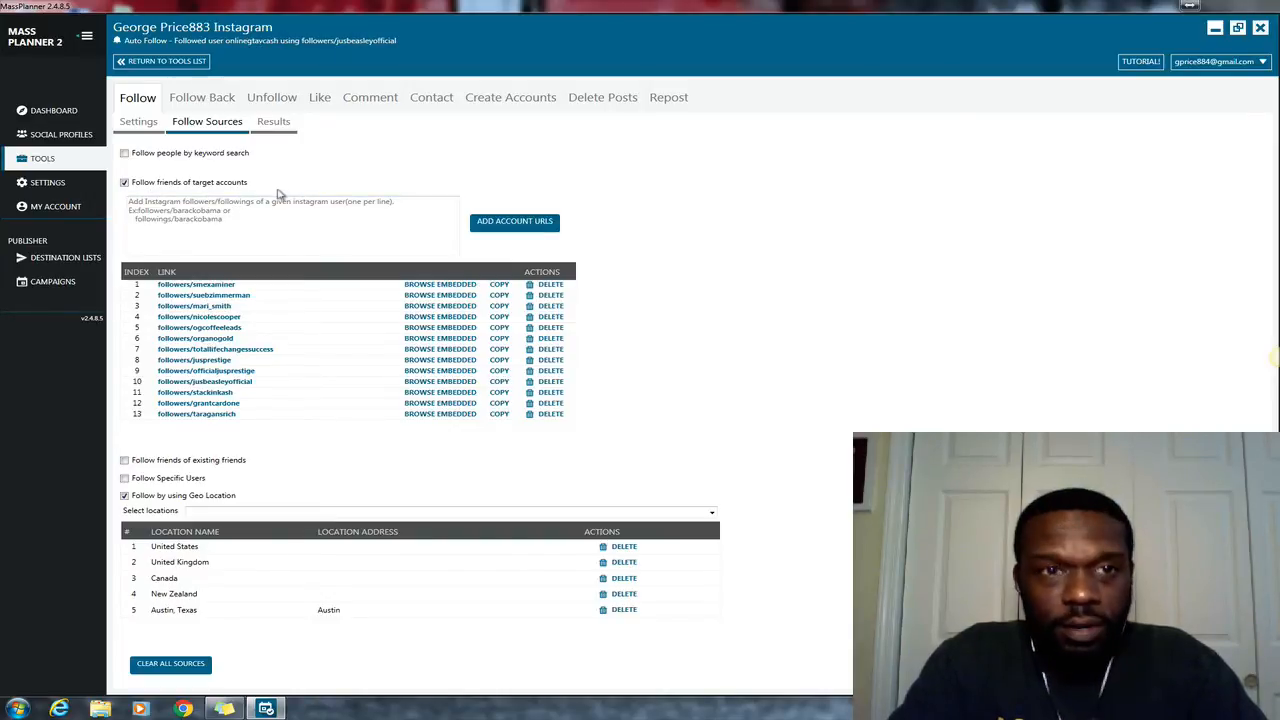
pyautogui.moveTo(228, 337)
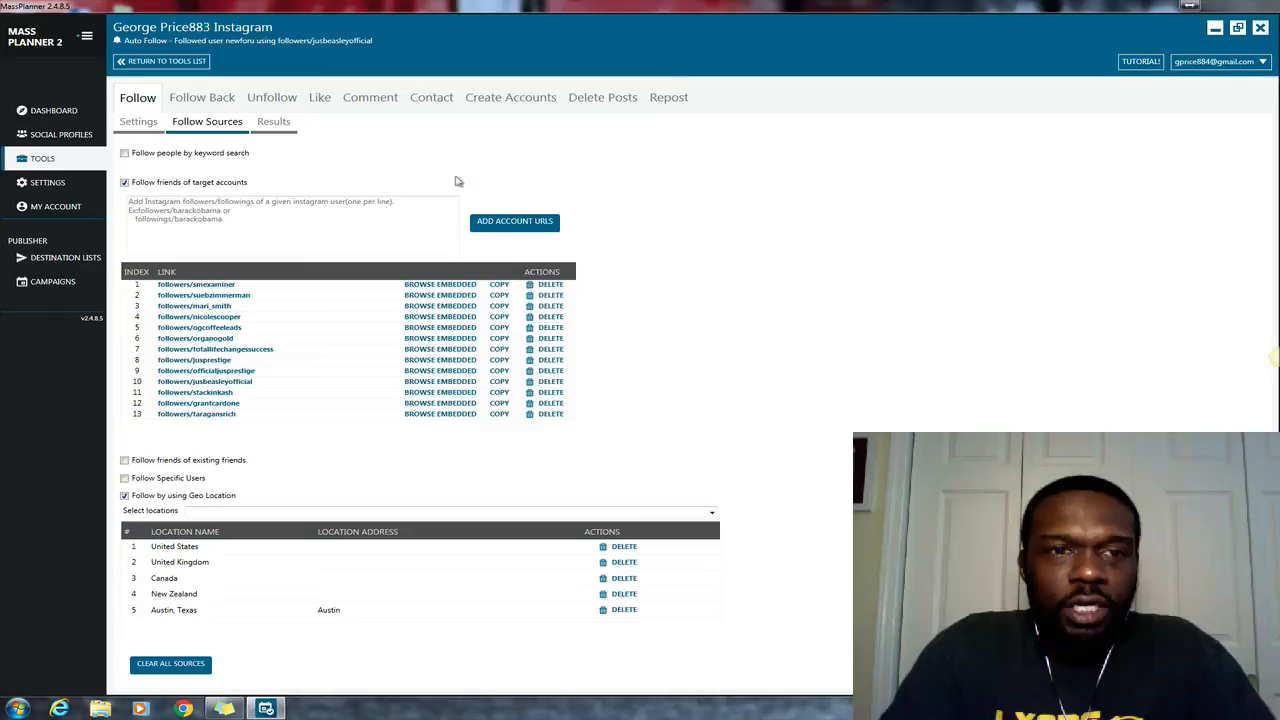
# View the follow results log with about twenty users newly followed on October 26
pyautogui.click(273, 121)
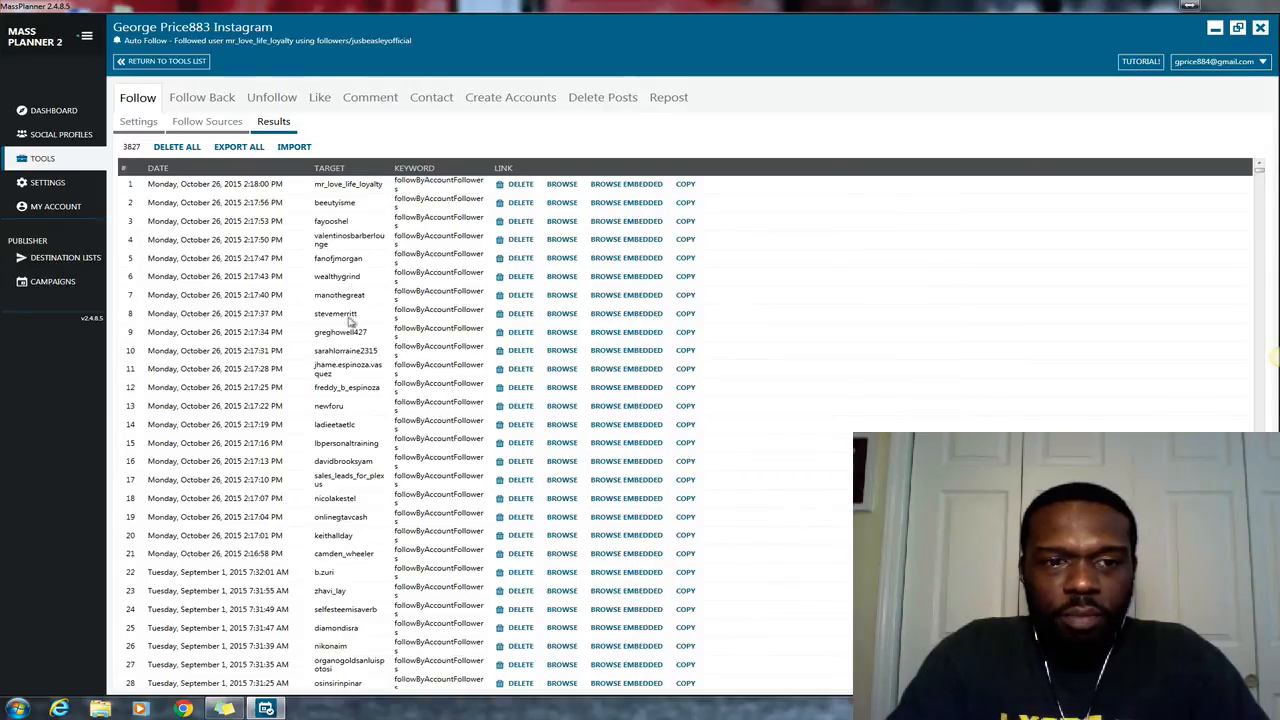
pyautogui.moveTo(238, 540)
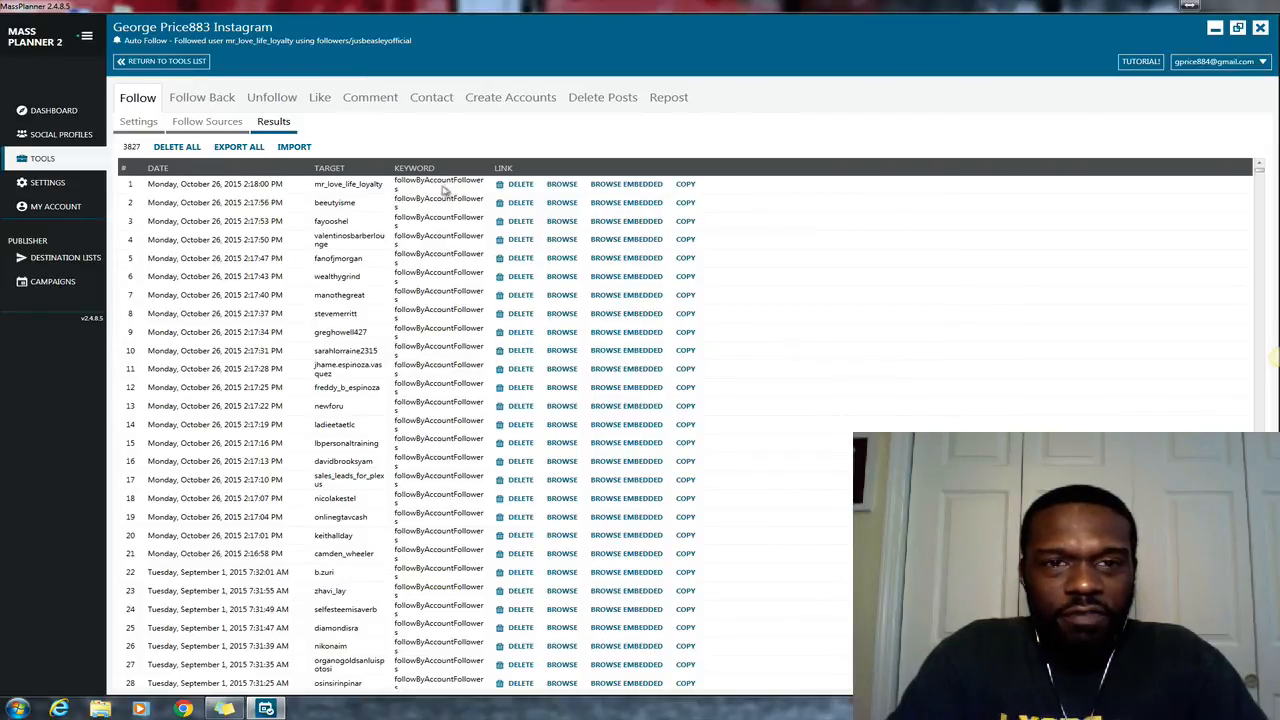
pyautogui.moveTo(343, 200)
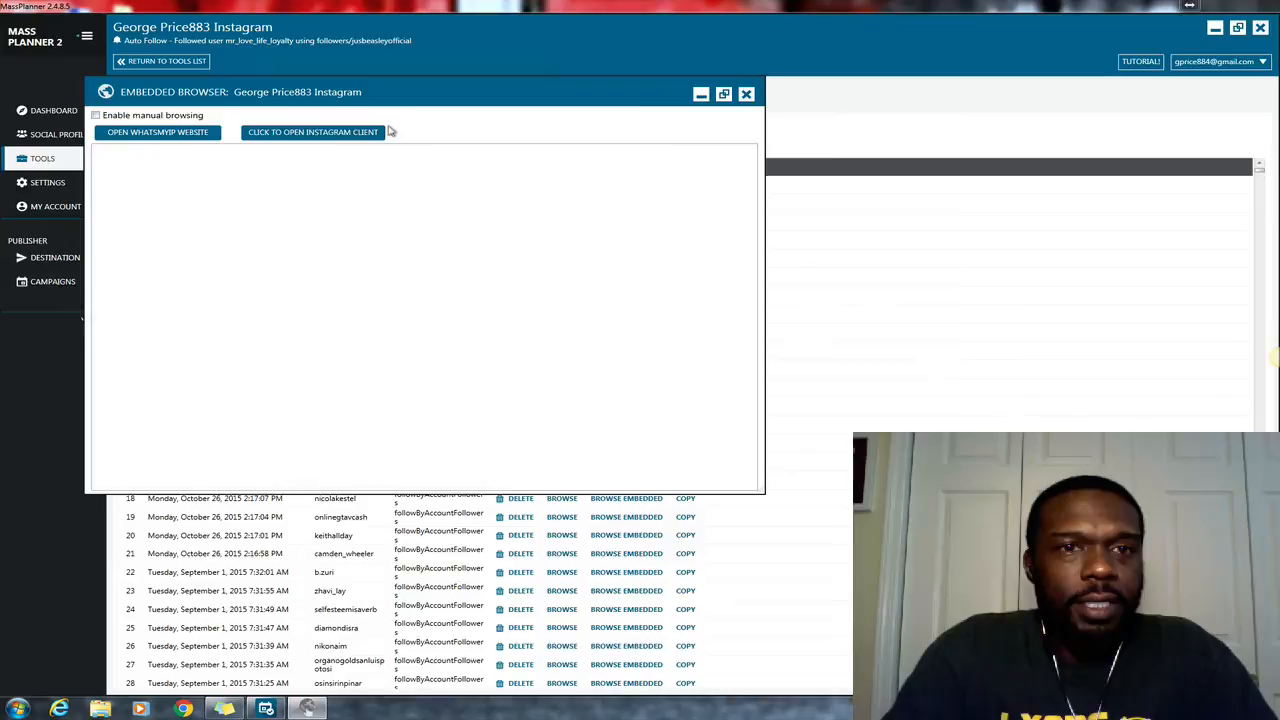
pyautogui.moveTo(402, 96)
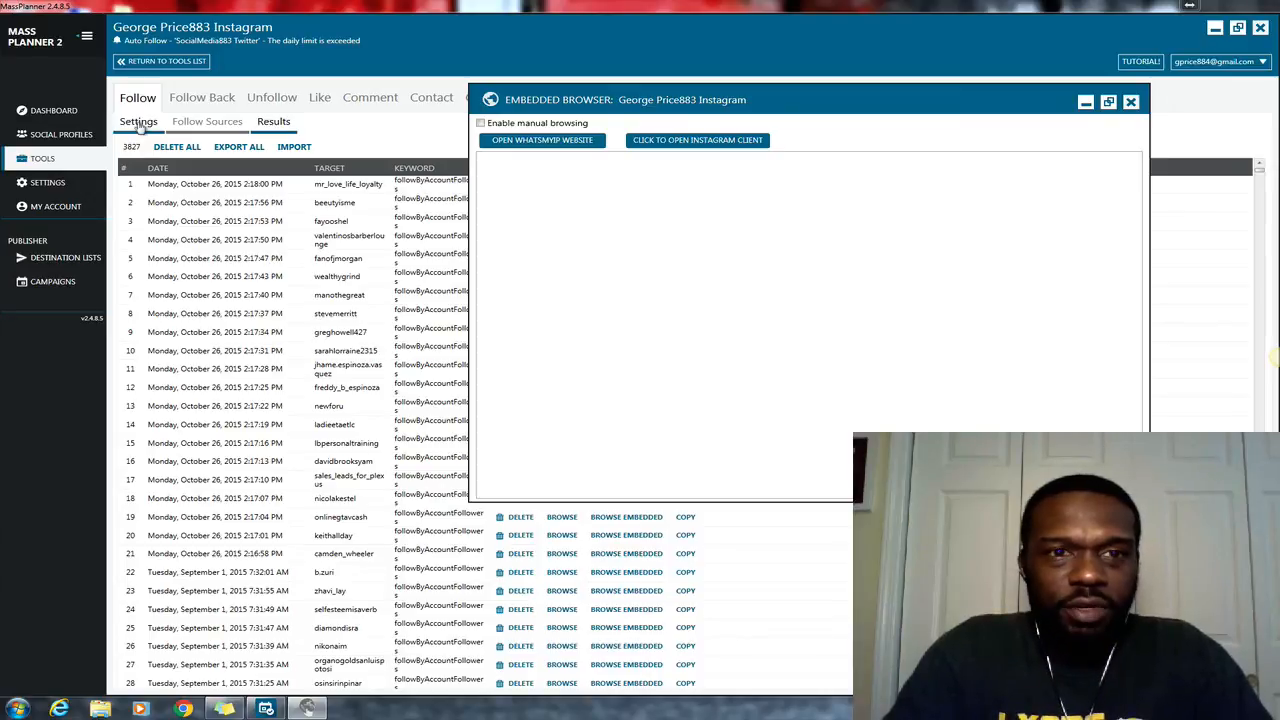
# Return via Settings to Follow Sources with the 13 target accounts and five locations
pyautogui.click(138, 121)
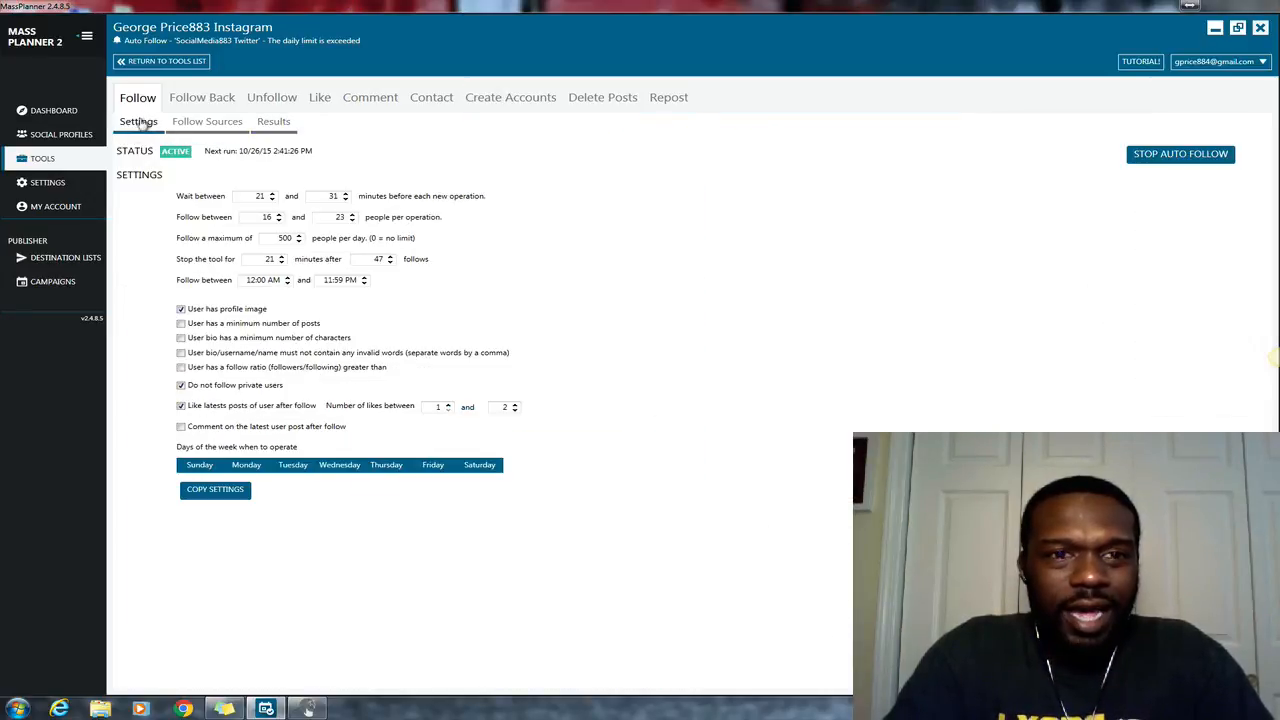
pyautogui.click(207, 121)
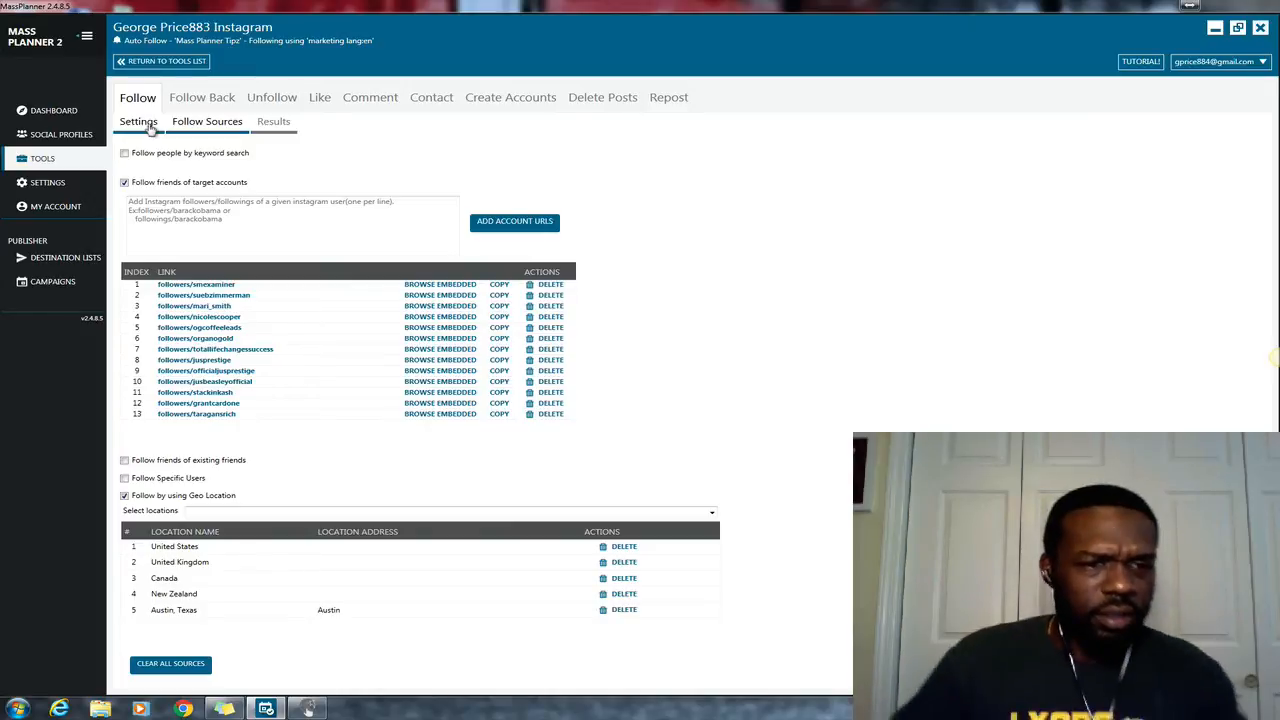
# Add Australia from the location list and delete the Austin, Texas geo-location row
pyautogui.click(207, 121)
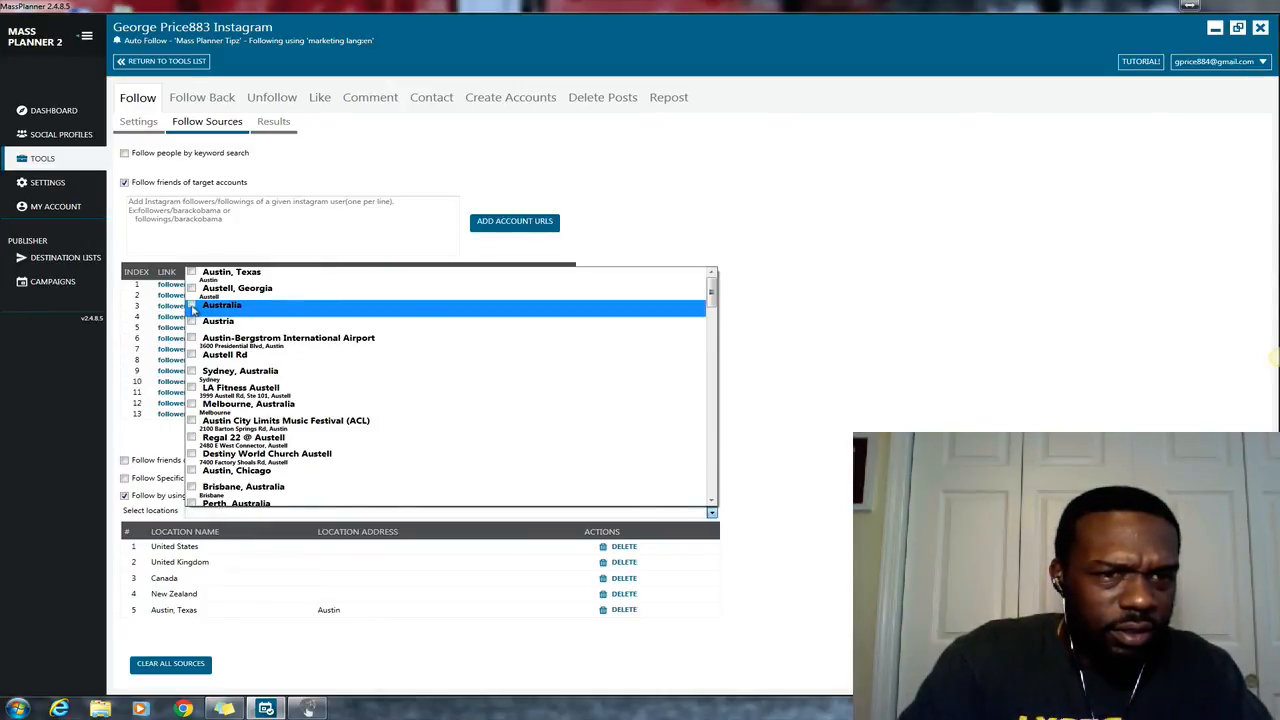
pyautogui.click(192, 305)
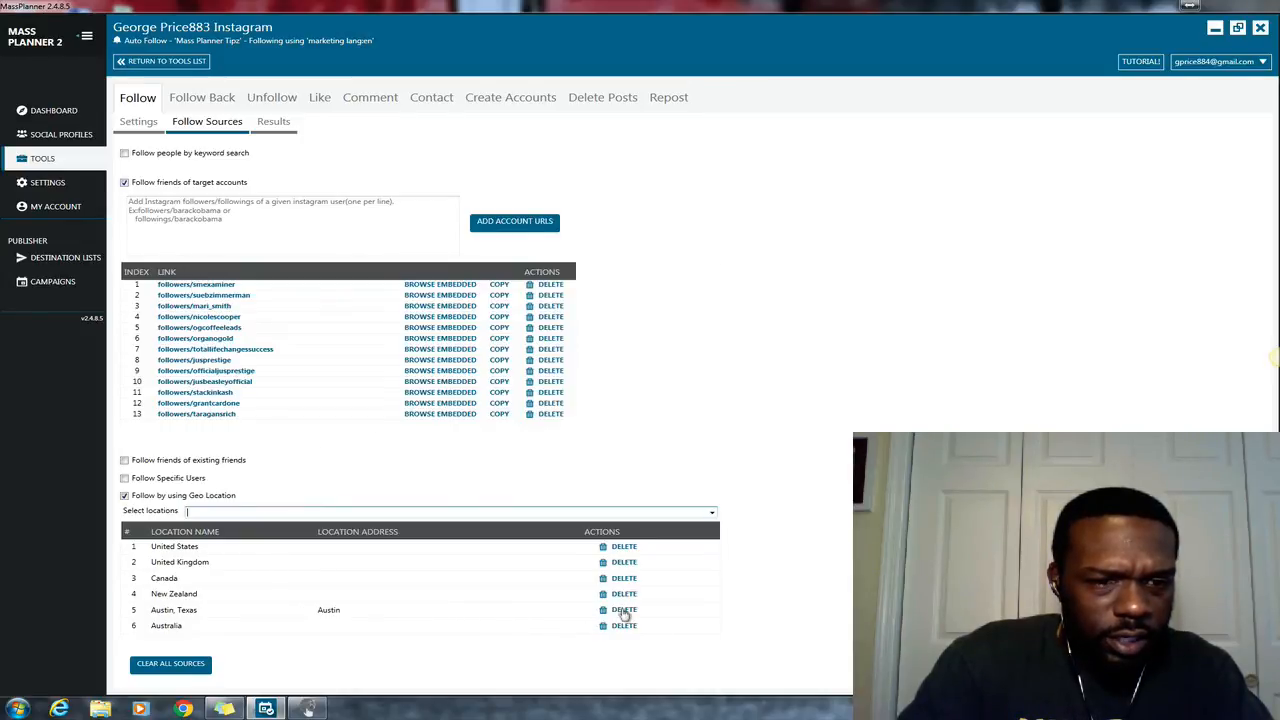
pyautogui.click(624, 609)
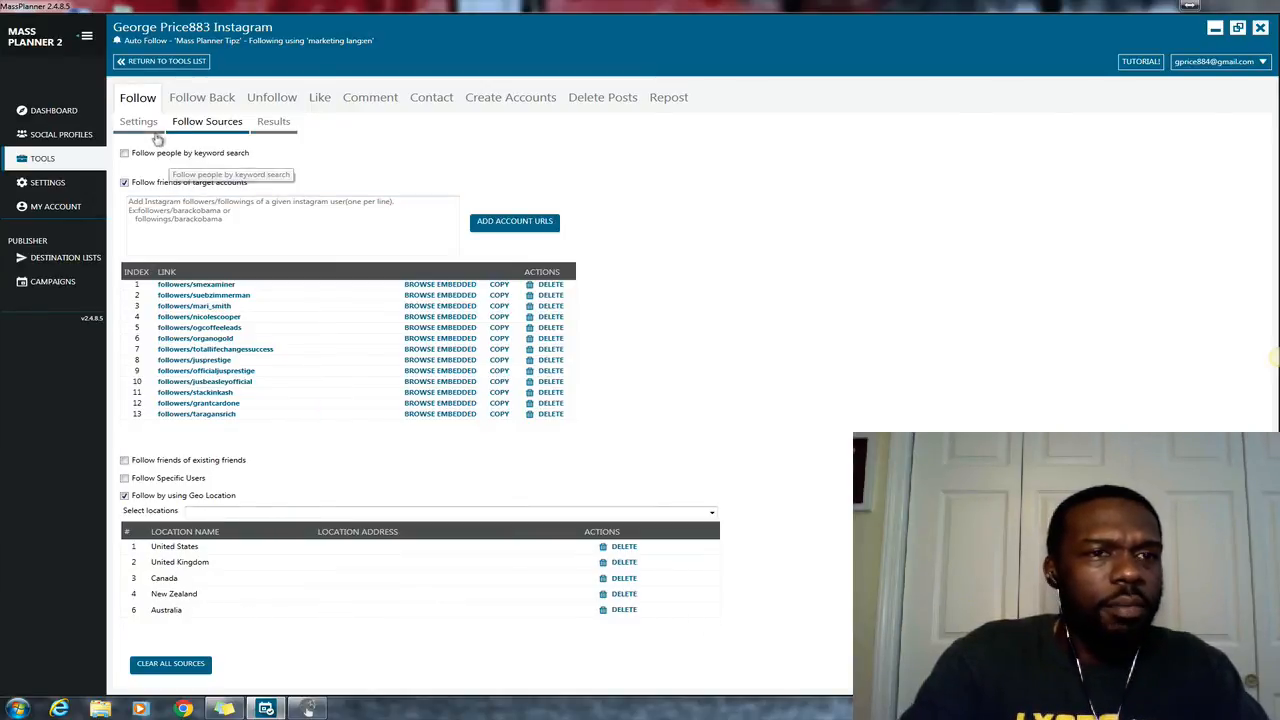
pyautogui.click(138, 121)
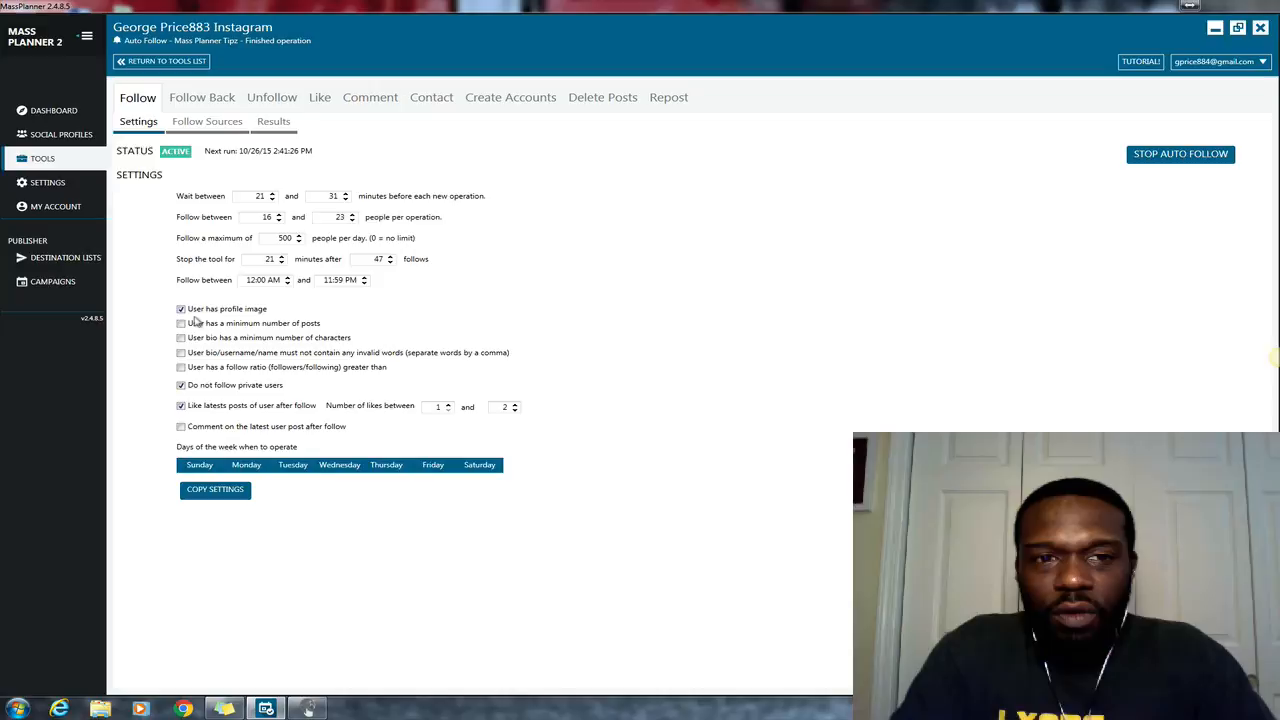
pyautogui.moveTo(262, 293)
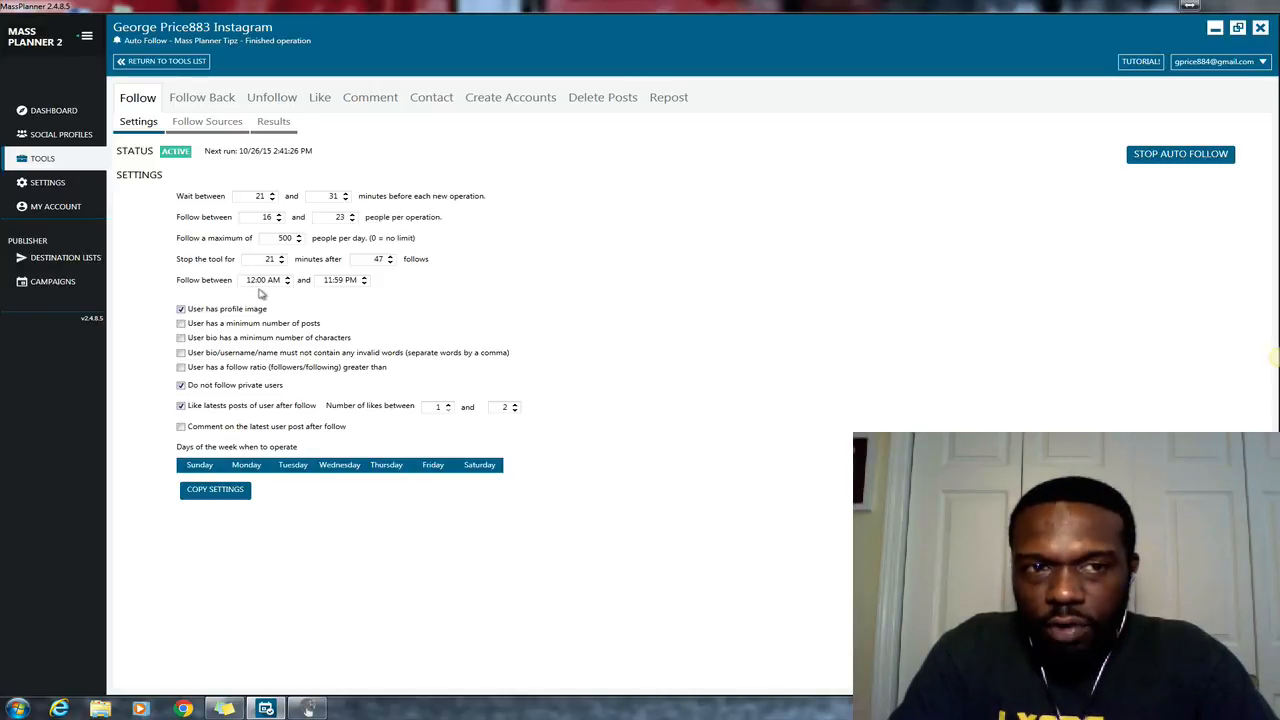
pyautogui.moveTo(292, 293)
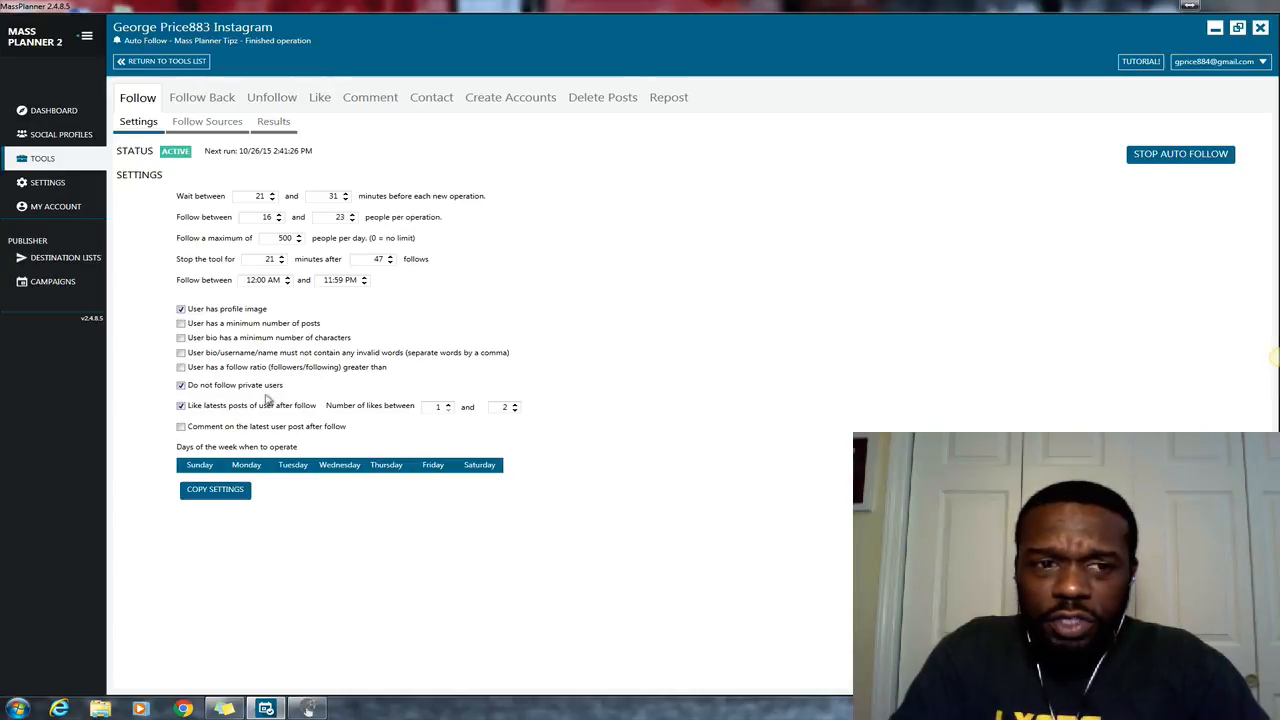
pyautogui.moveTo(281, 424)
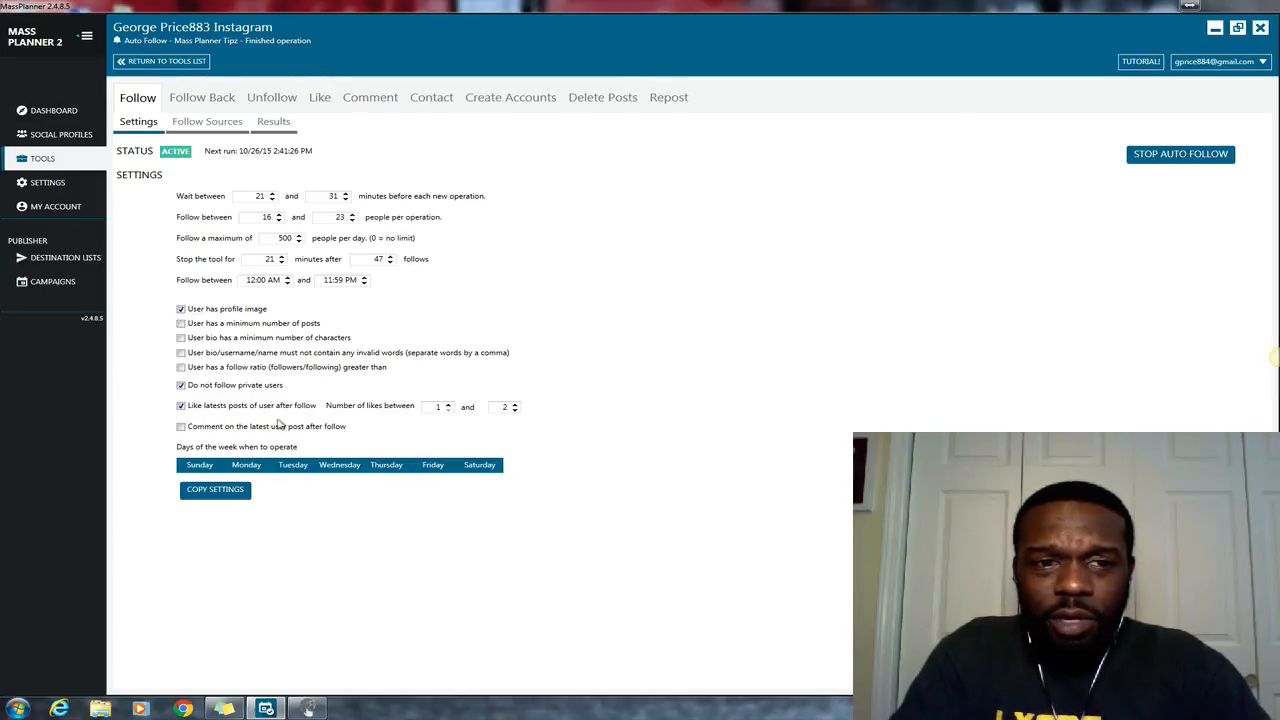
pyautogui.moveTo(449, 423)
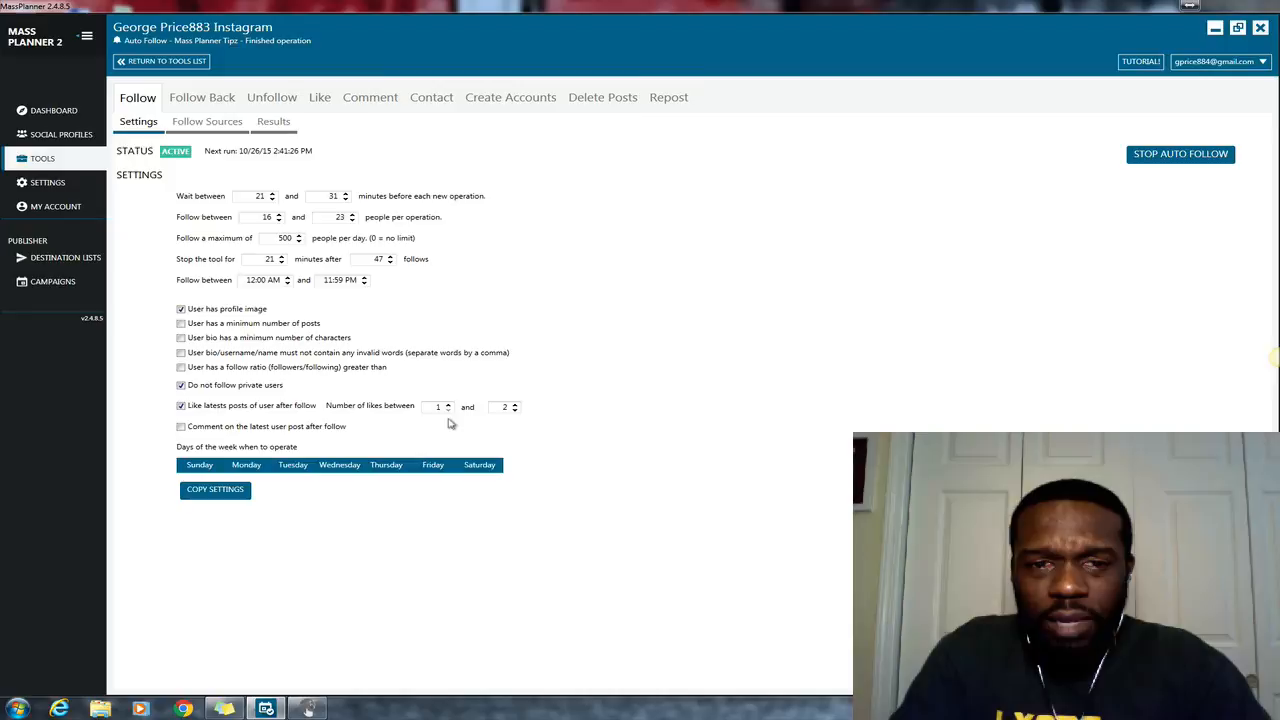
pyautogui.moveTo(225, 441)
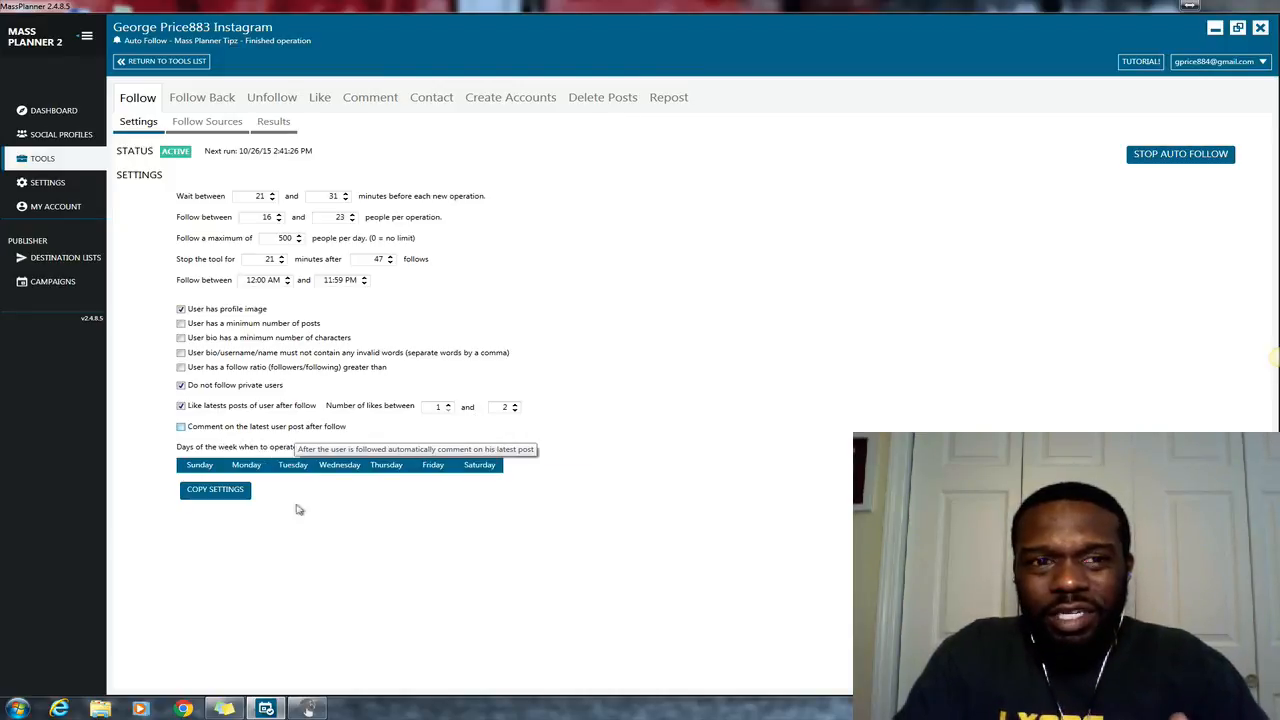
pyautogui.moveTo(304, 537)
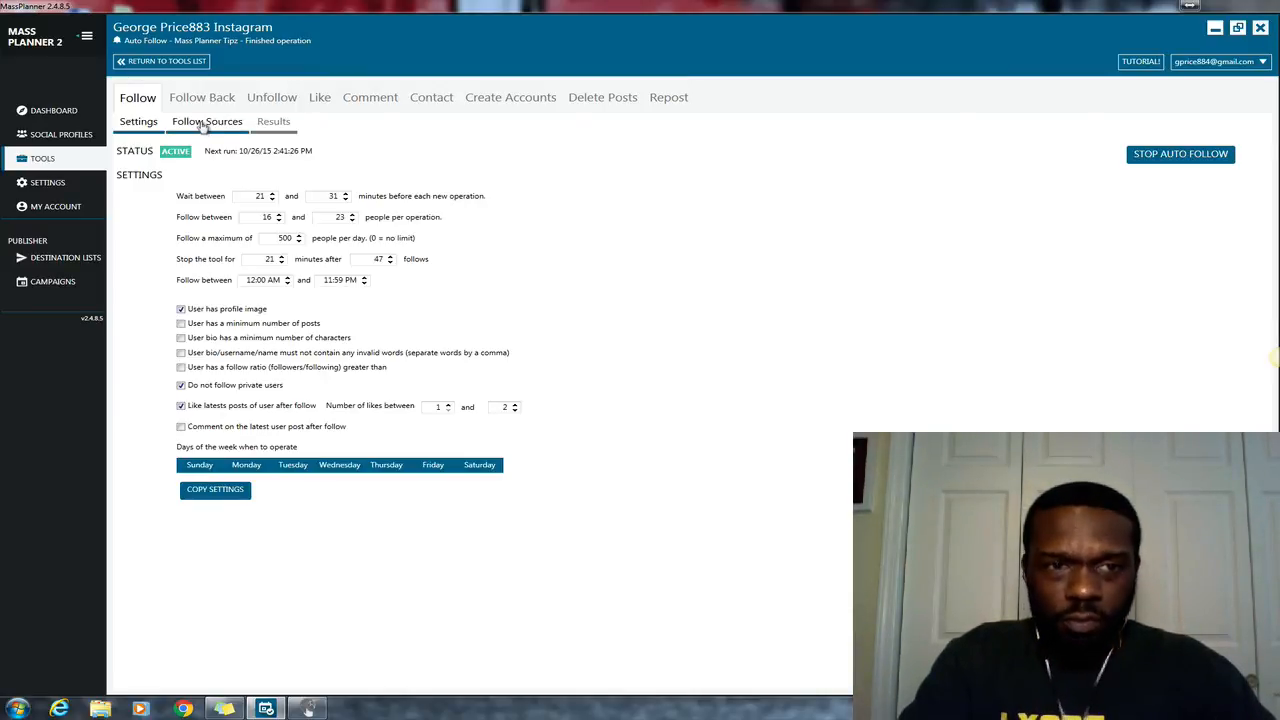
# Return to Follow Sources showing 13 target accounts and six geo-locations including Australia
pyautogui.click(207, 121)
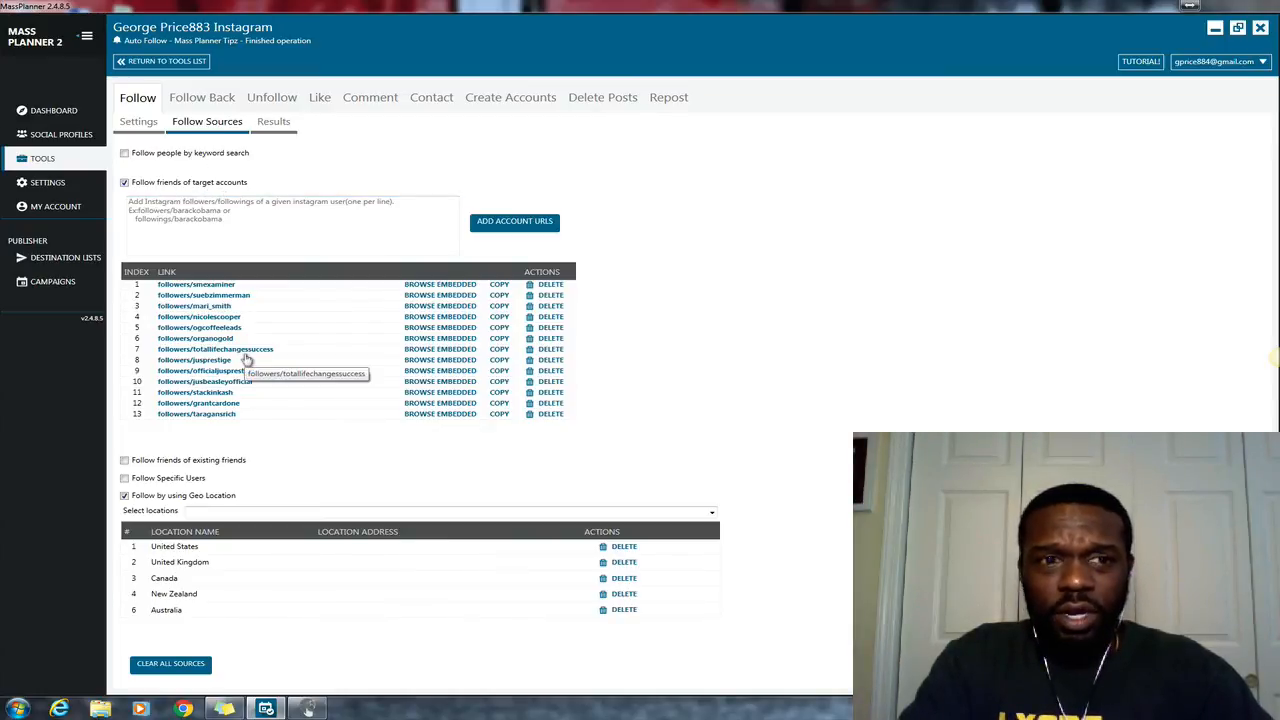
pyautogui.moveTo(270, 455)
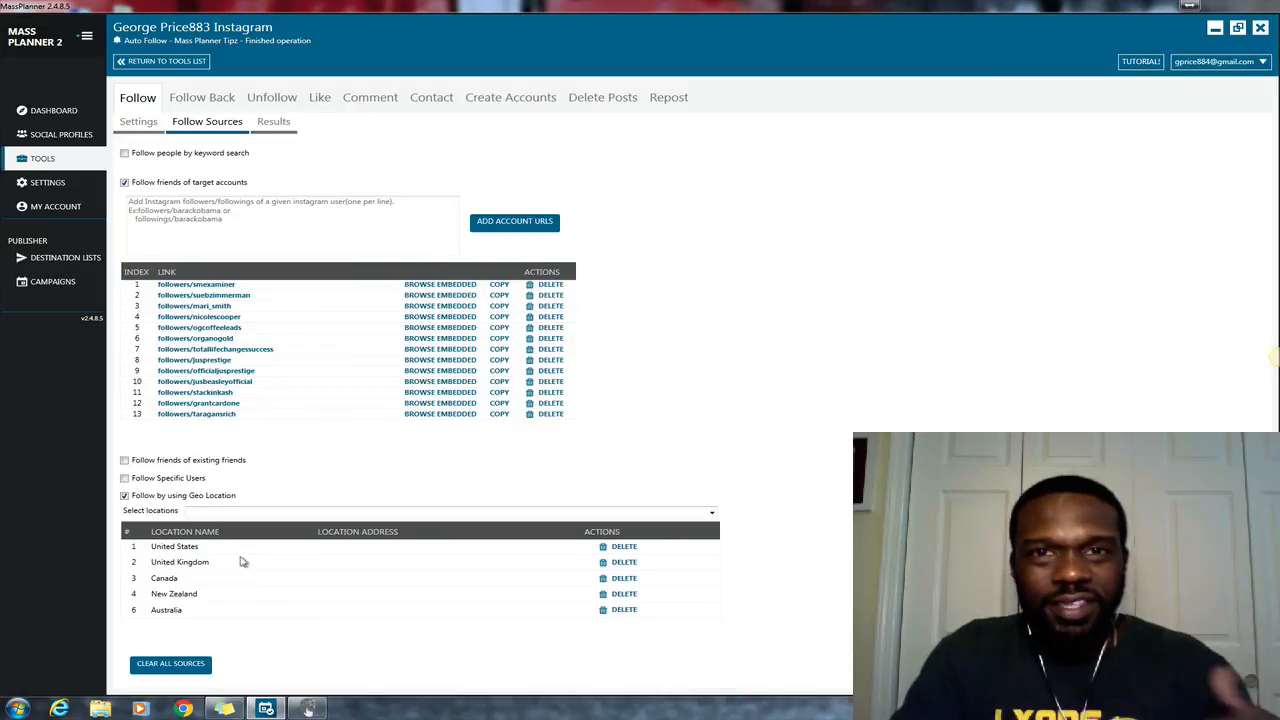
pyautogui.click(290, 225)
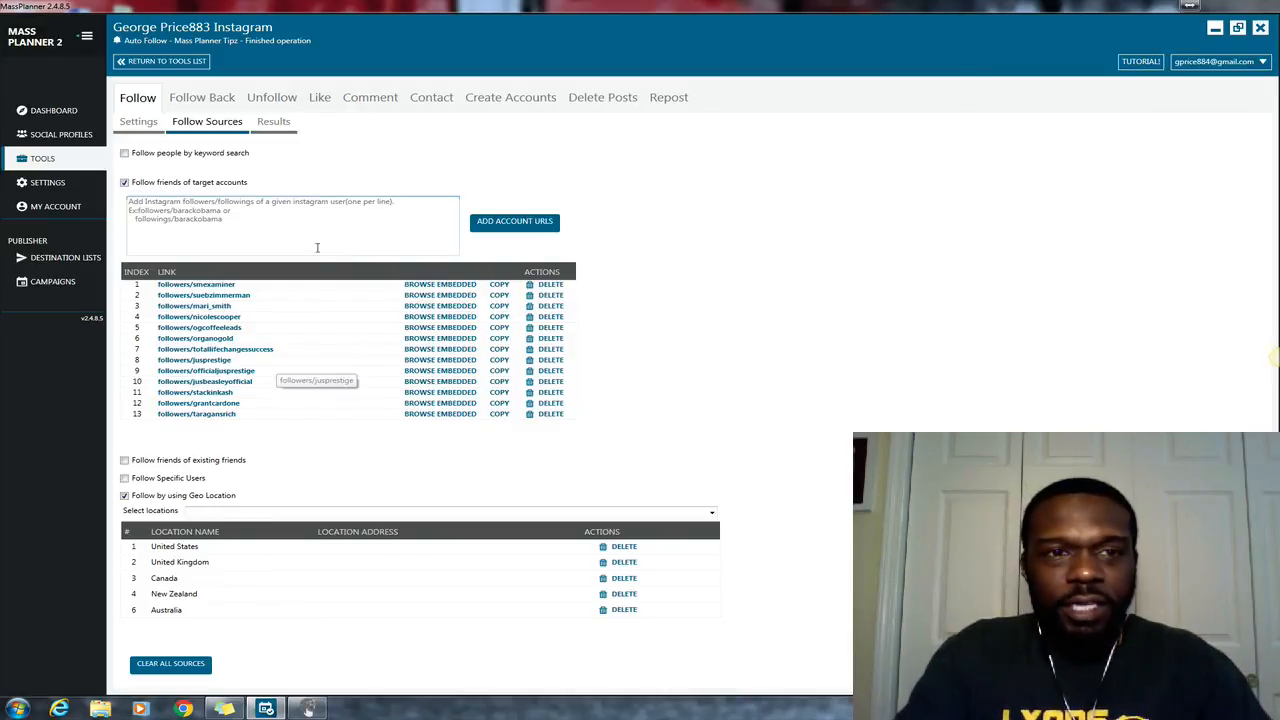
pyautogui.click(273, 121)
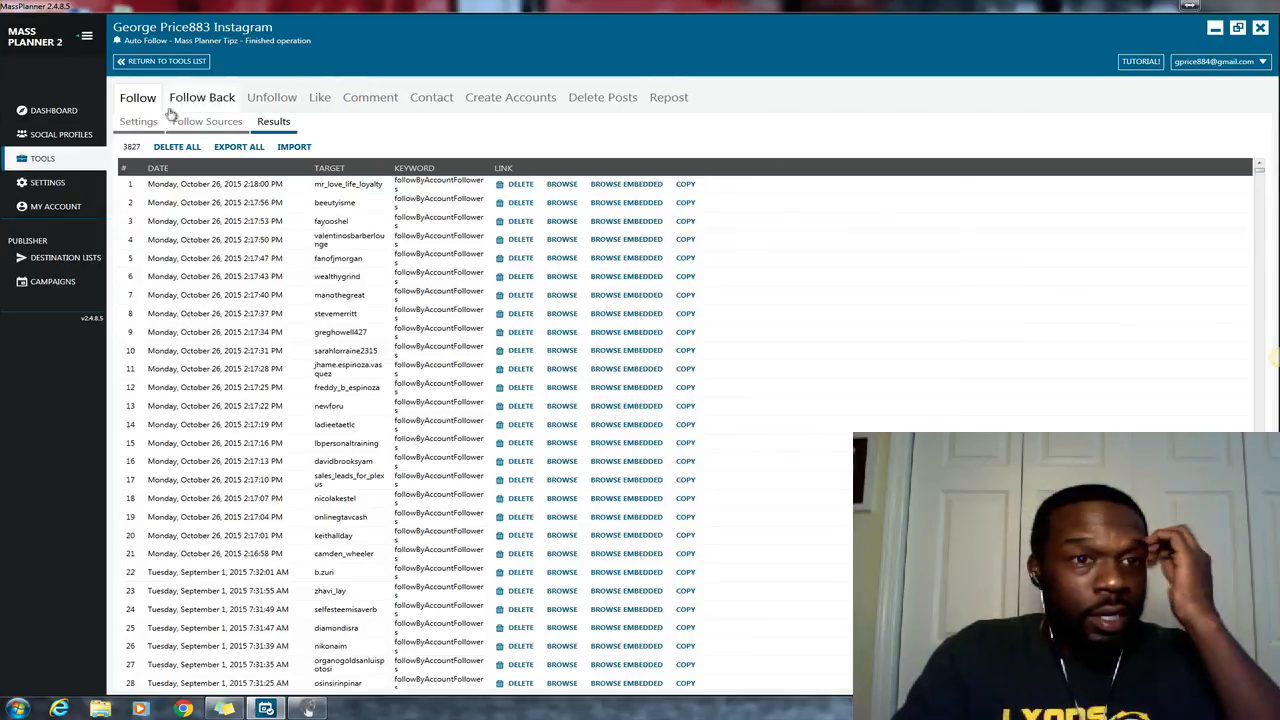
pyautogui.click(138, 121)
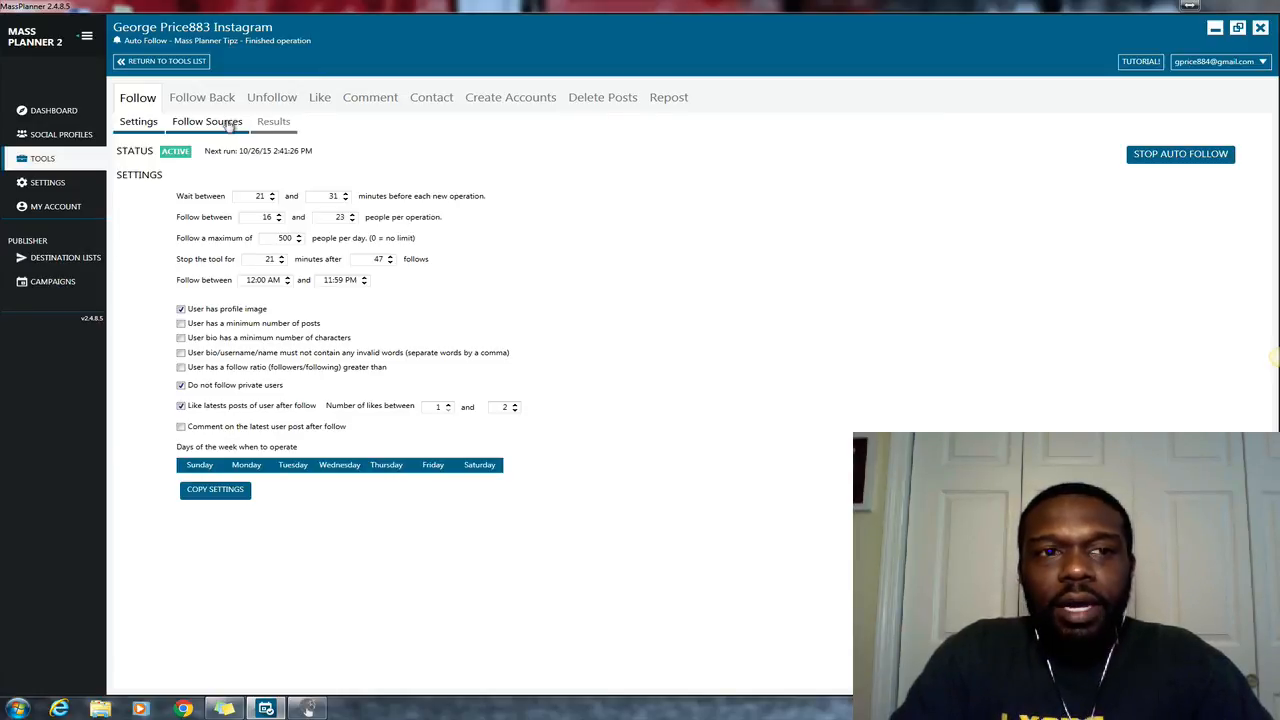
pyautogui.click(207, 121)
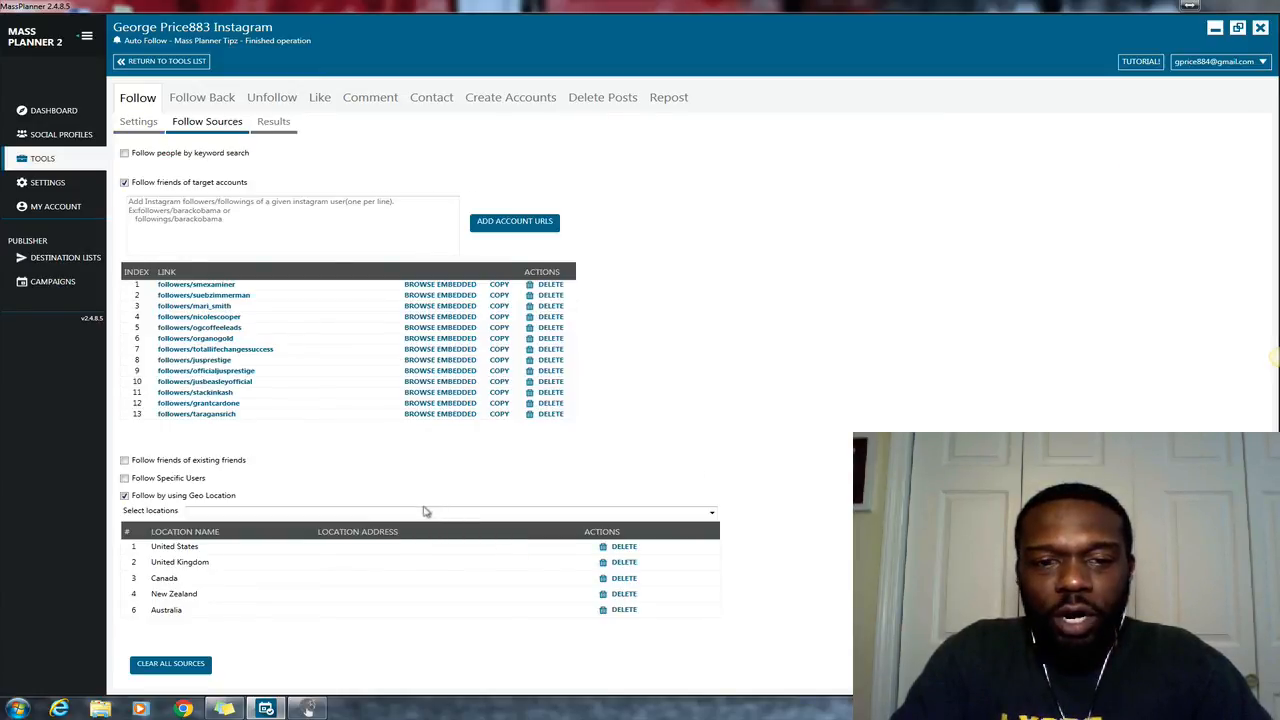